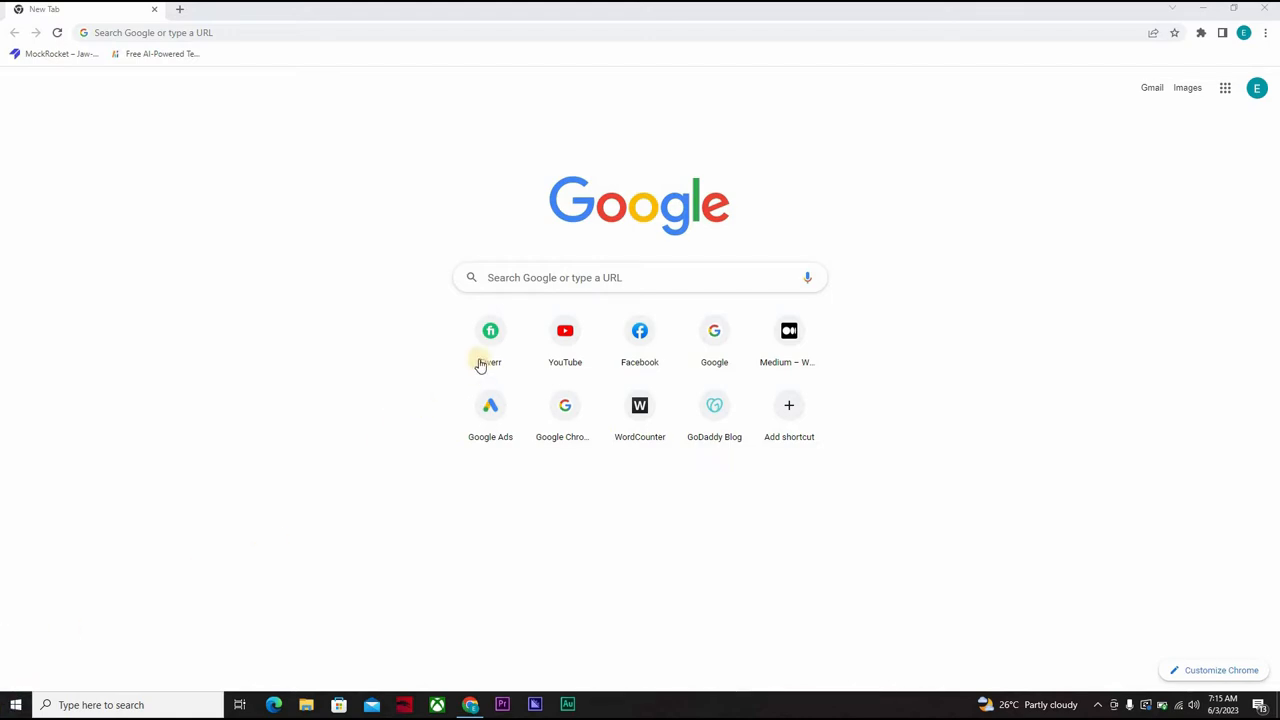
- Open Fiverr's homepage from the new tab shortcut and close the Google sign-in popup
click(490, 331)
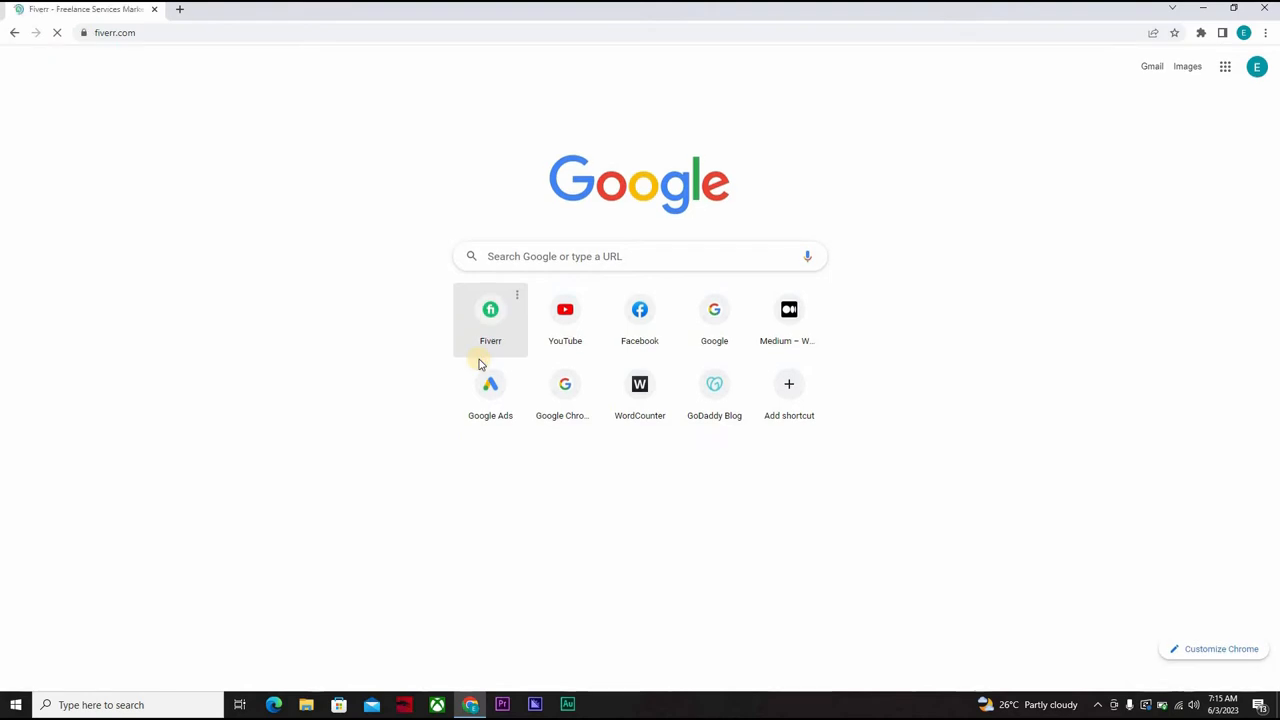
click(490, 309)
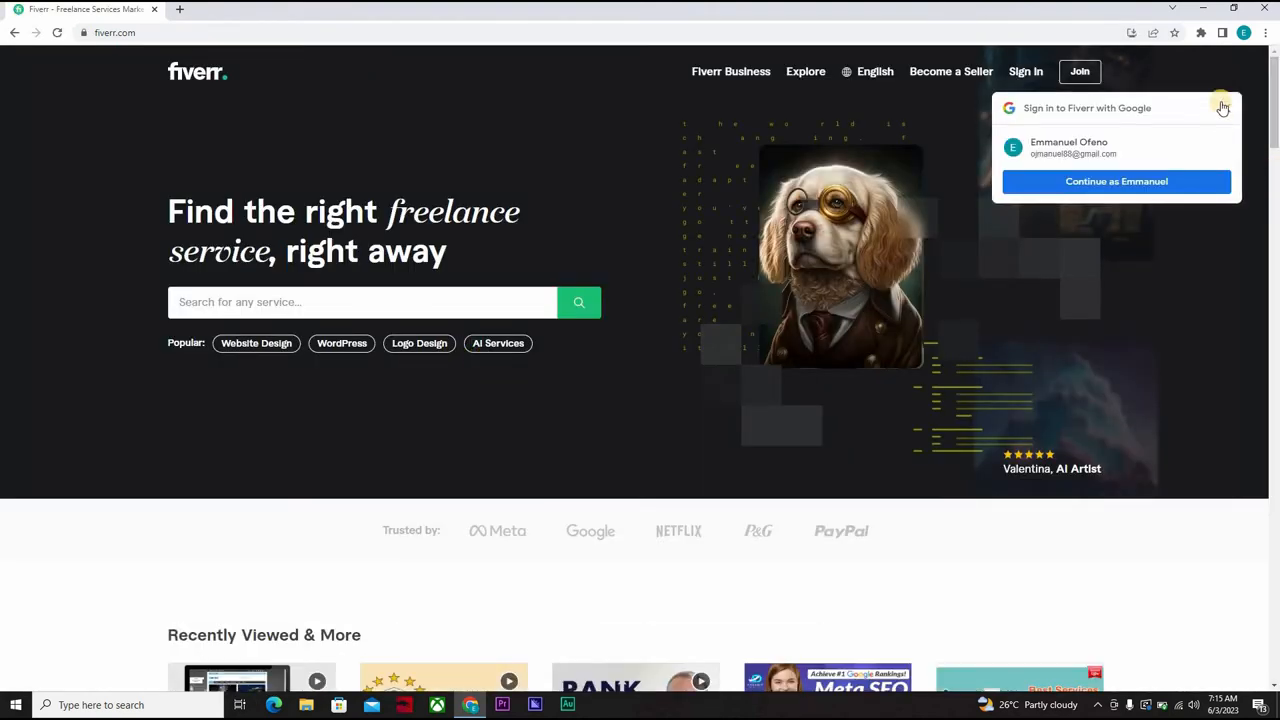
click(1223, 108)
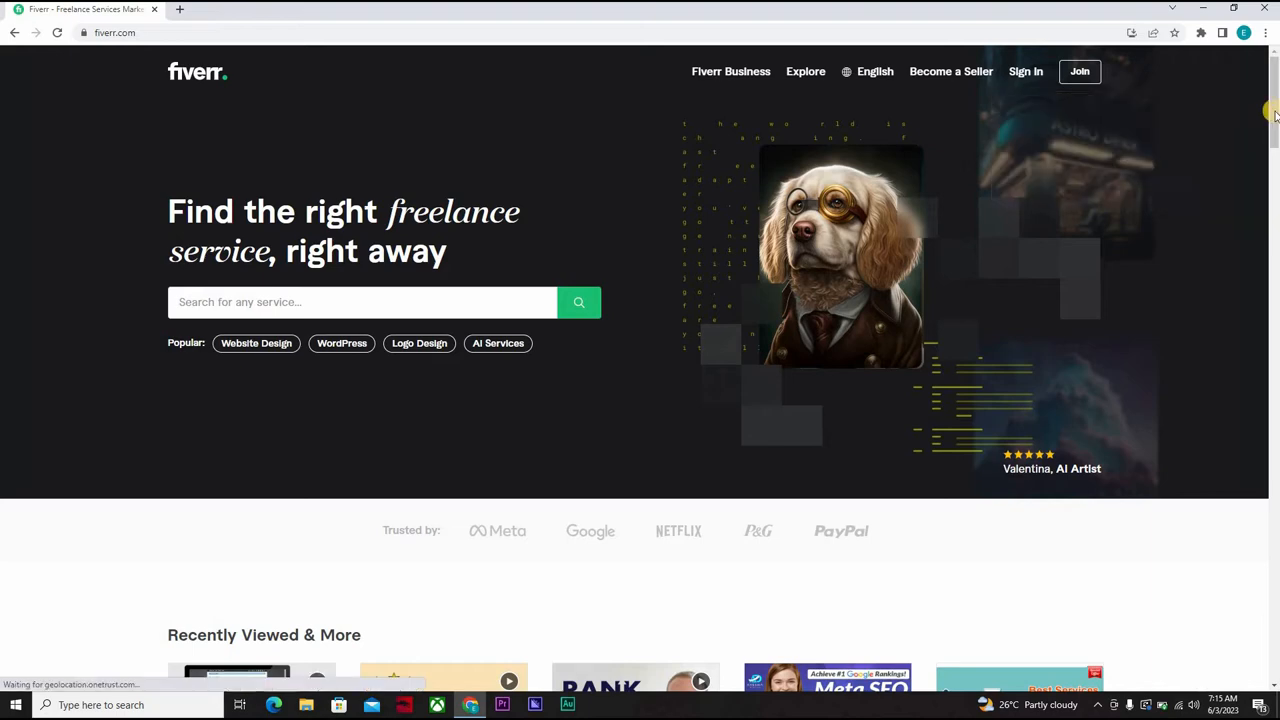
- Scroll the Fiverr homepage down to the footer's Community links
scroll(down, 3)
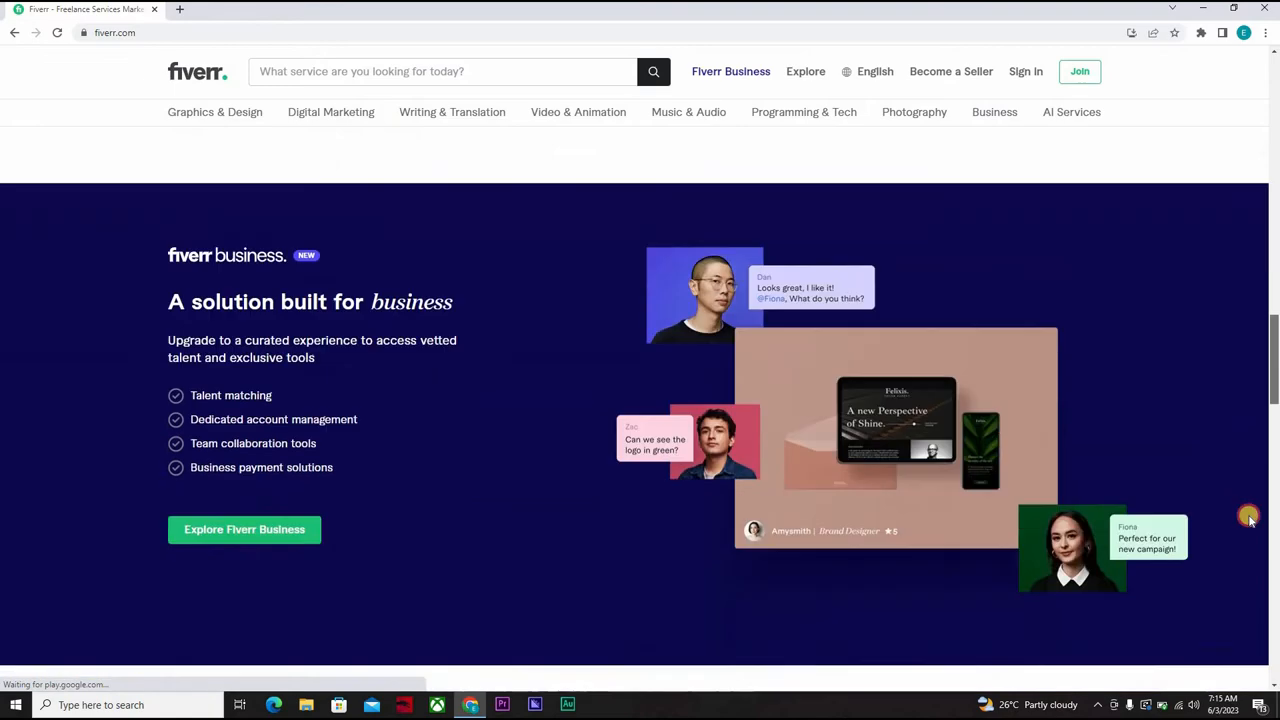
scroll(down, 3)
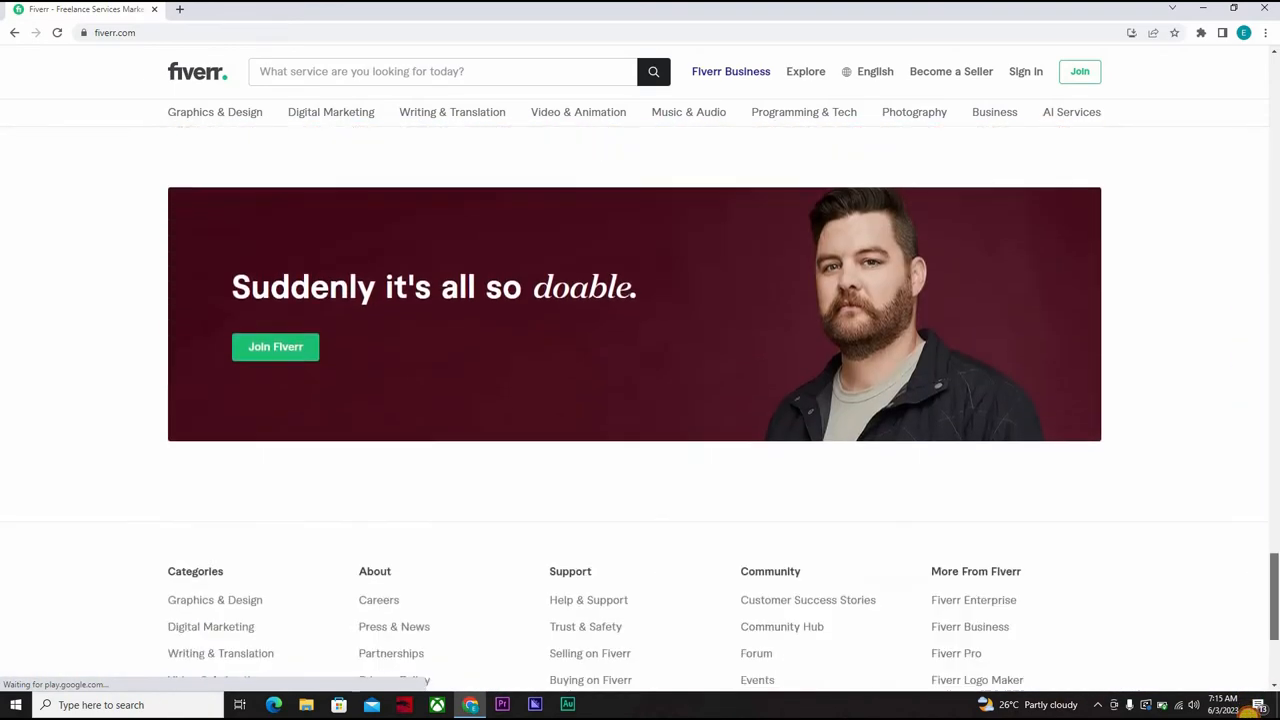
scroll(down, 3)
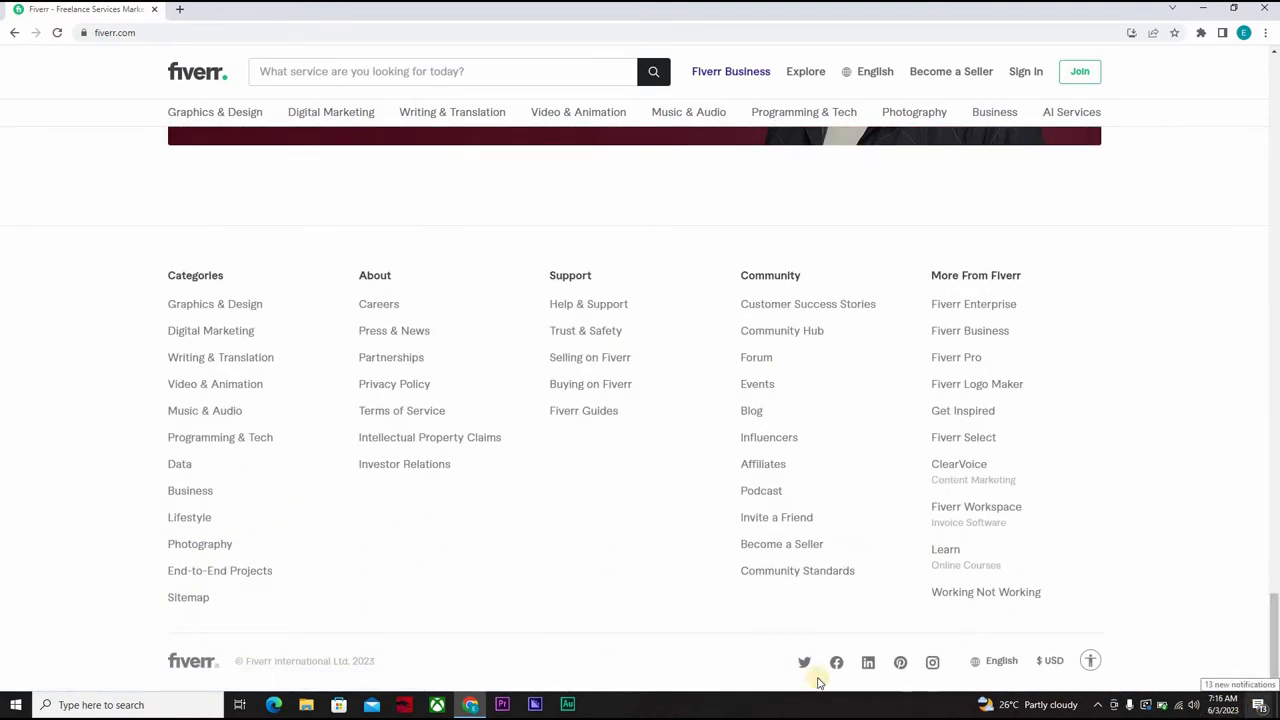
mouse_move(793, 275)
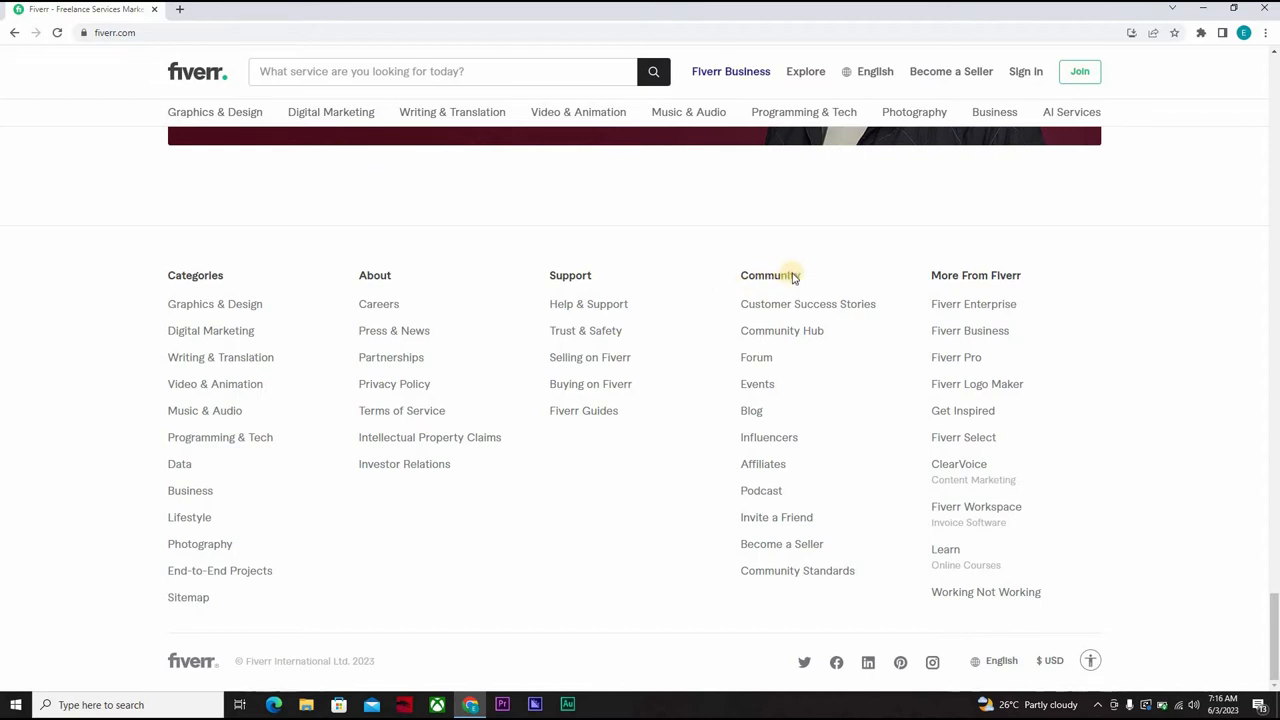
mouse_move(797, 258)
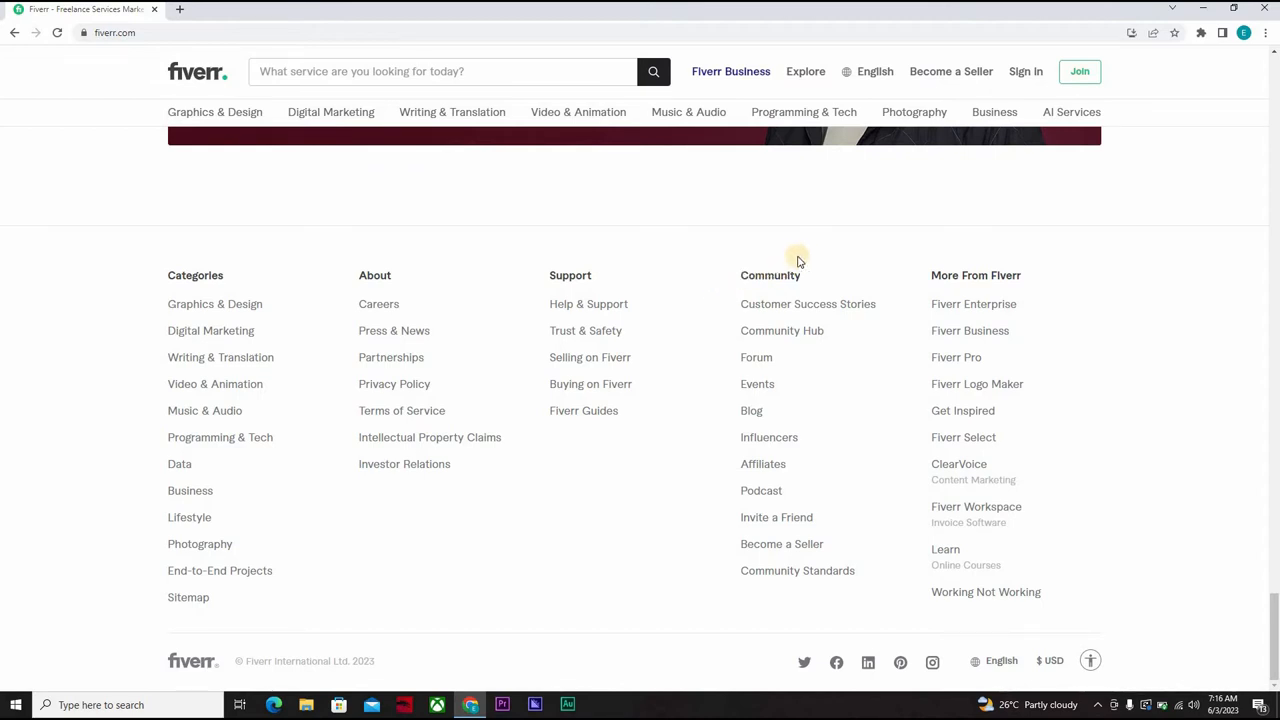
mouse_move(781, 418)
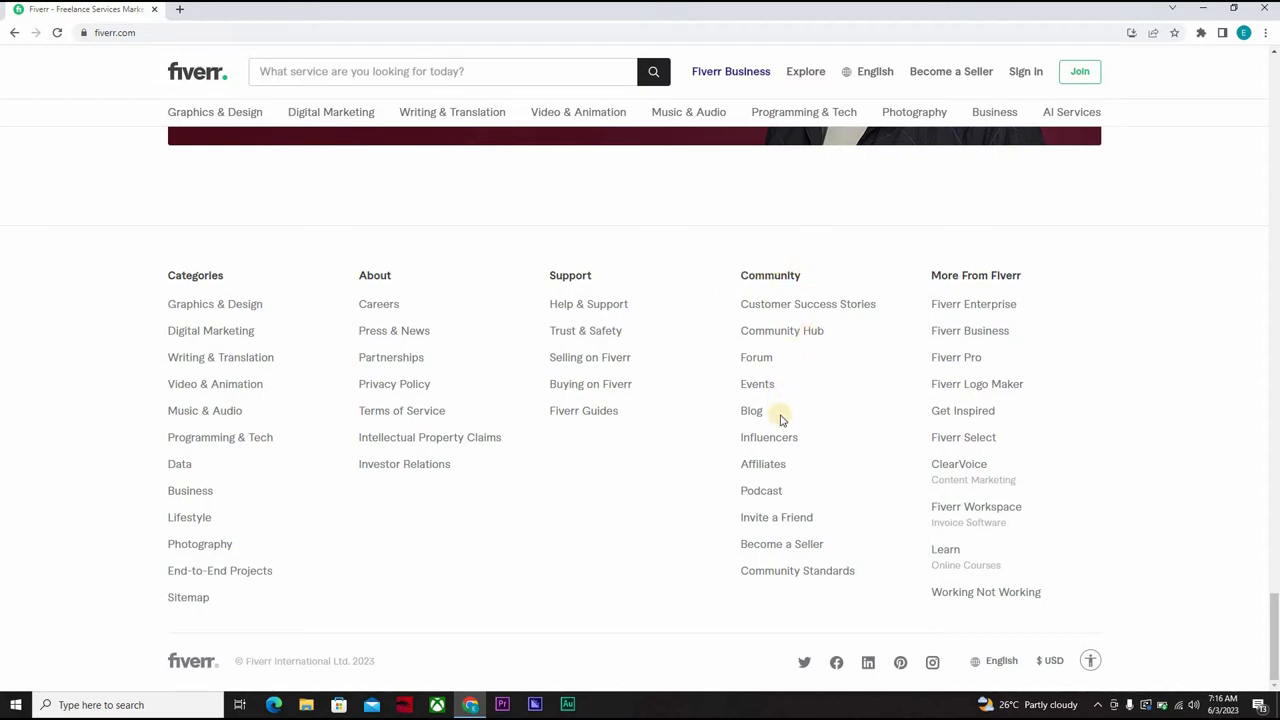
mouse_move(762, 464)
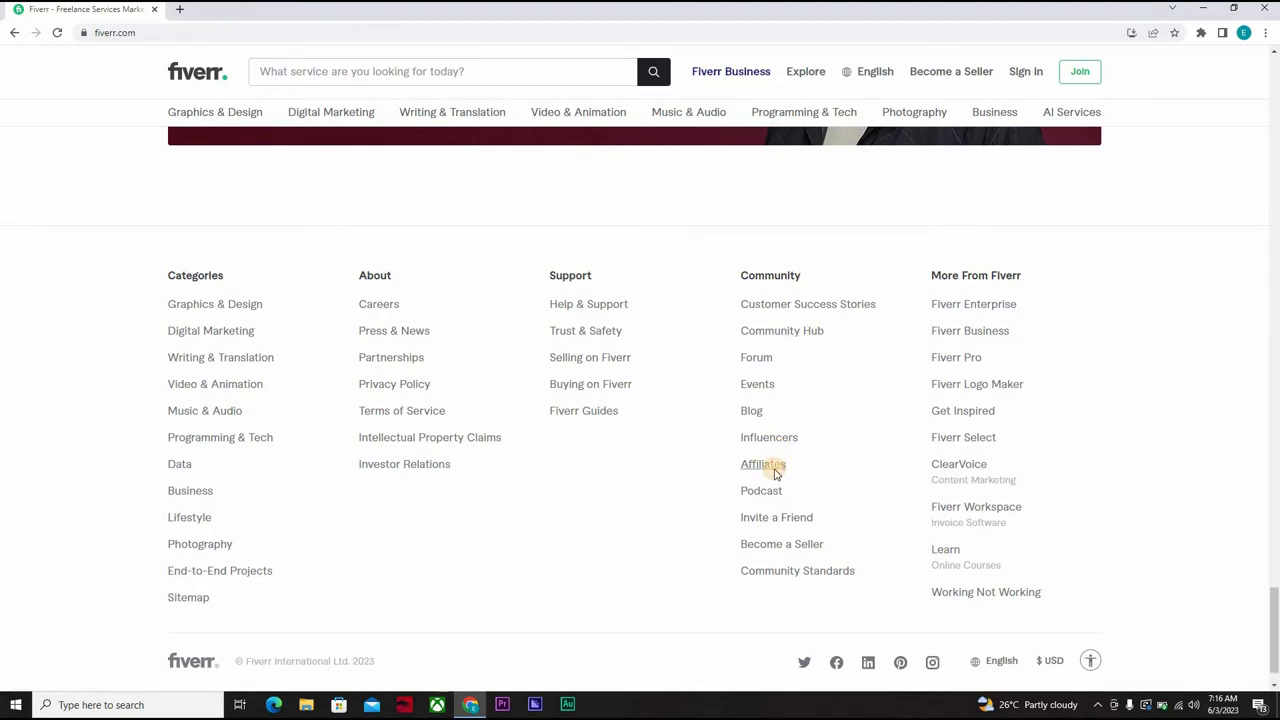
- Open affiliates.fiverr.com in a new tab via the footer's Affiliates link
click(762, 464)
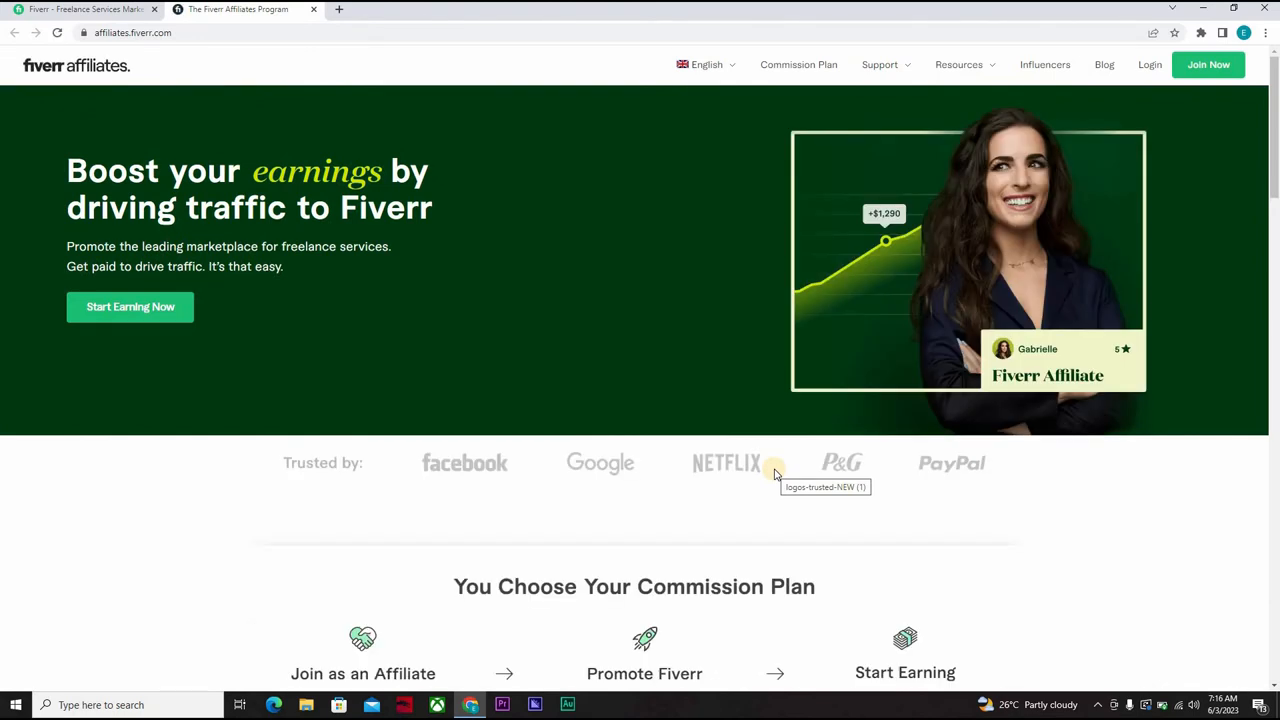
mouse_move(753, 475)
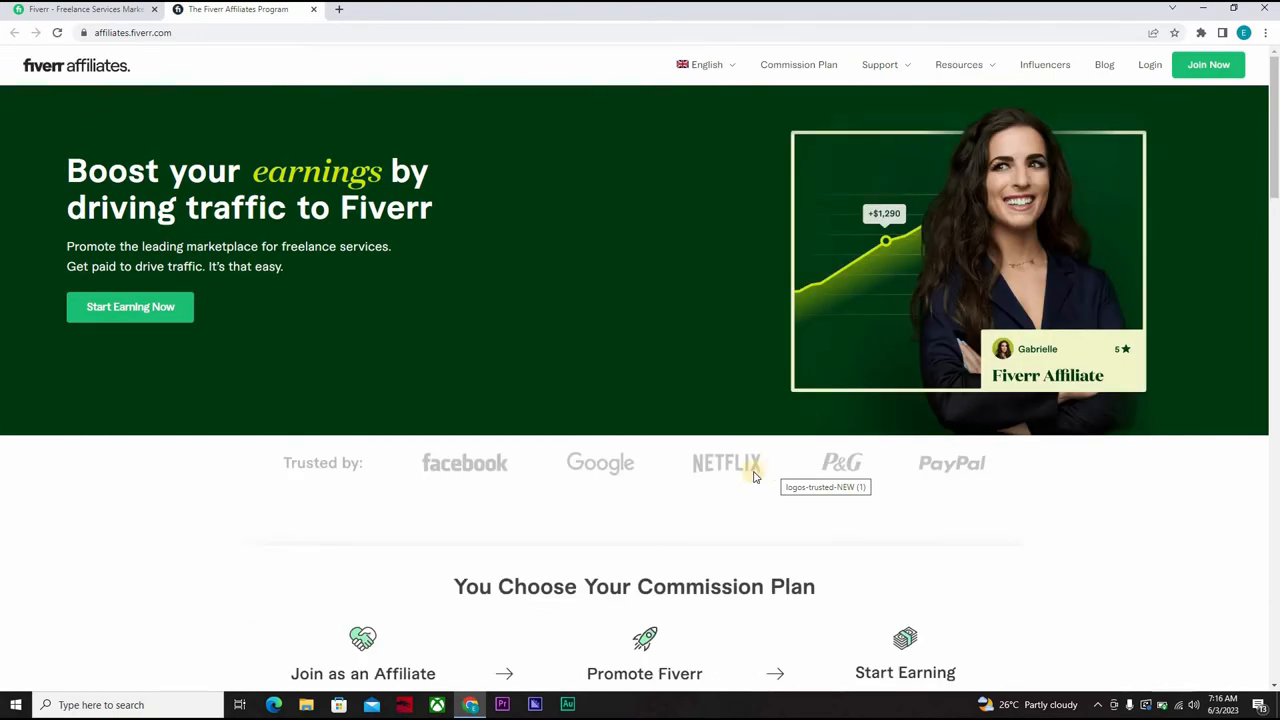
mouse_move(338, 285)
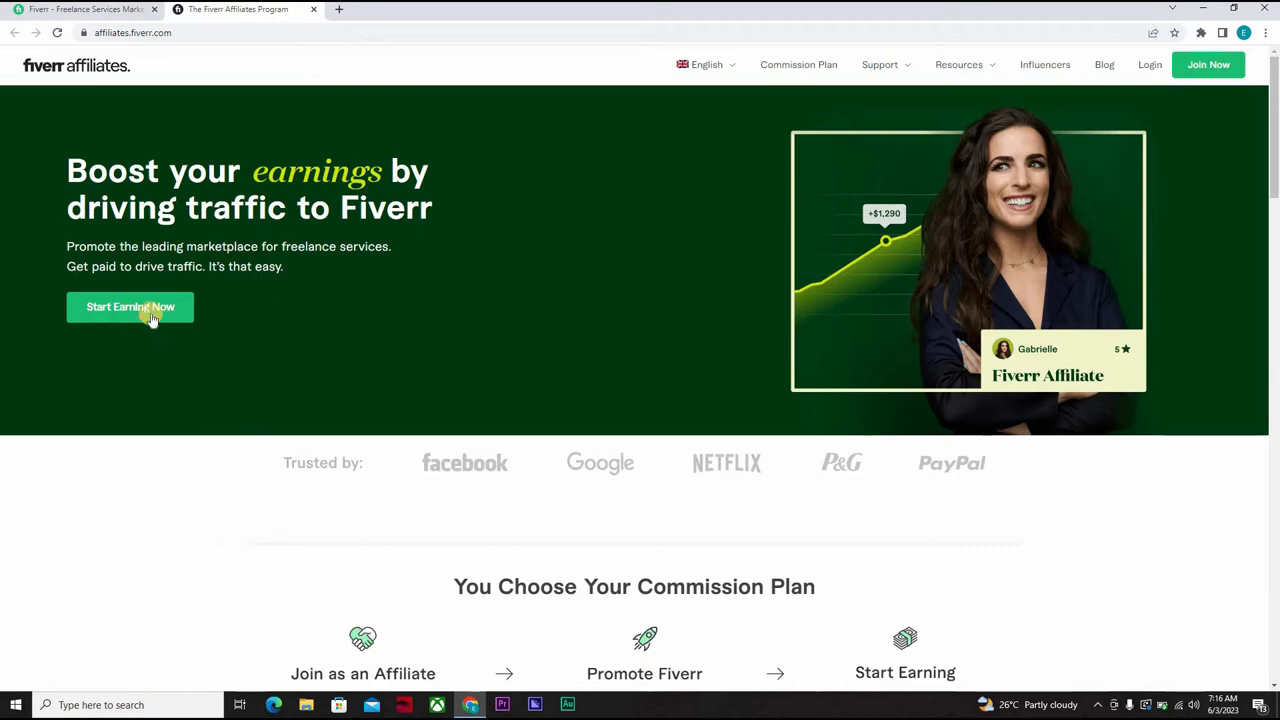
mouse_move(149, 312)
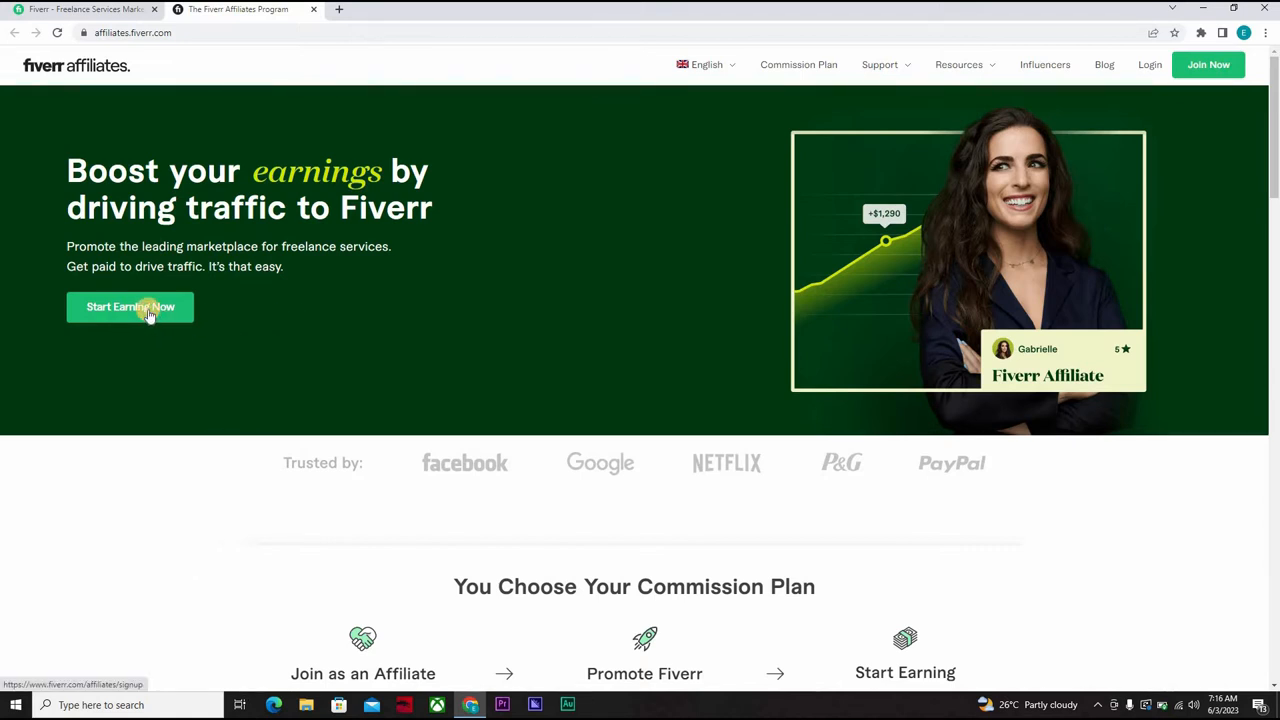
- Start the affiliate sign-up and type the name entries, starting with 'Nuel'
click(130, 307)
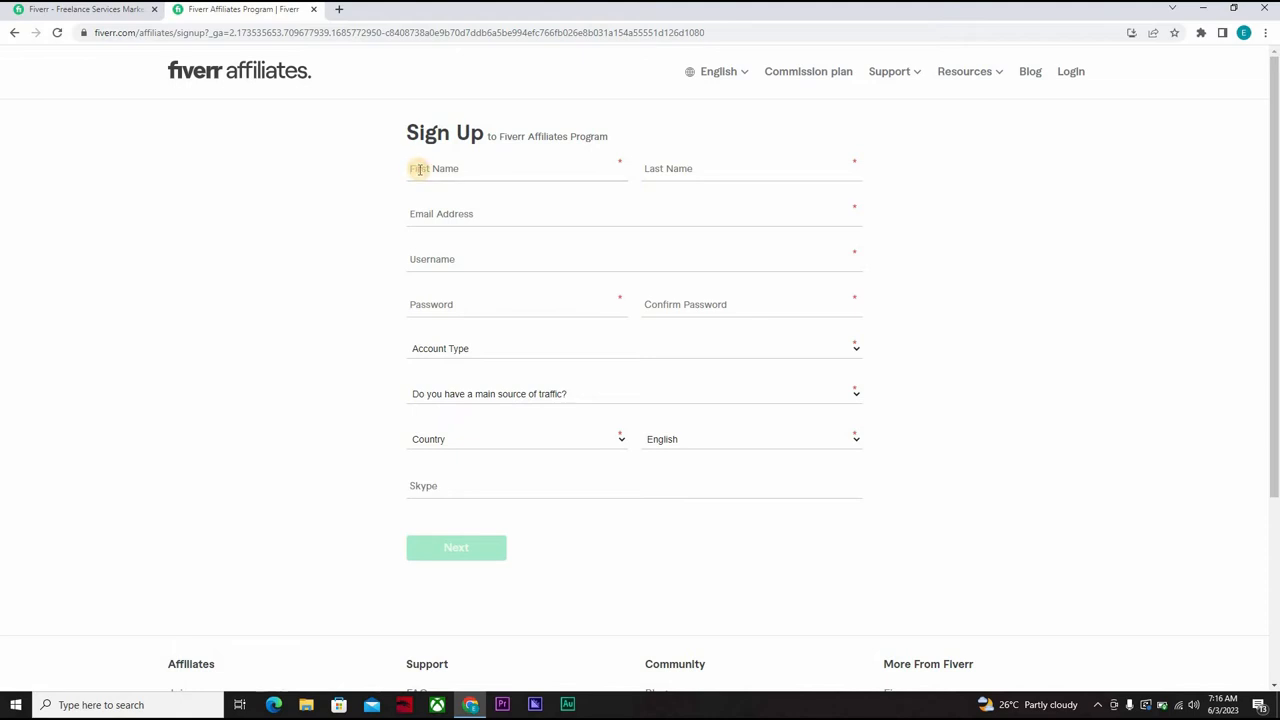
text(Nuel)
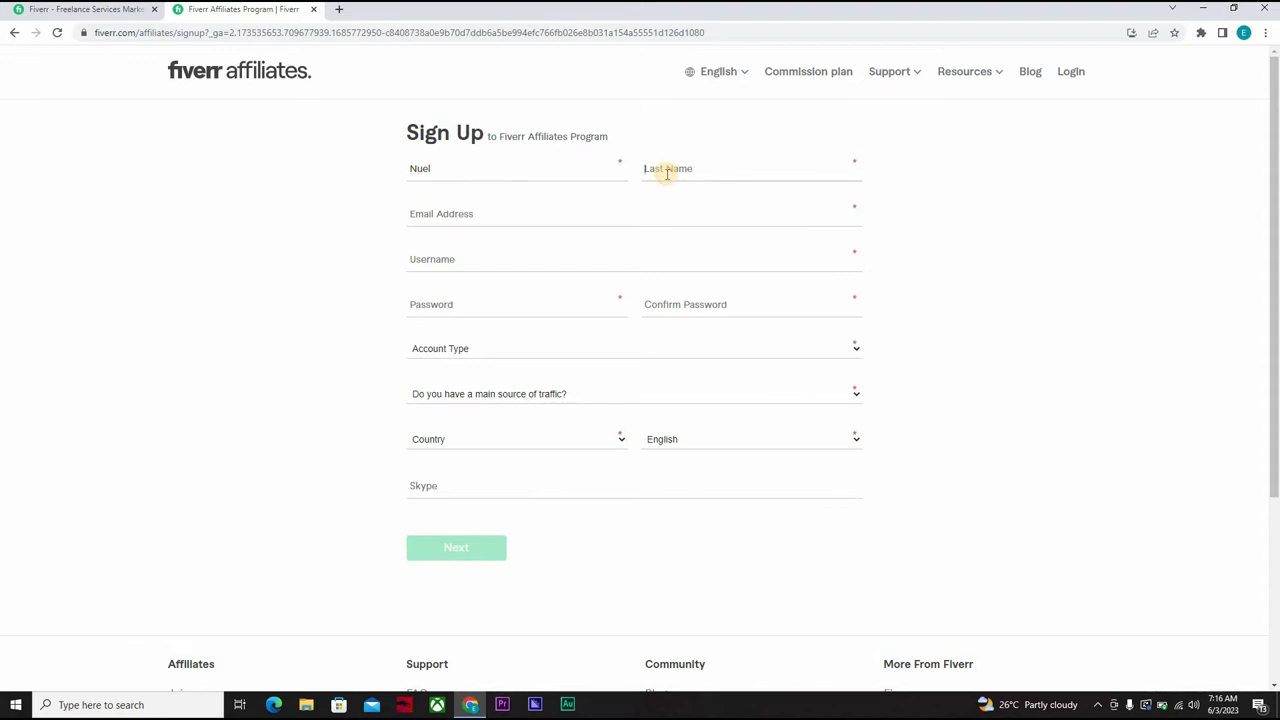
text(Nuel)
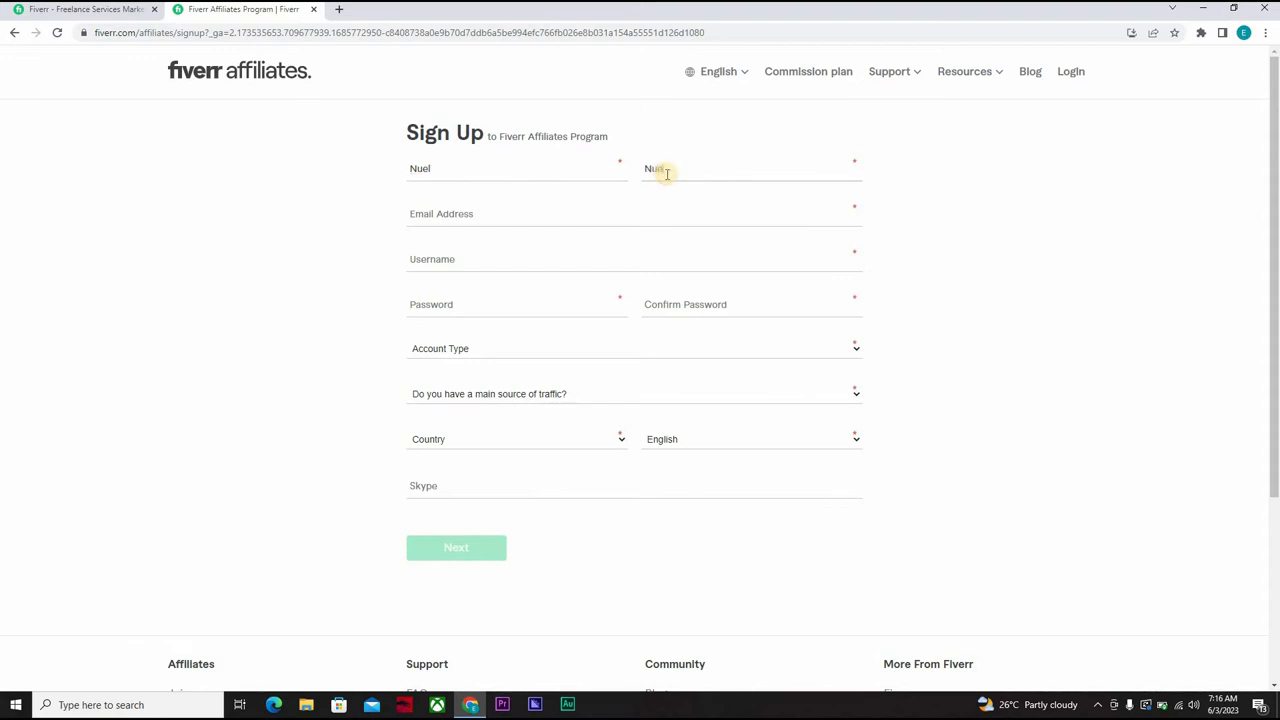
text(Nuell)
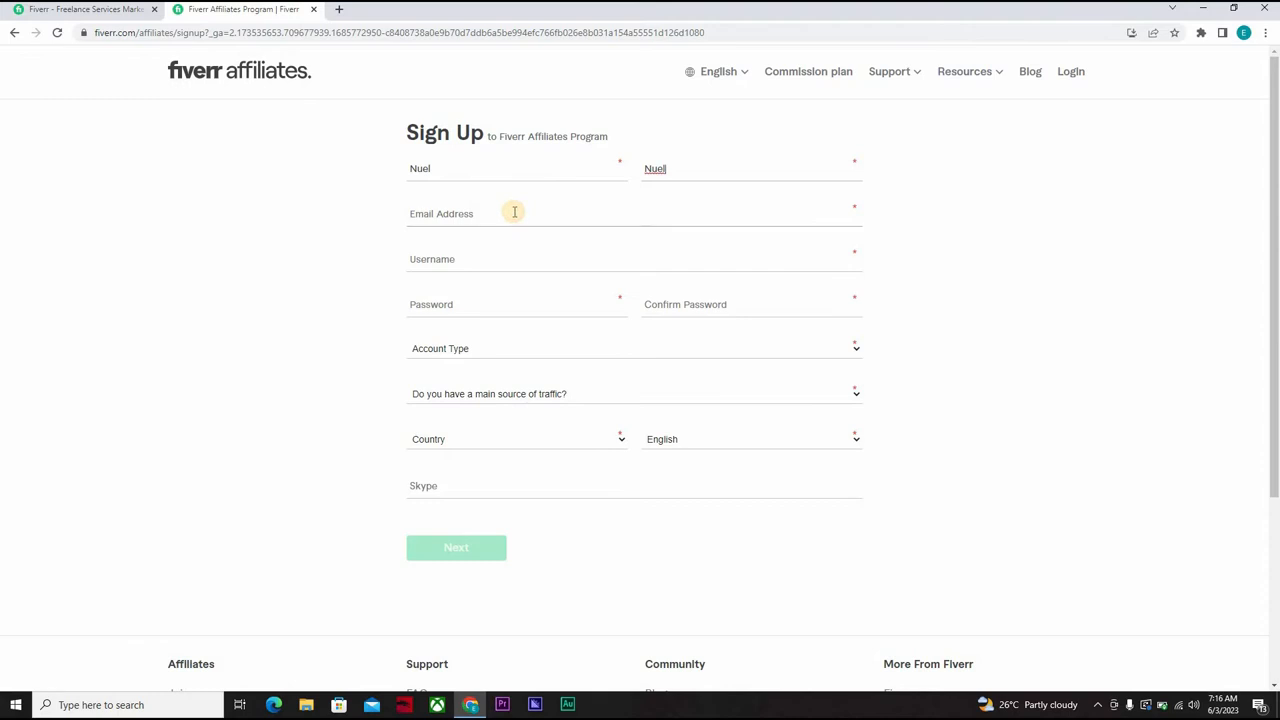
text(o)
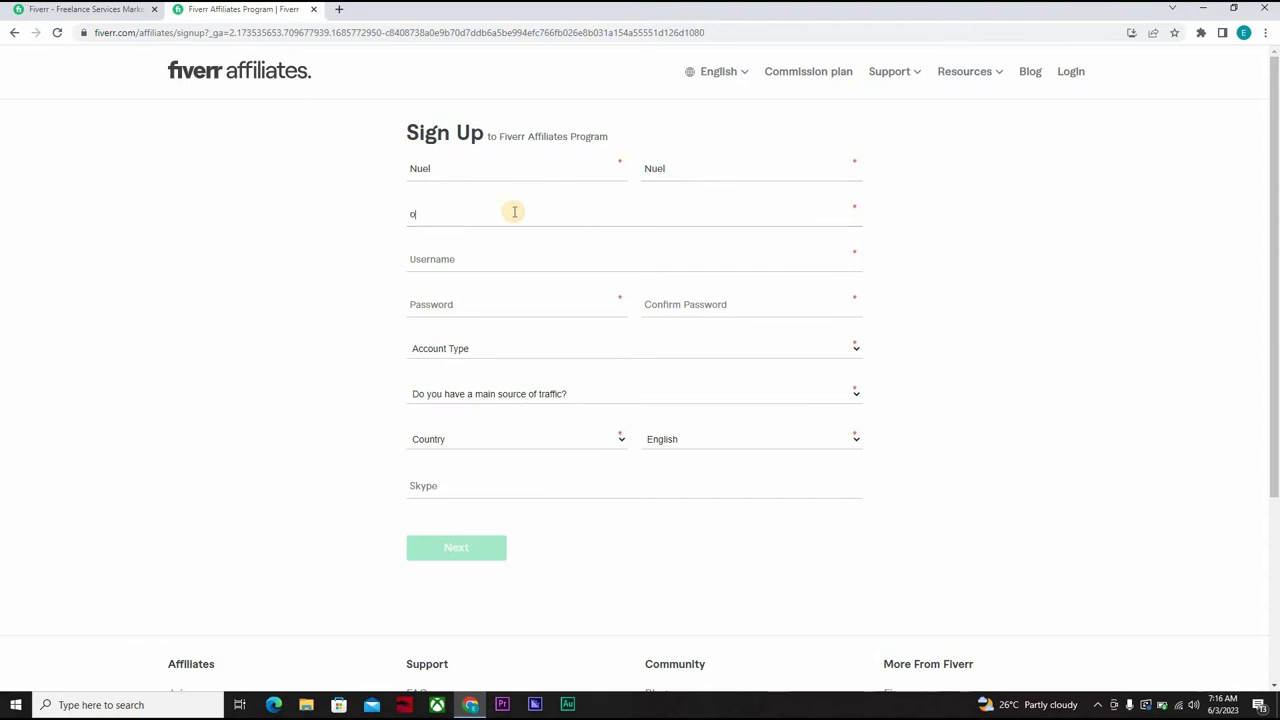
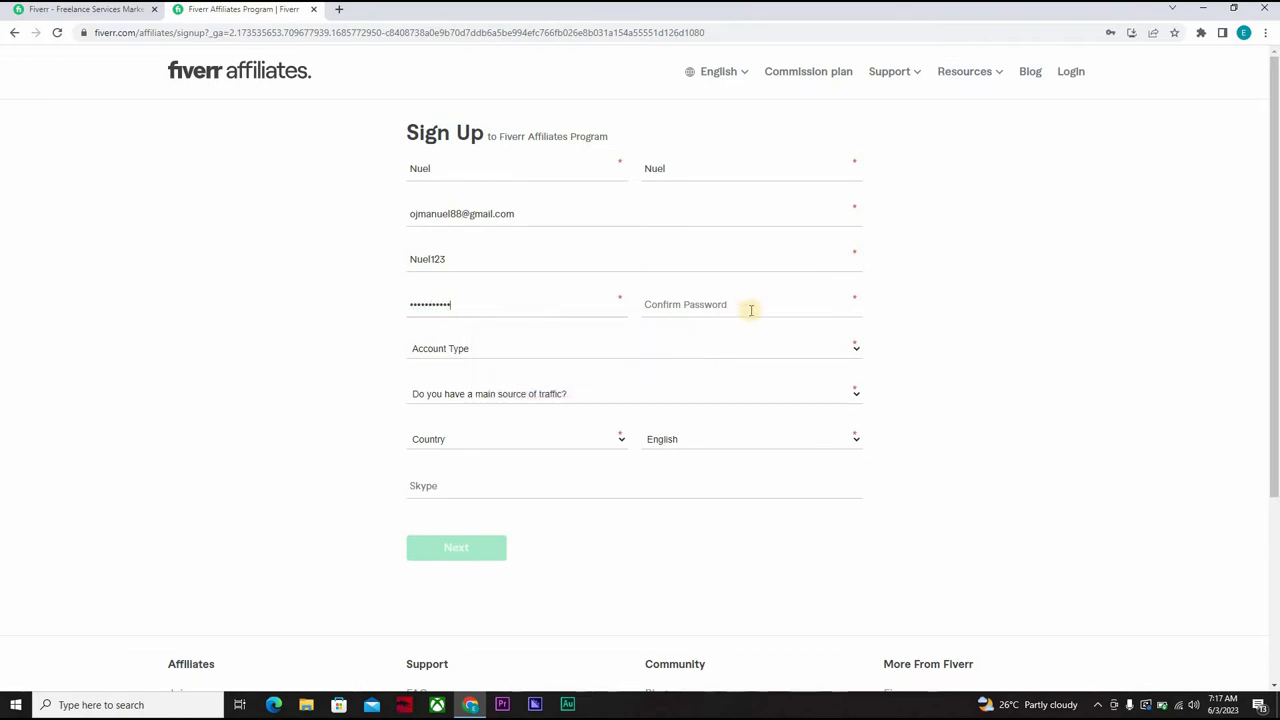
- Enter the Gmail email, username and password, then select the confirmation field
click(750, 304)
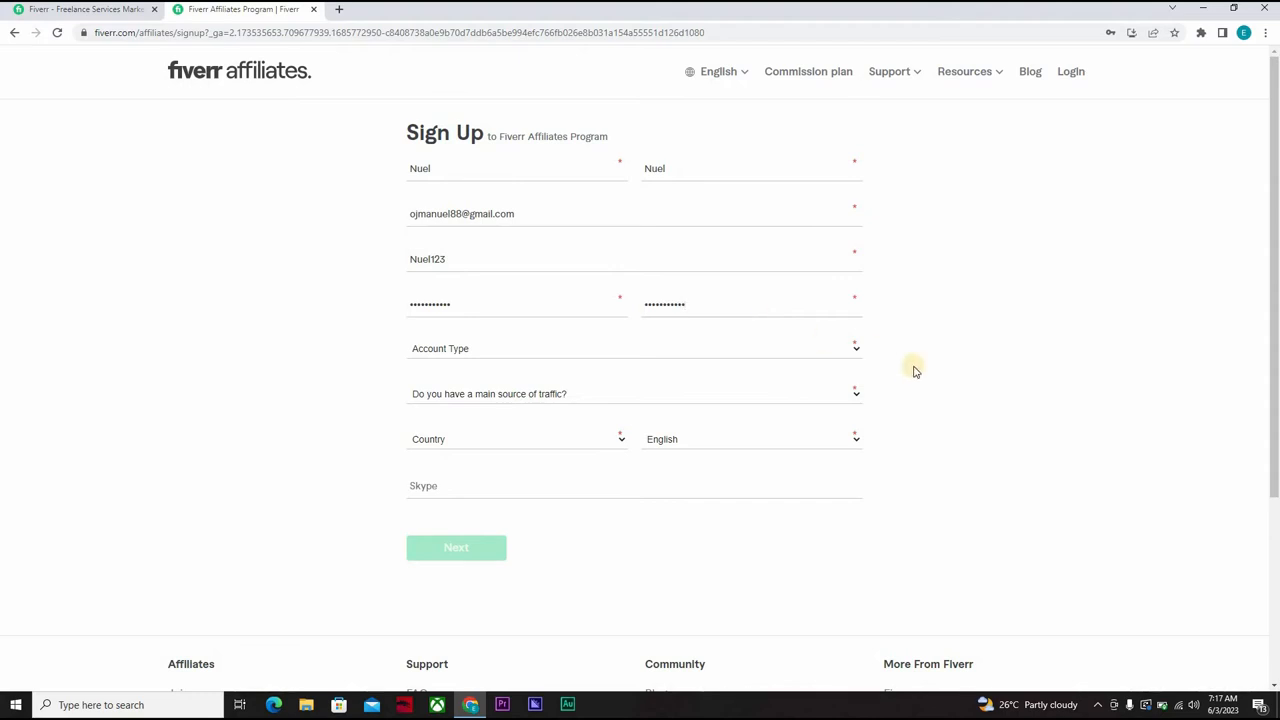
- Set account type to Private and answer Yes to having a main traffic source
click(635, 348)
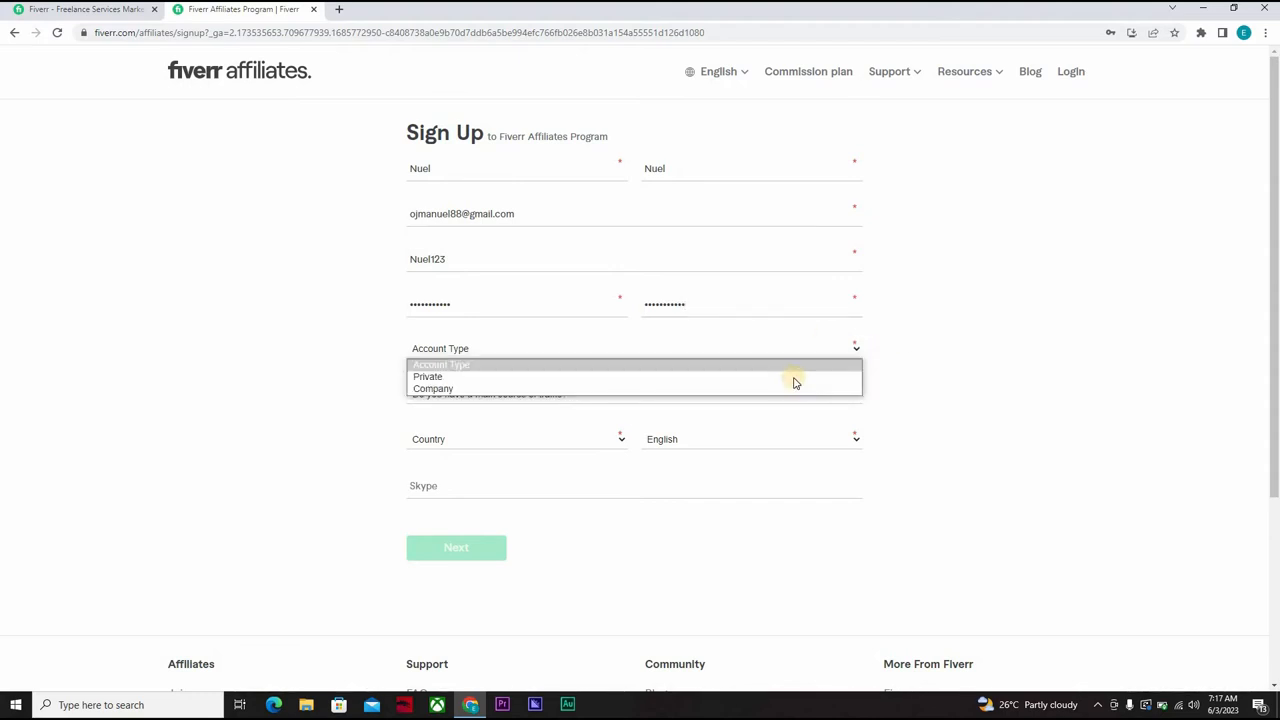
mouse_move(788, 377)
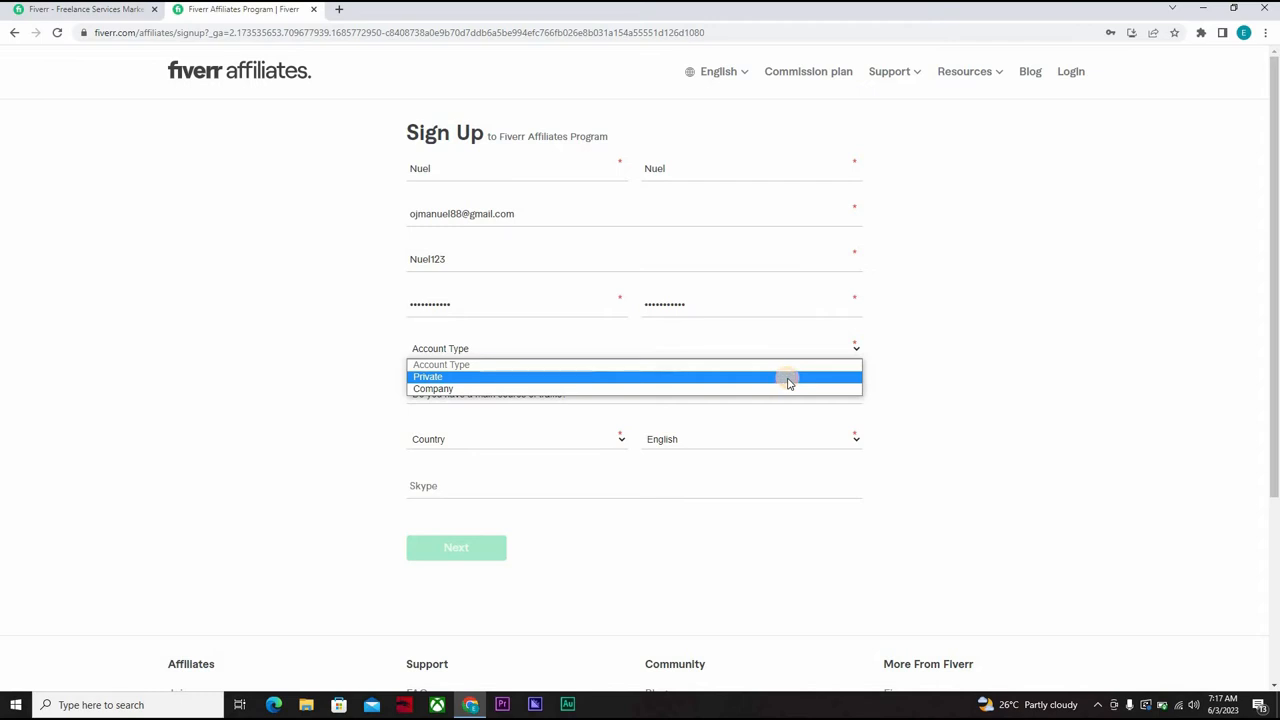
click(427, 376)
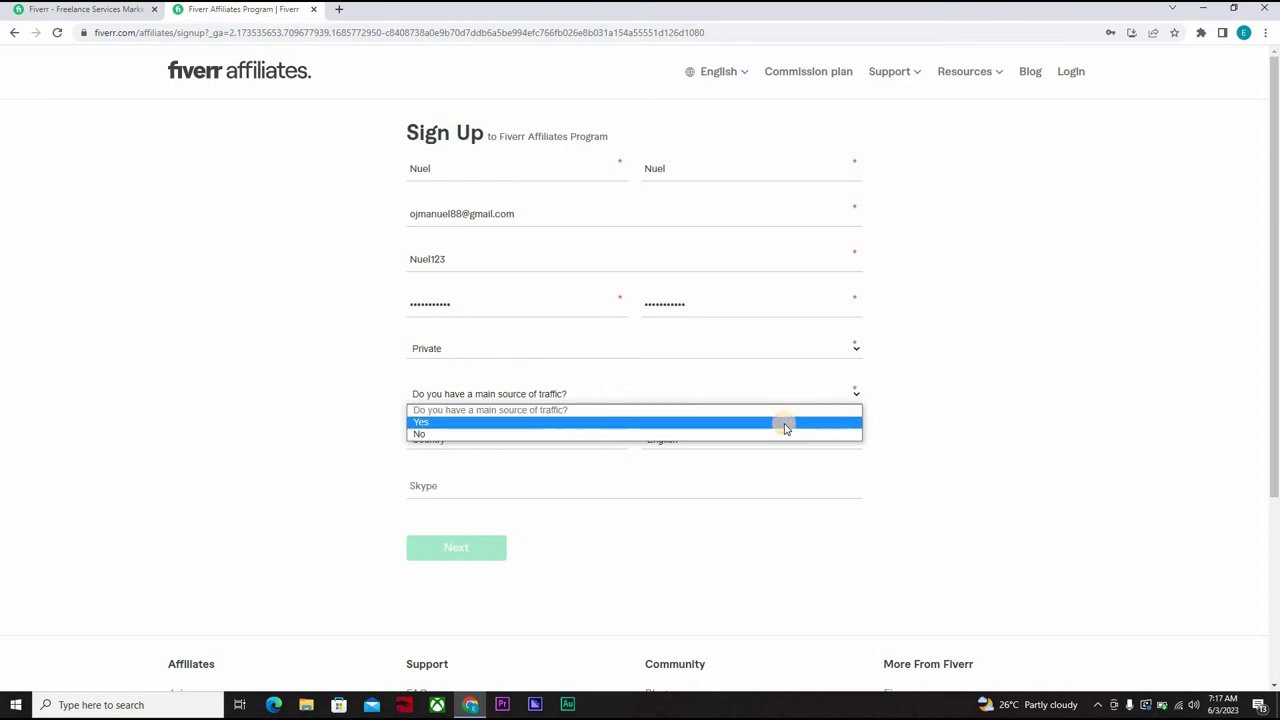
click(421, 421)
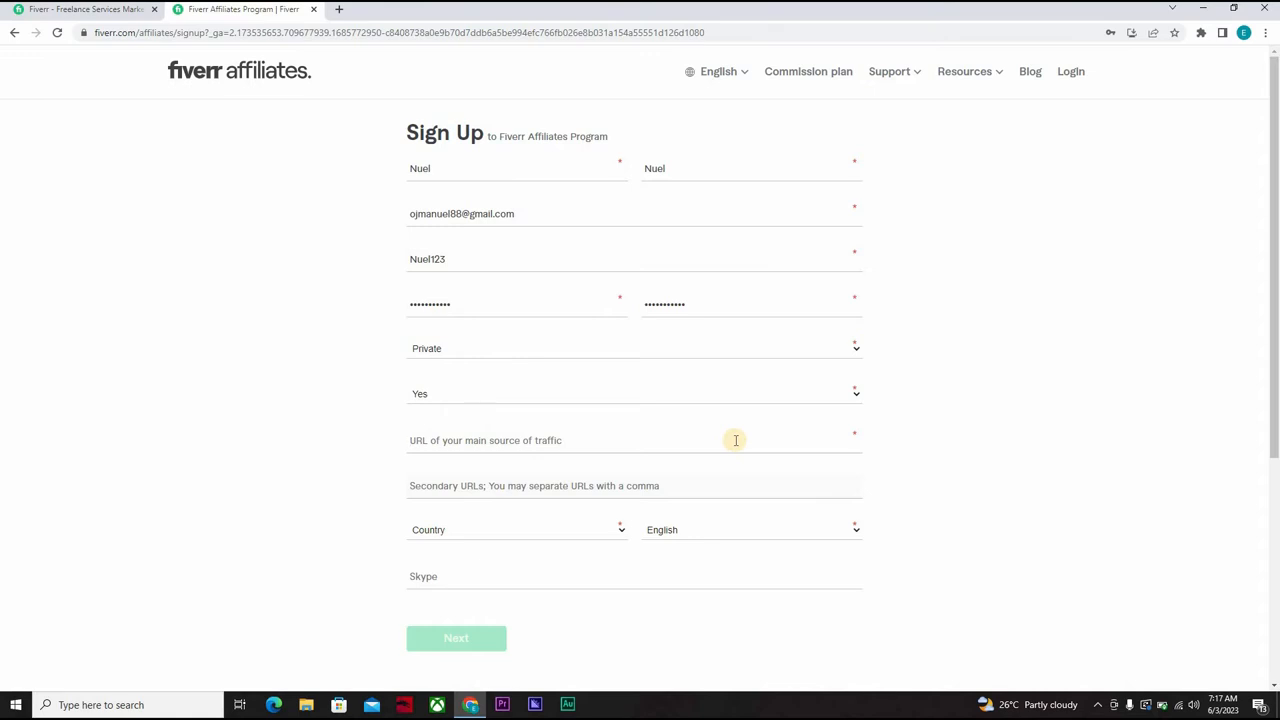
- Enter the 'nuel' Instagram profile URL as the main traffic source
click(485, 440)
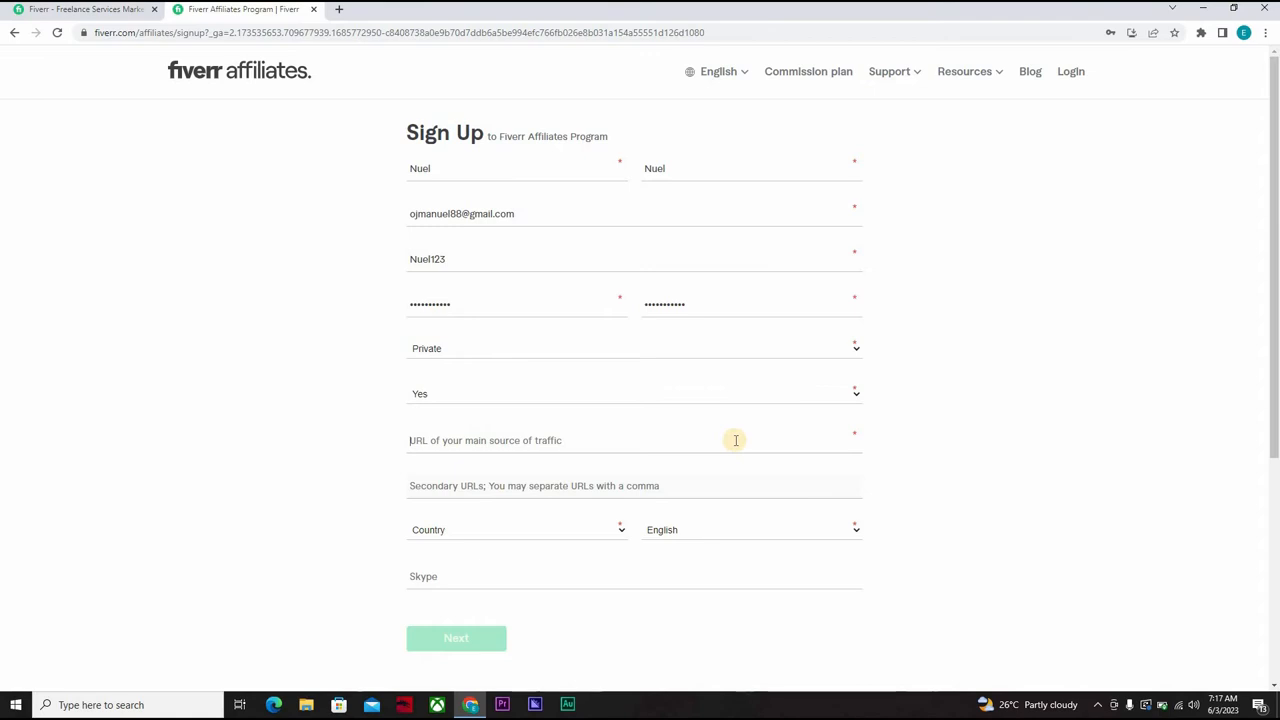
mouse_move(310, 47)
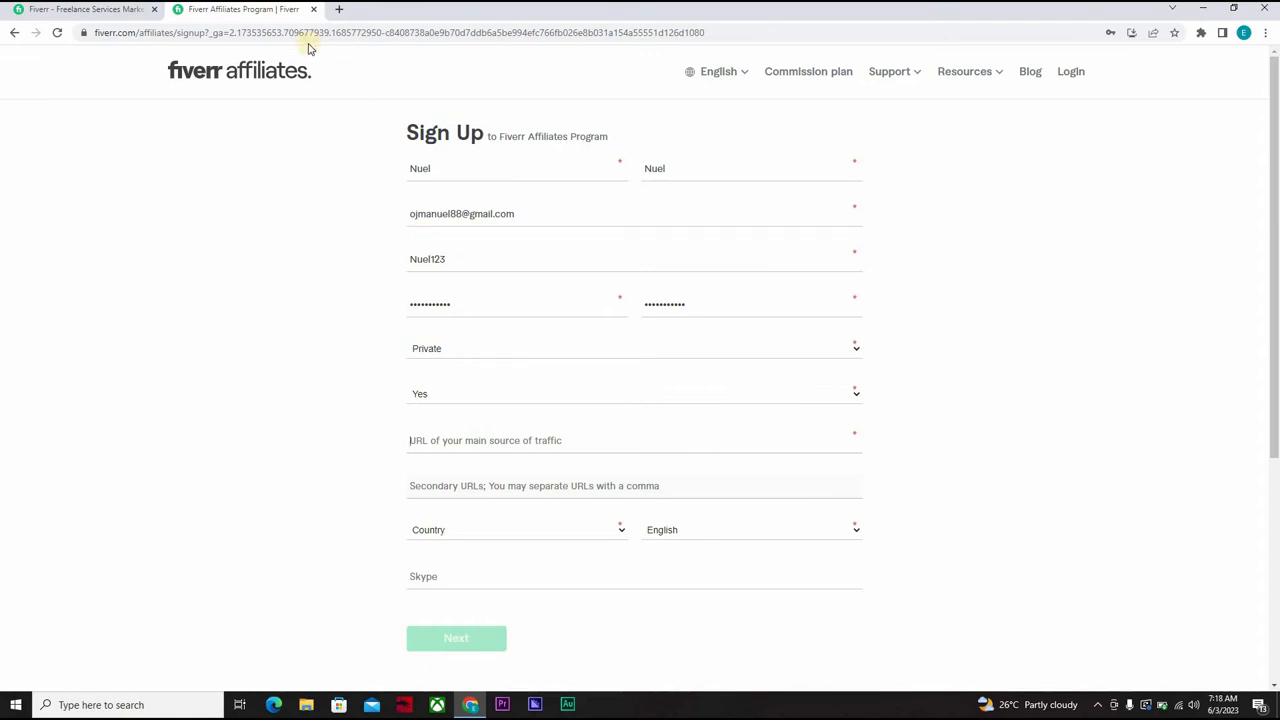
mouse_move(363, 60)
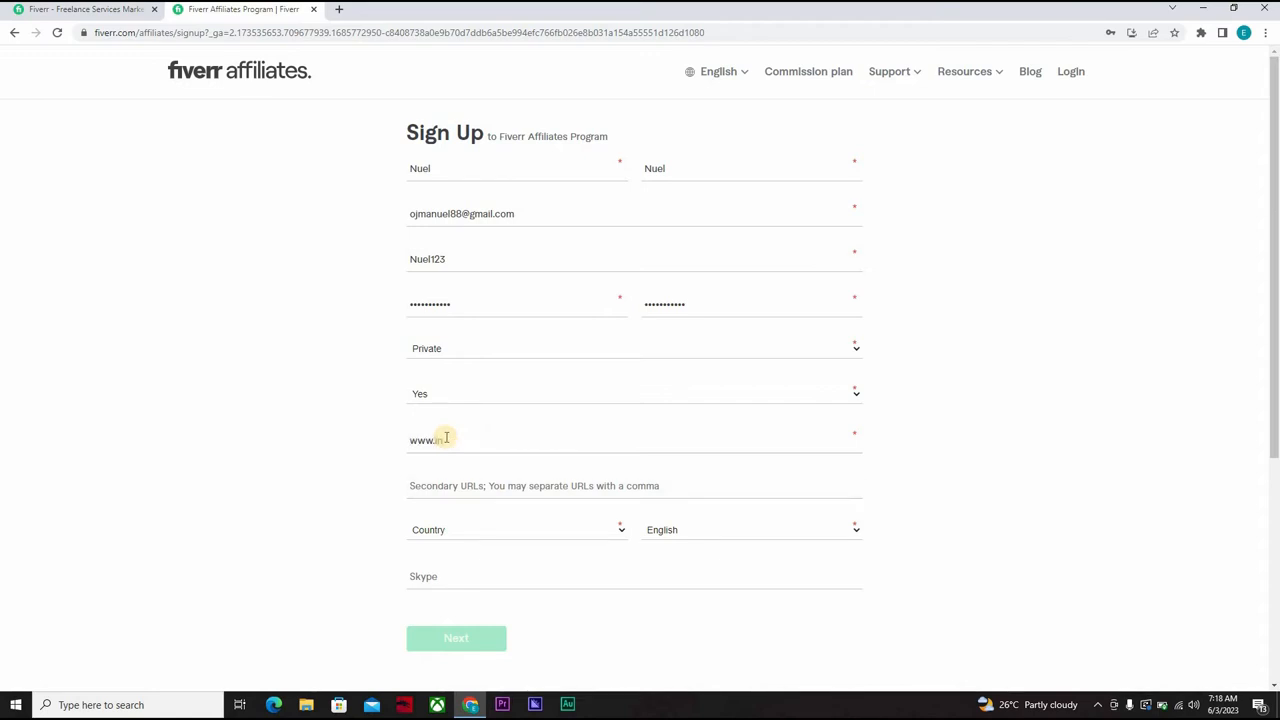
text(stagram.com/)
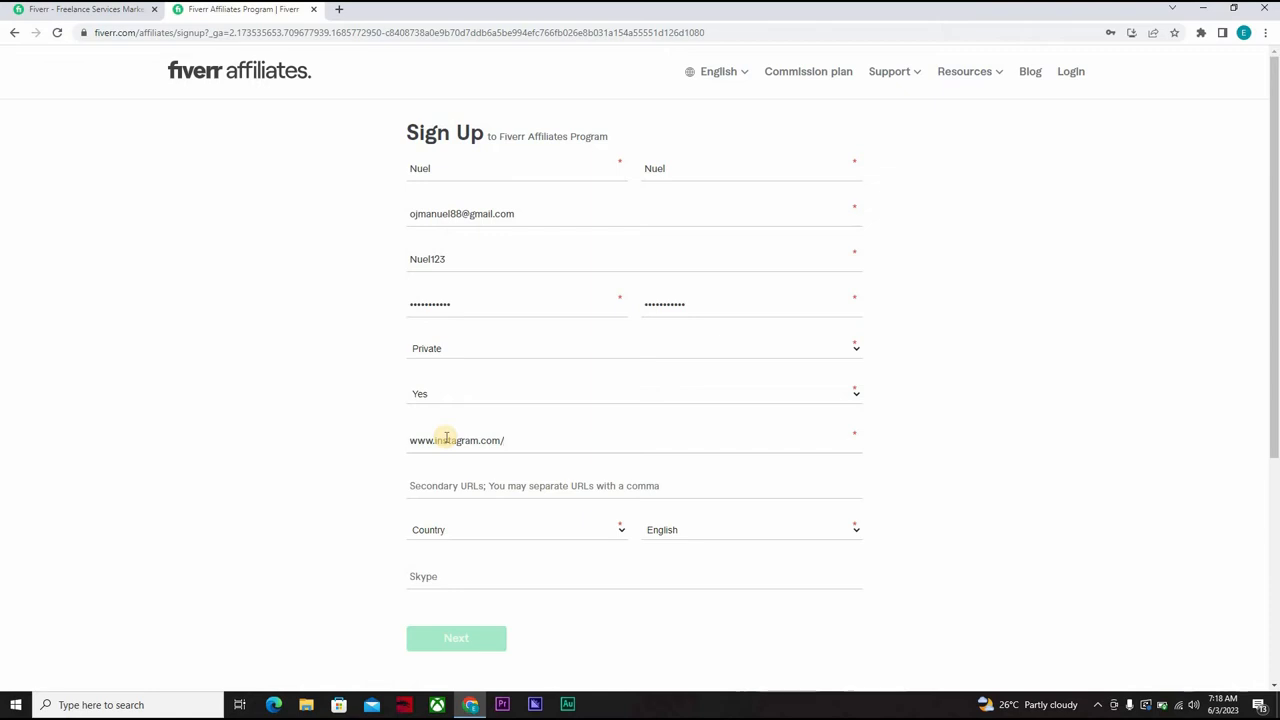
text(nuel)
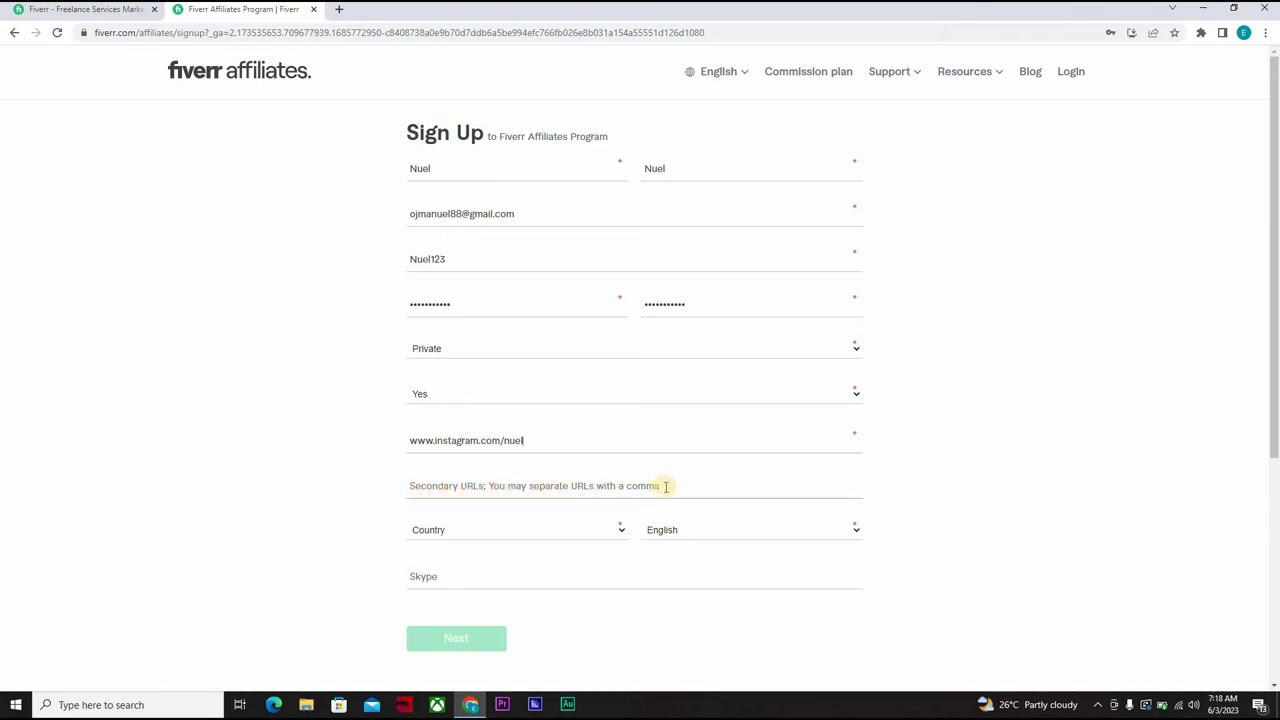
mouse_move(590, 486)
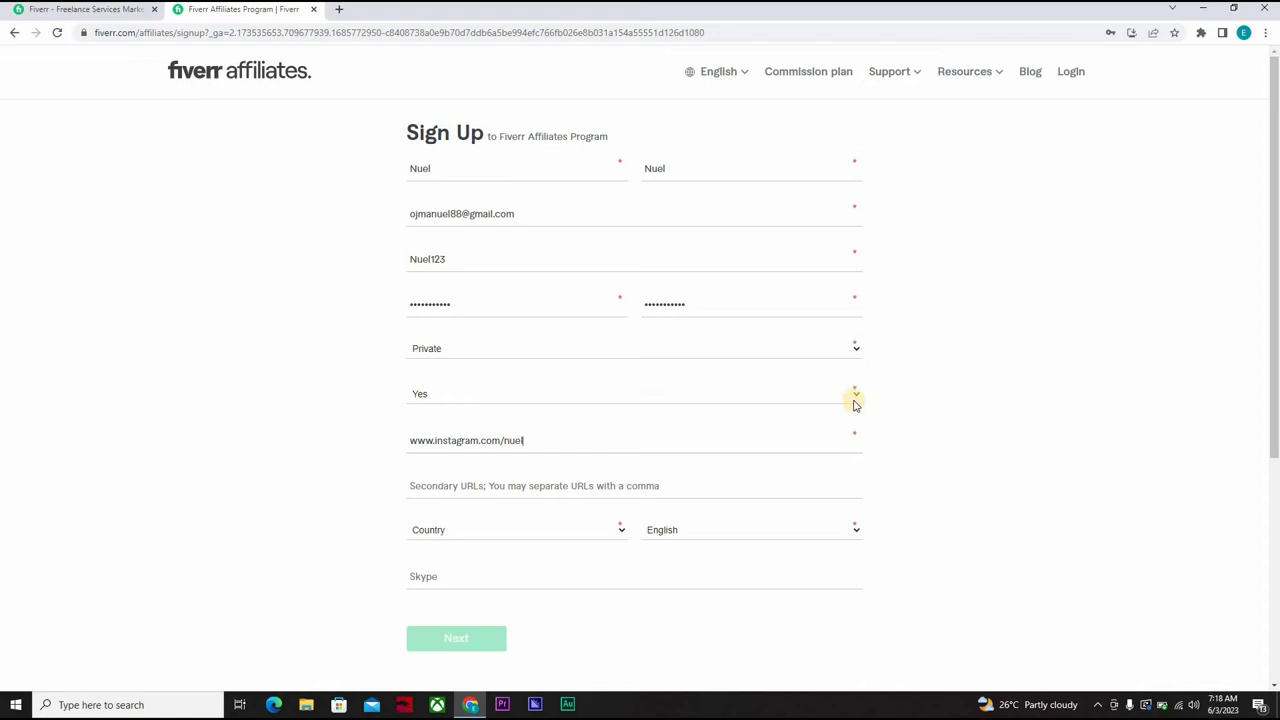
mouse_move(852, 347)
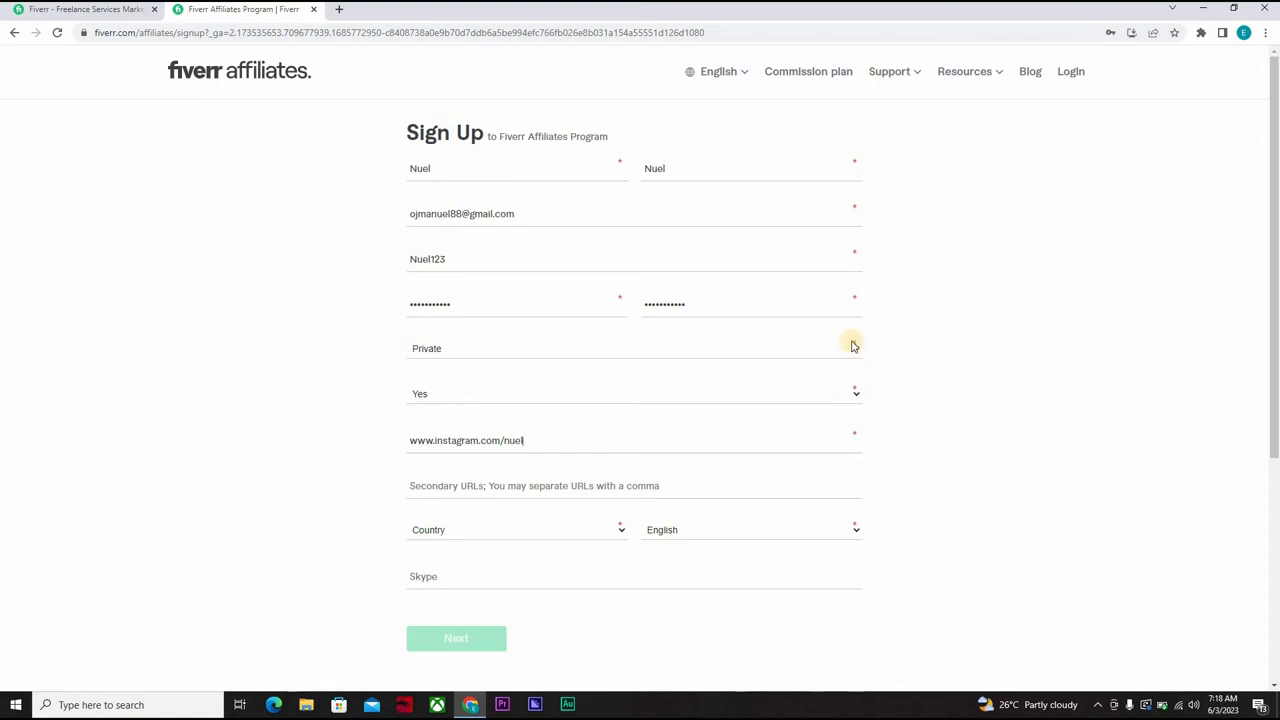
mouse_move(855, 298)
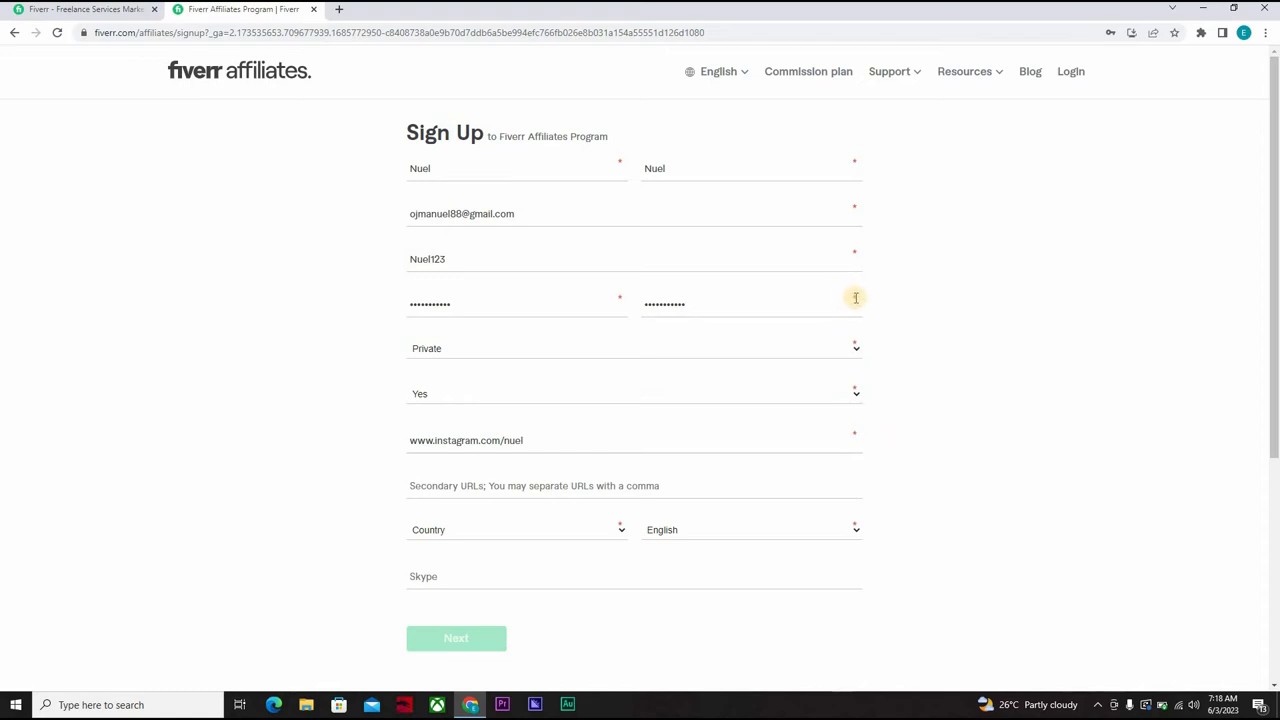
mouse_move(735, 517)
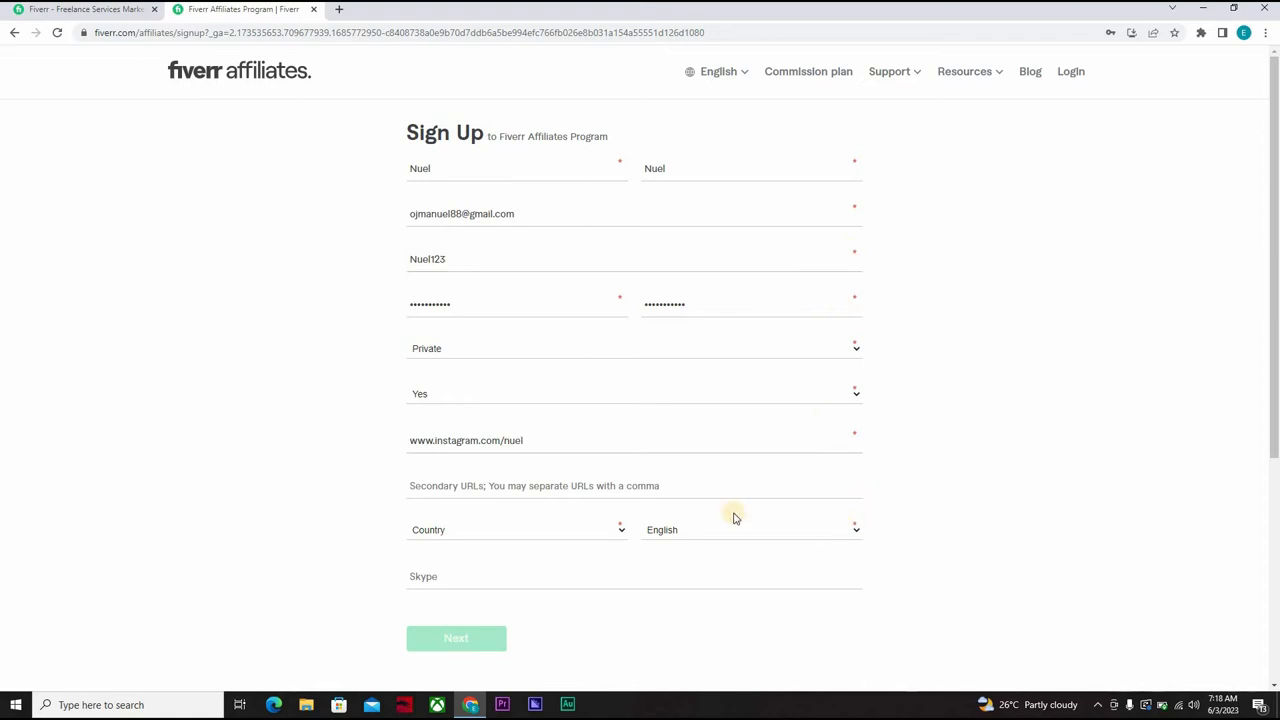
mouse_move(618, 529)
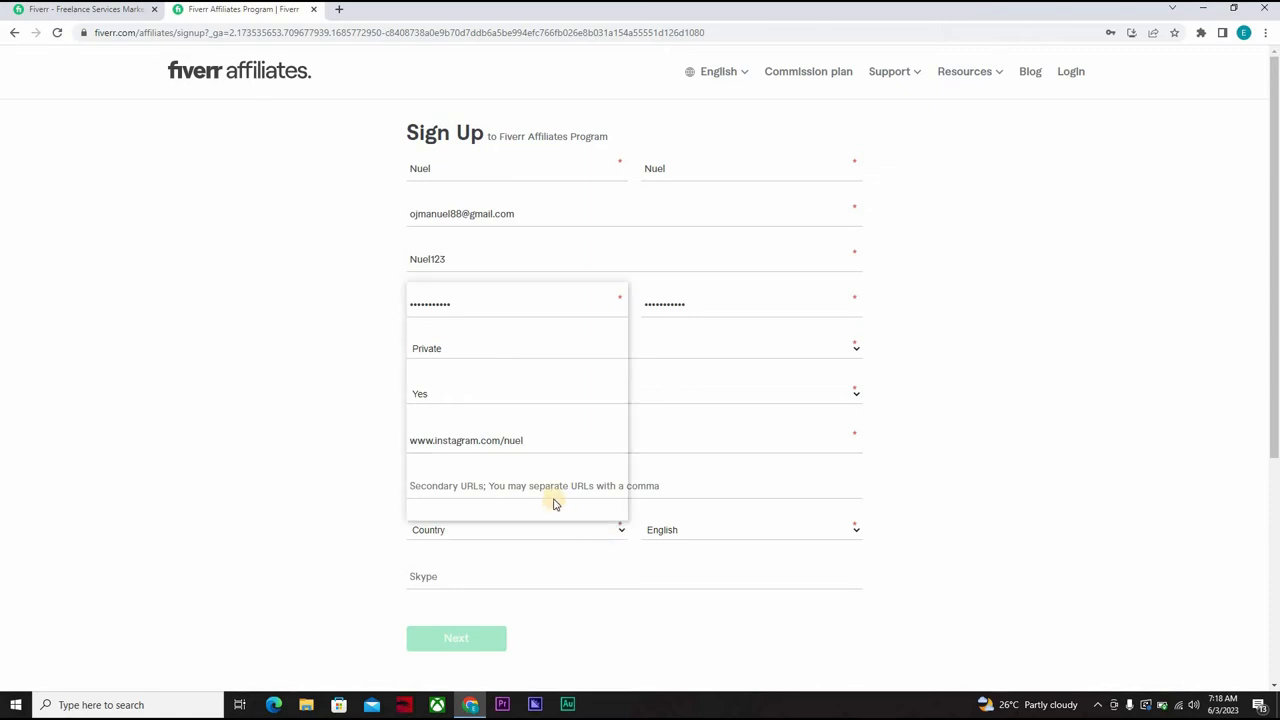
- Choose Nigeria from the Country dropdown on the sign-up form
click(517, 529)
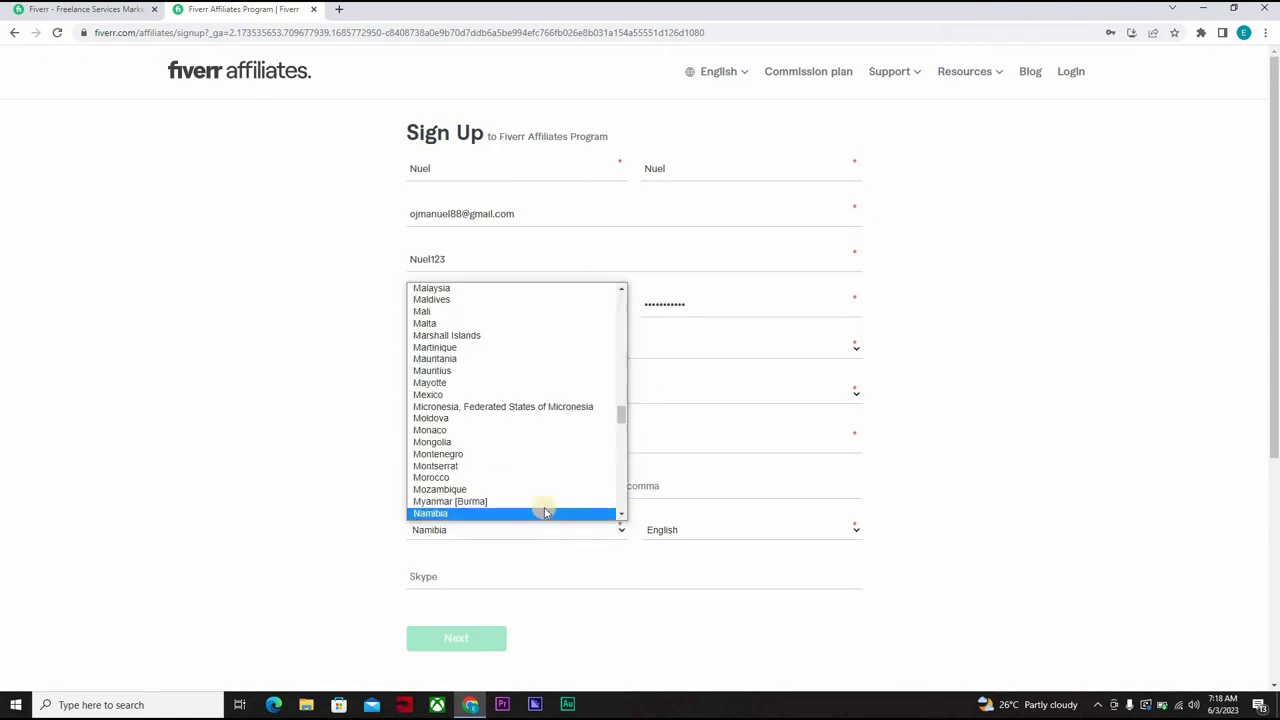
scroll(down, 3)
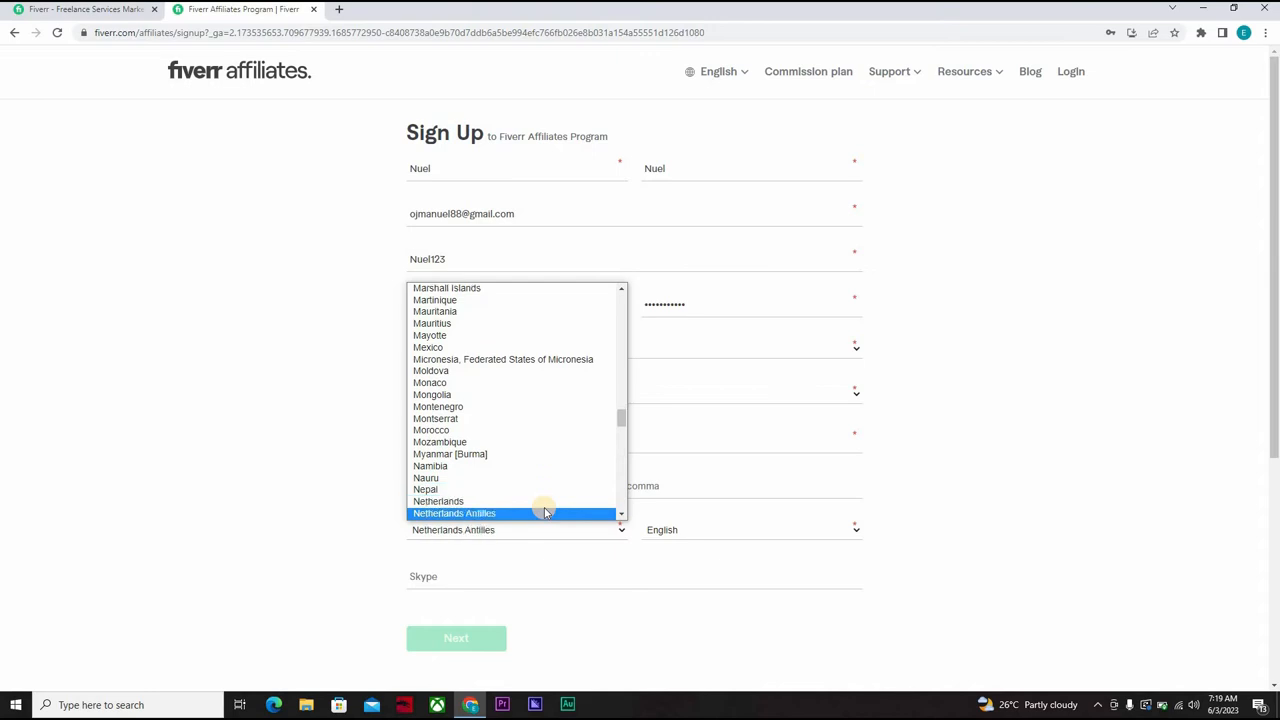
scroll(down, 3)
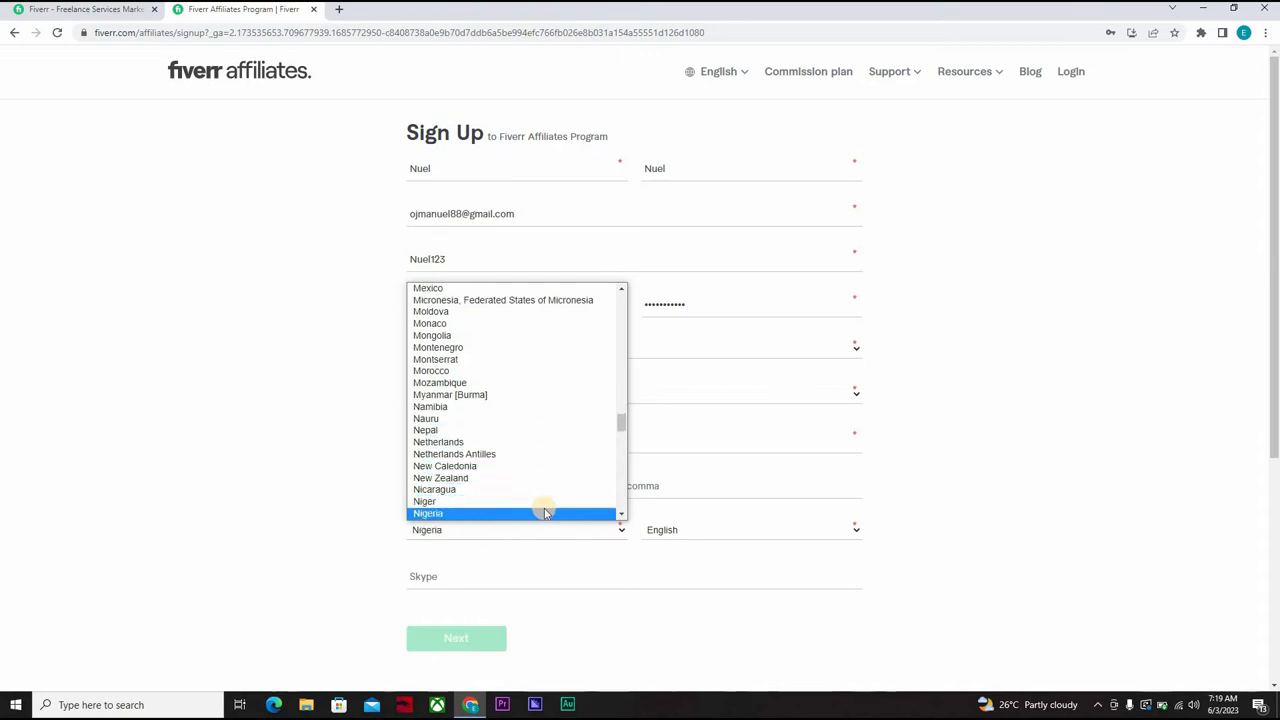
click(428, 513)
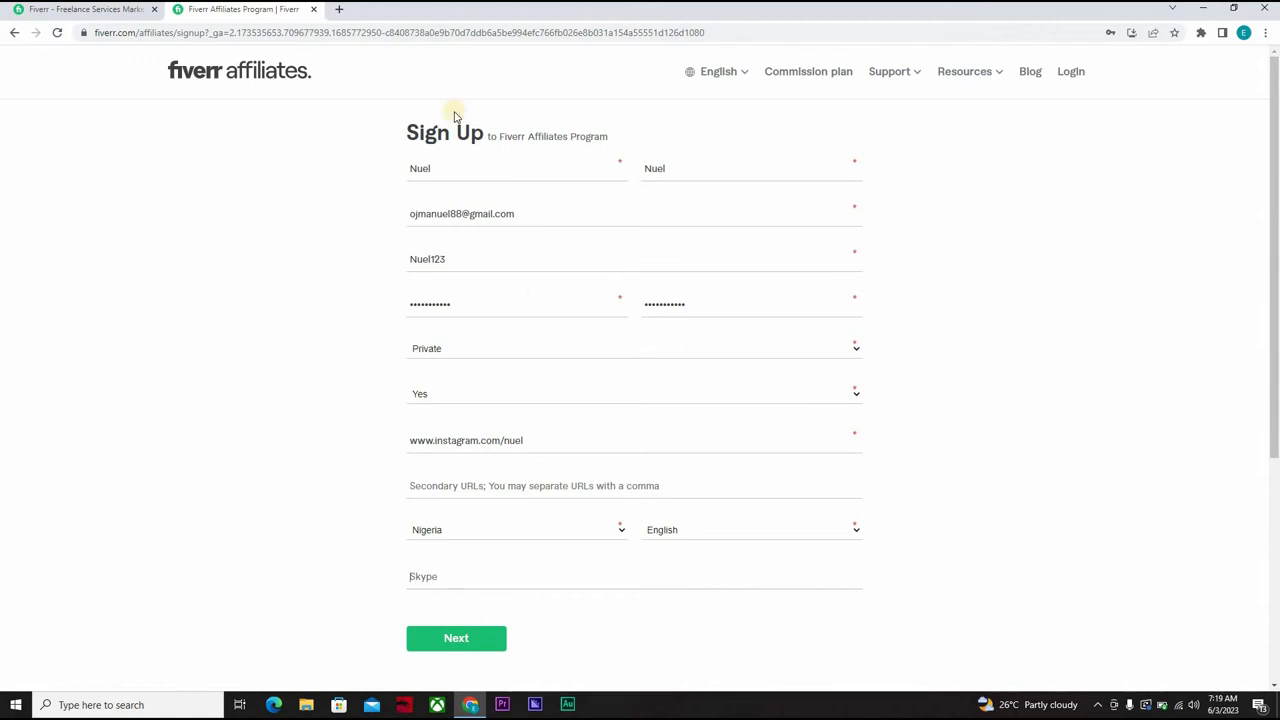
mouse_move(515, 208)
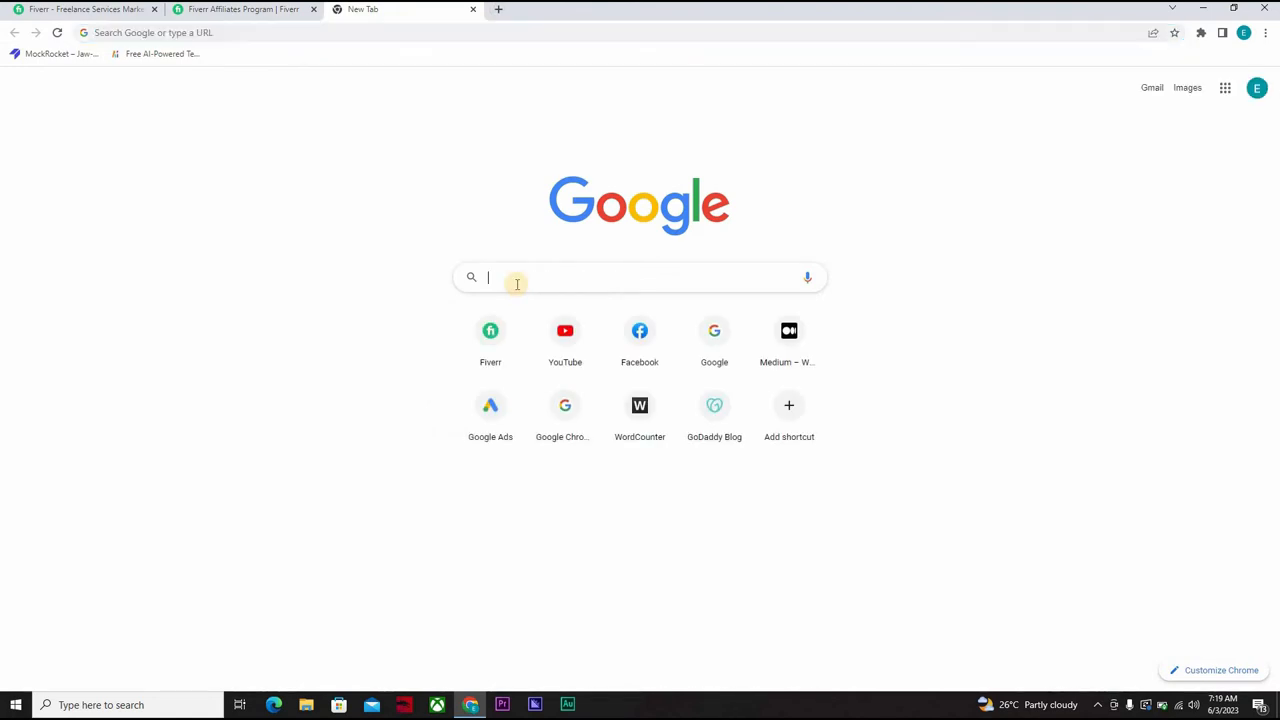
- Search 'skype login', open skype.com, and launch Skype in the browser
text(skype)
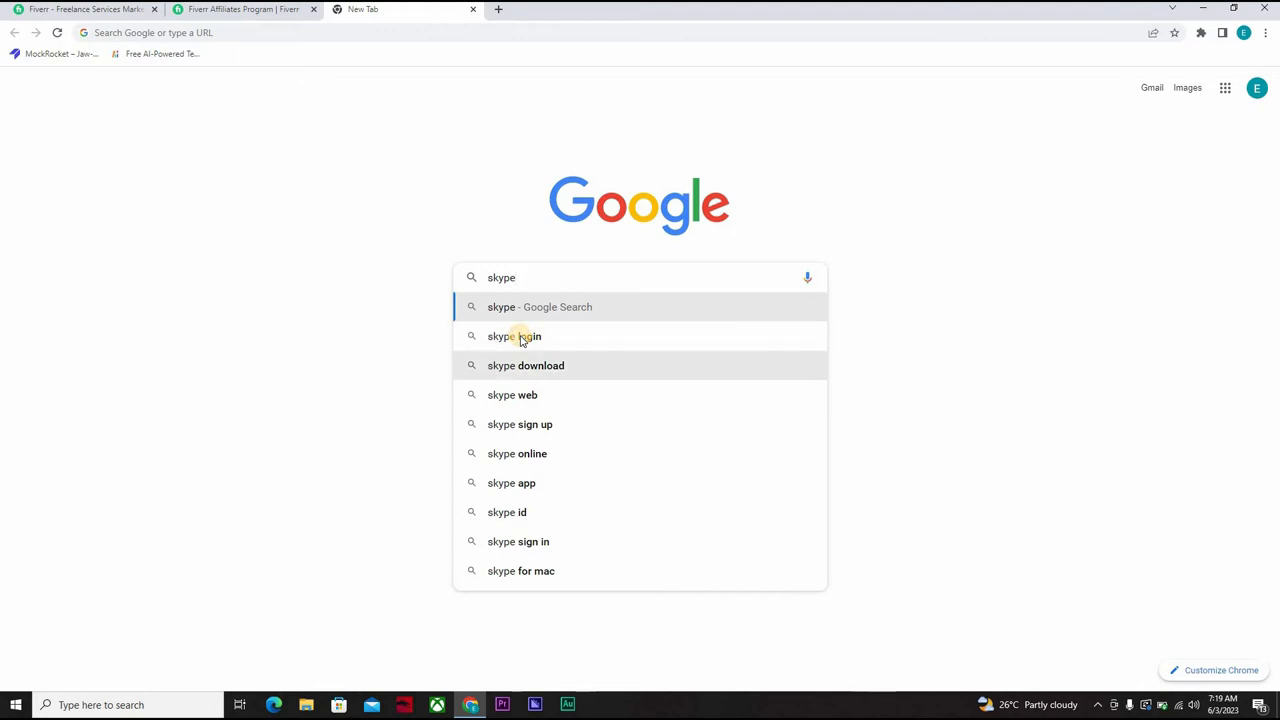
click(514, 336)
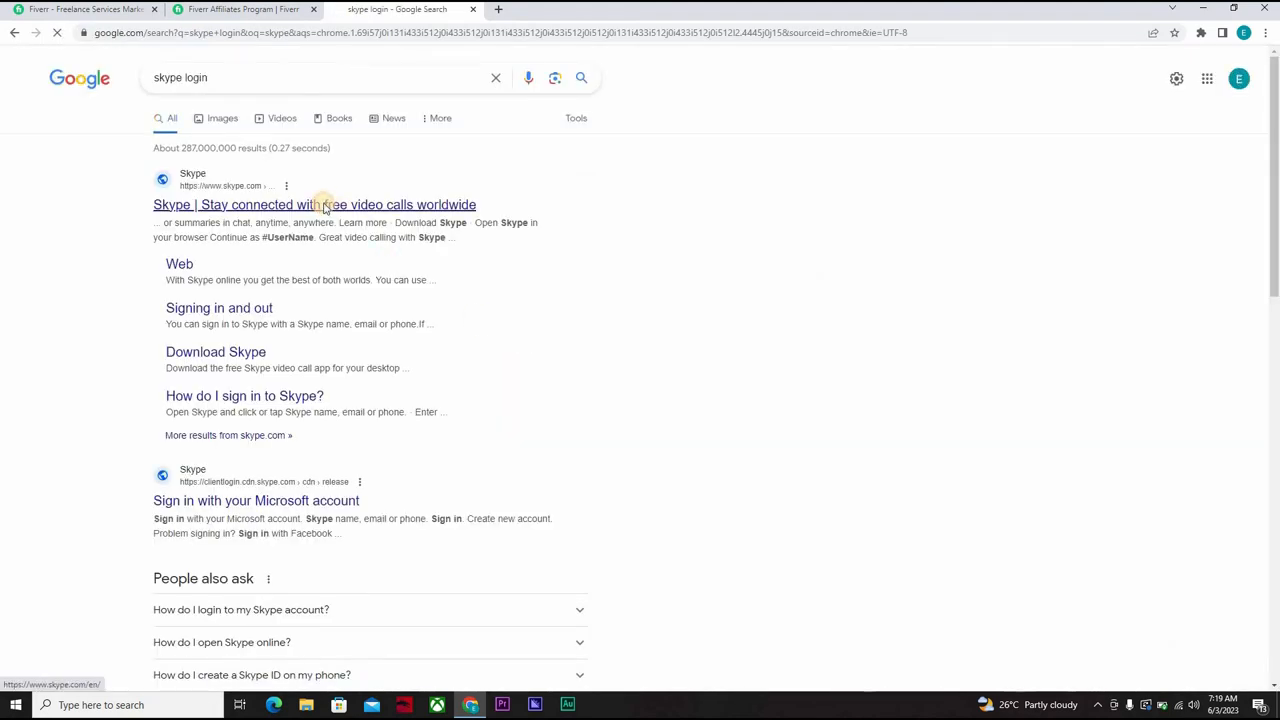
click(314, 204)
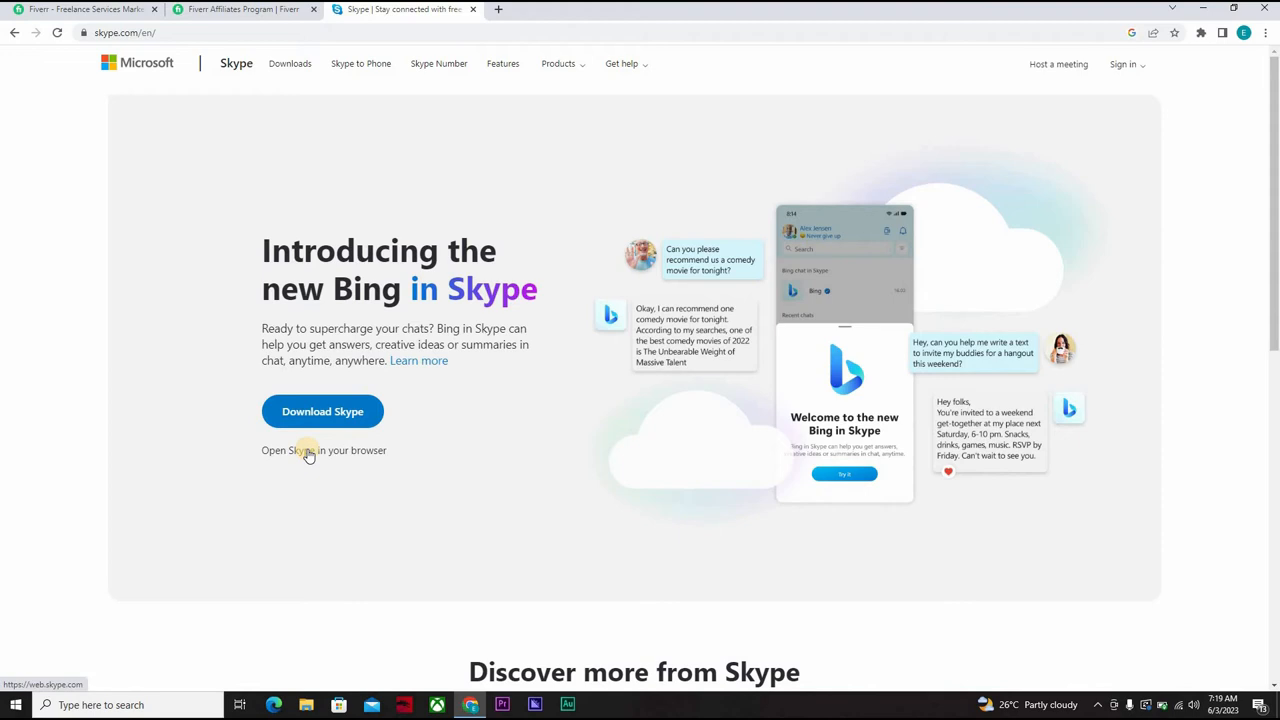
click(308, 450)
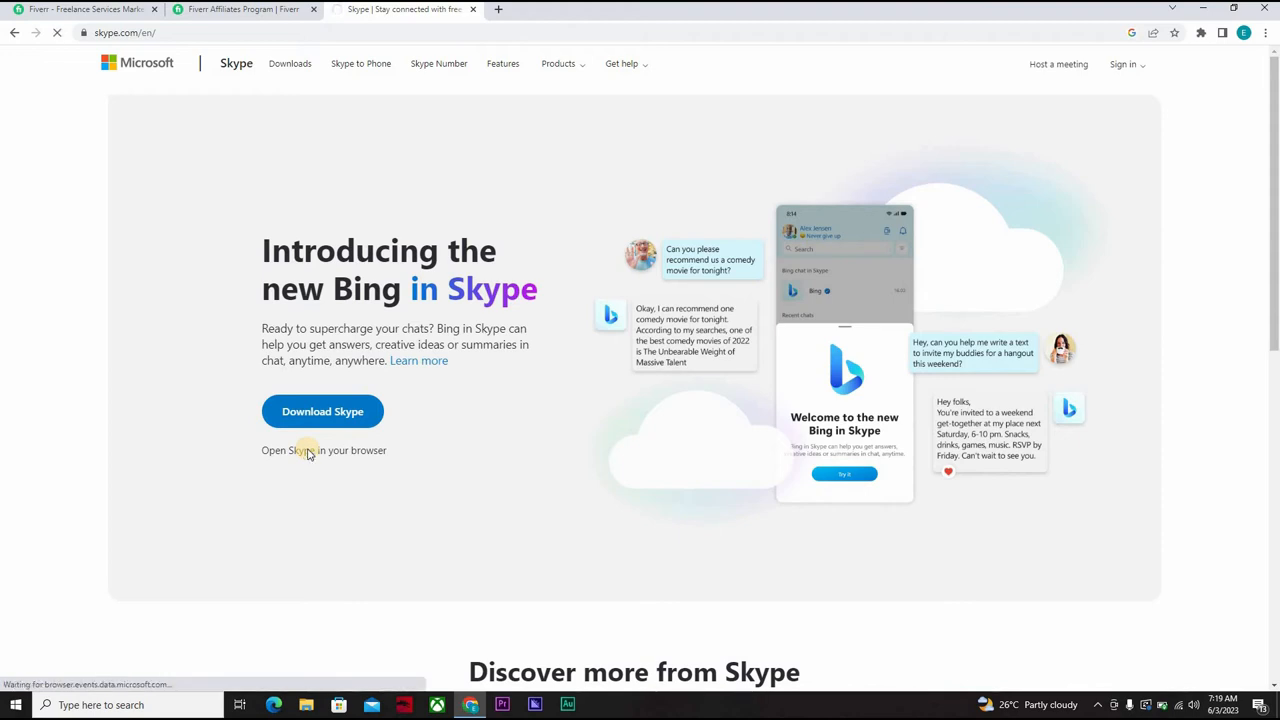
click(298, 450)
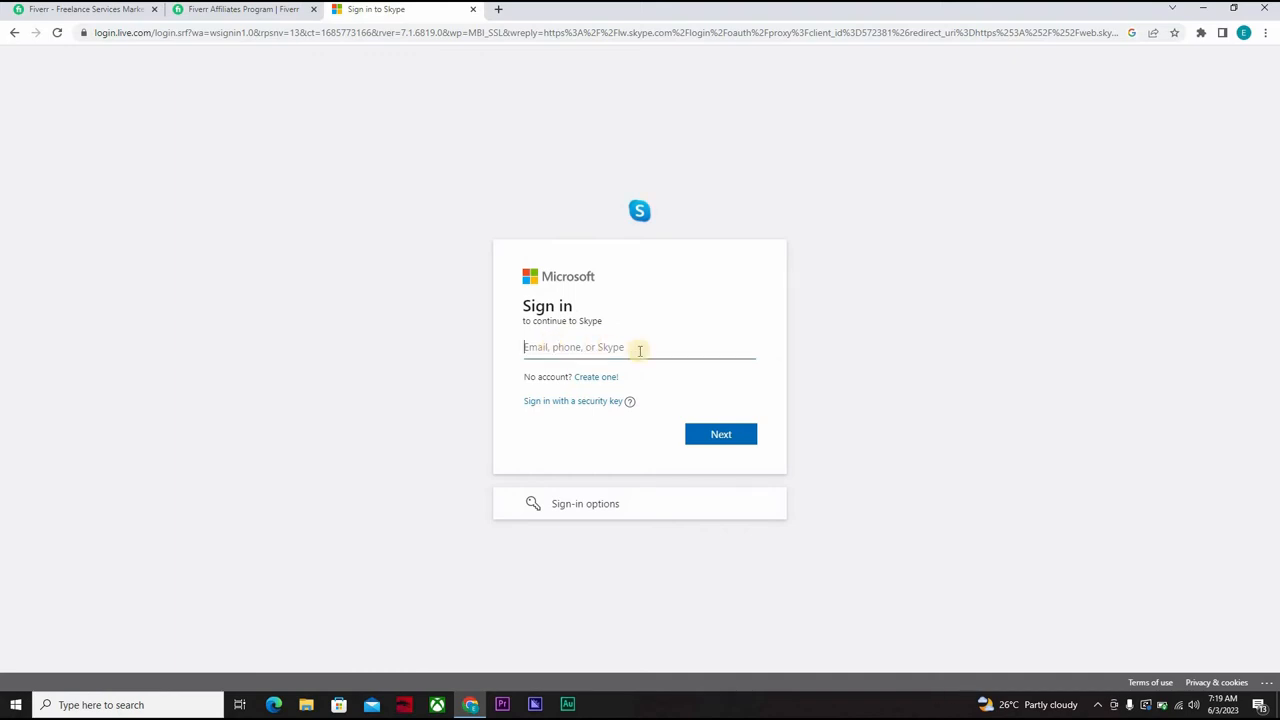
mouse_move(660, 323)
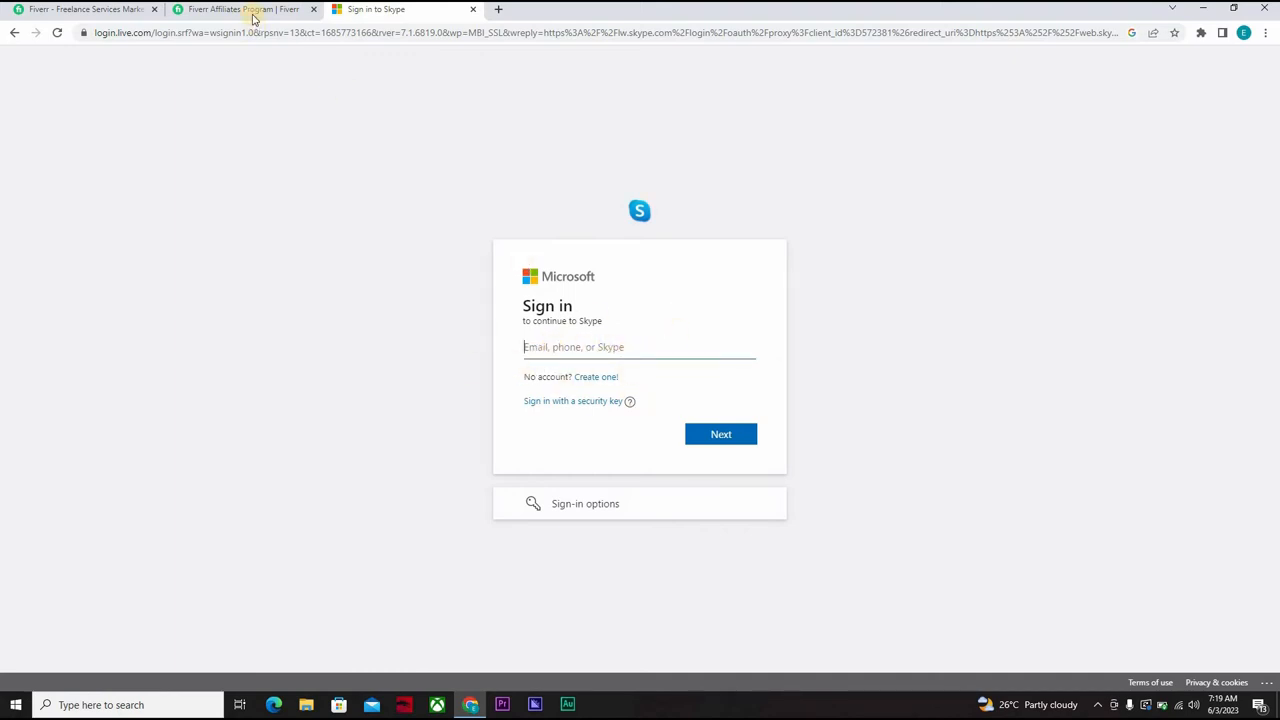
- Return to the sign-up tab, decline saving the password, and tick YouTube and SEO
click(240, 9)
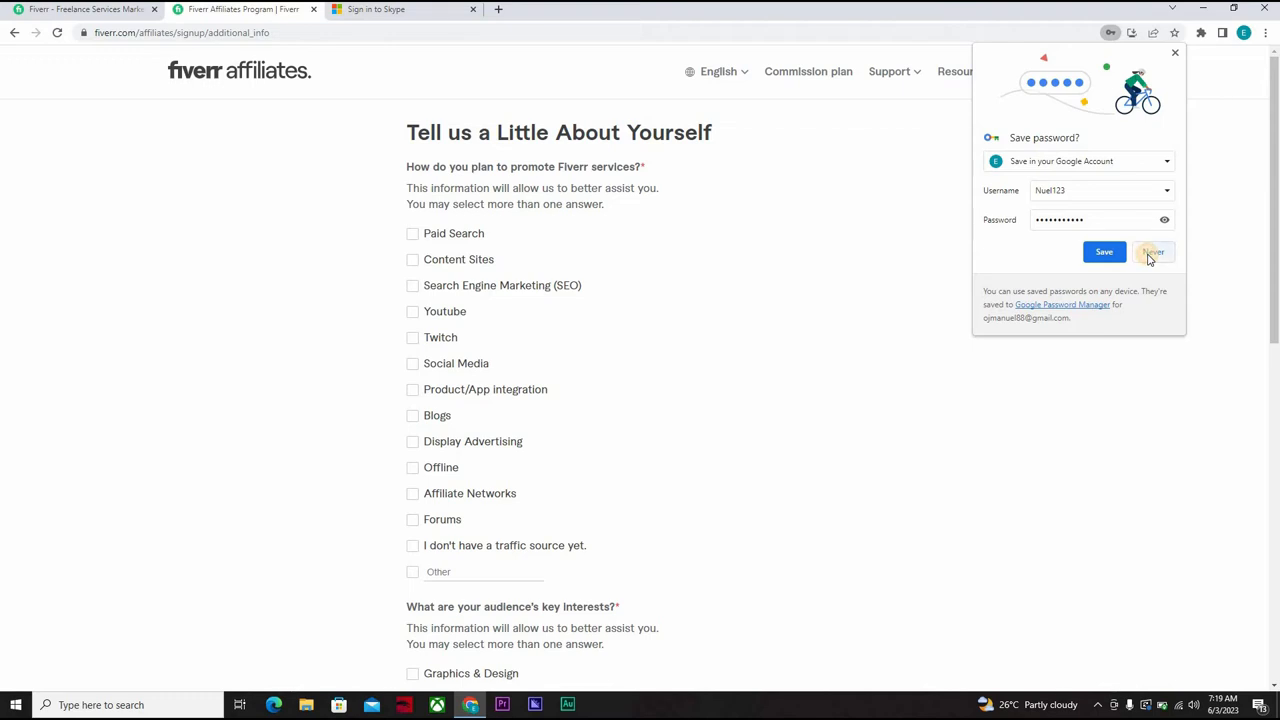
click(1152, 251)
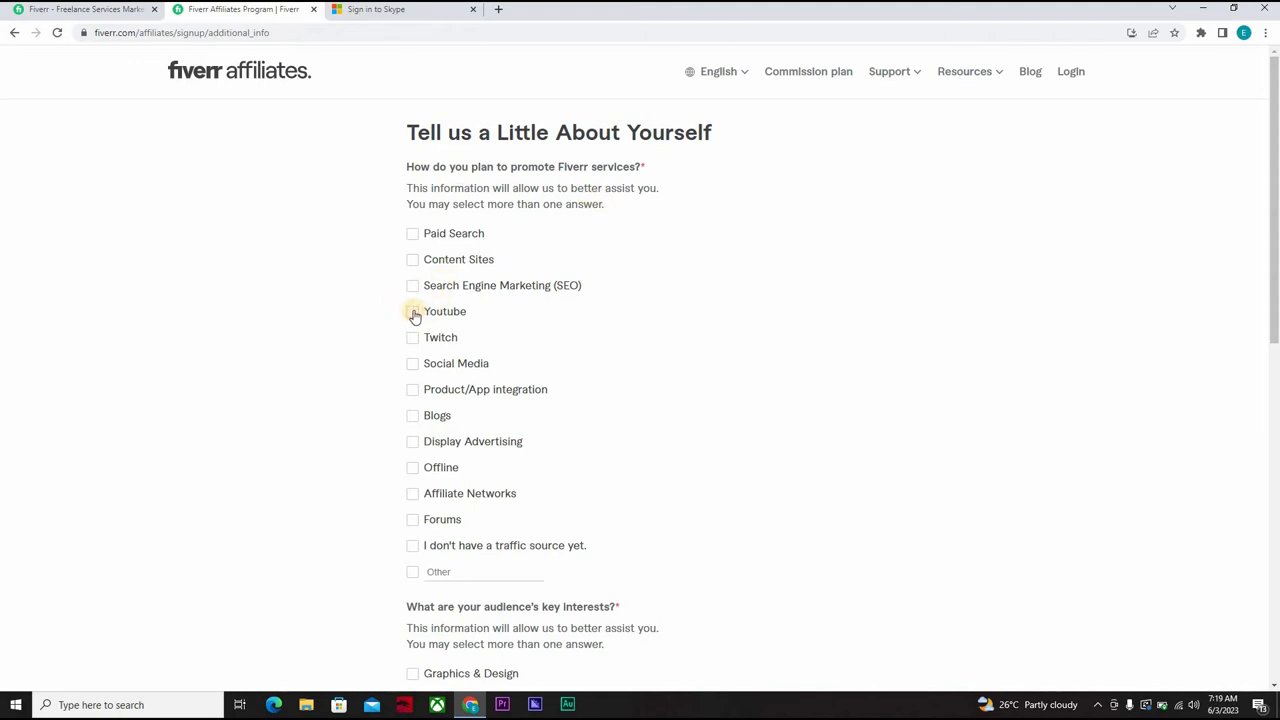
click(412, 311)
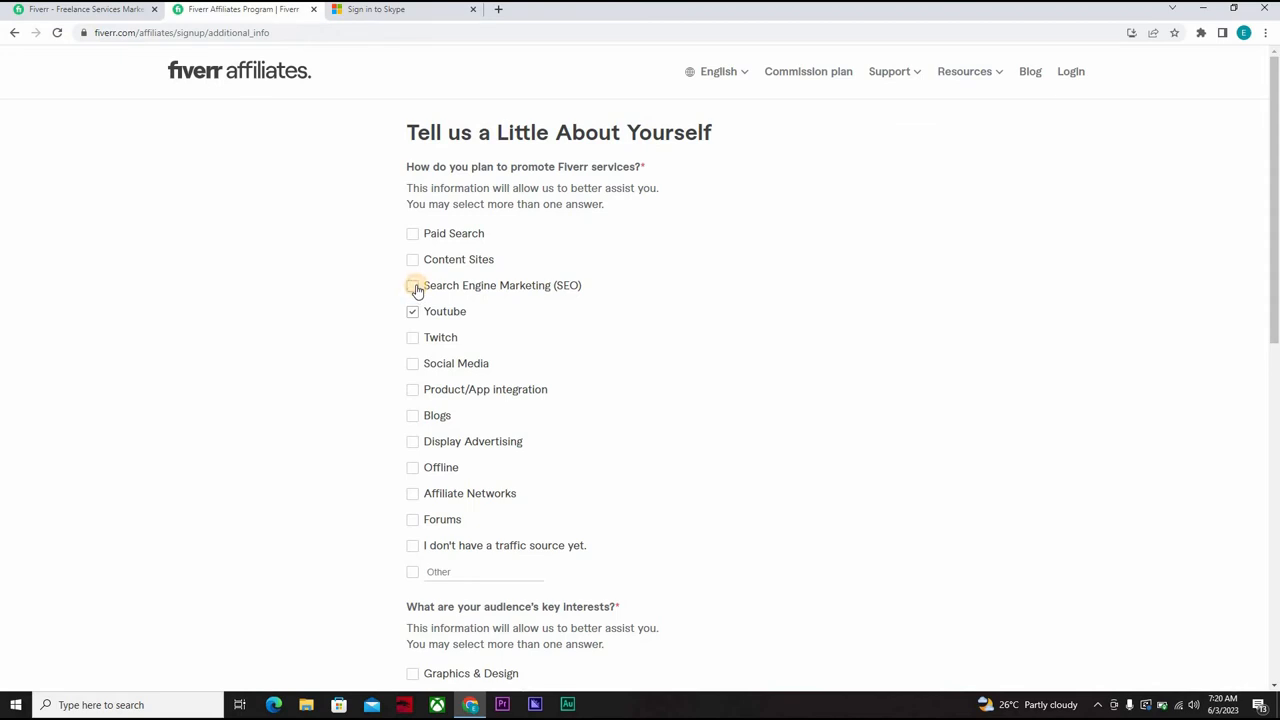
click(412, 285)
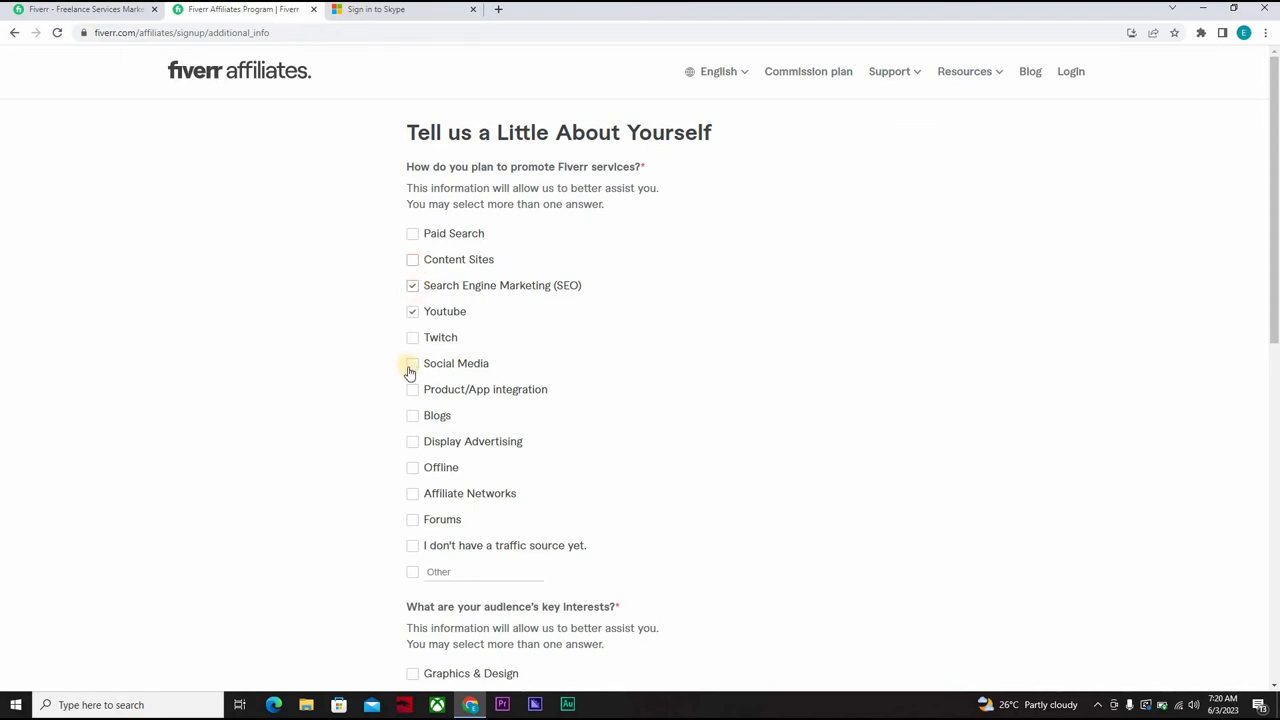
- Tick Social Media, Blogs, Display Advertising, Offline and Forums as promotion channels
click(412, 363)
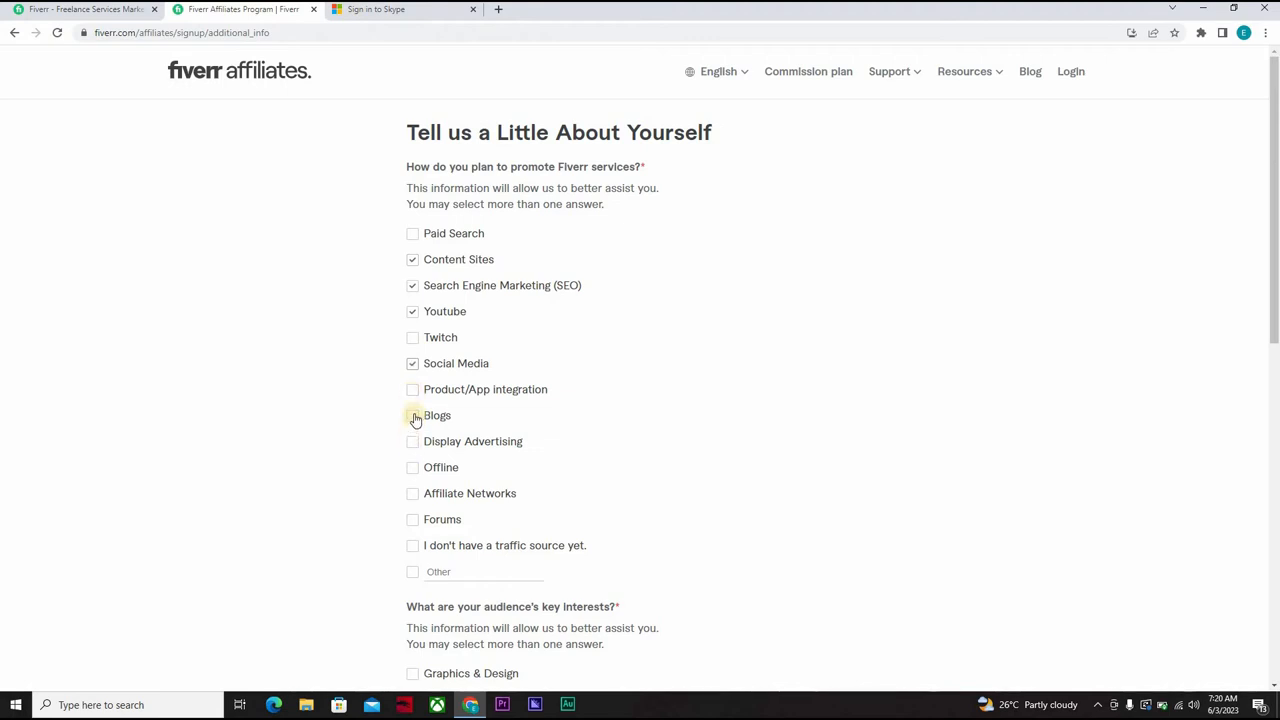
click(412, 415)
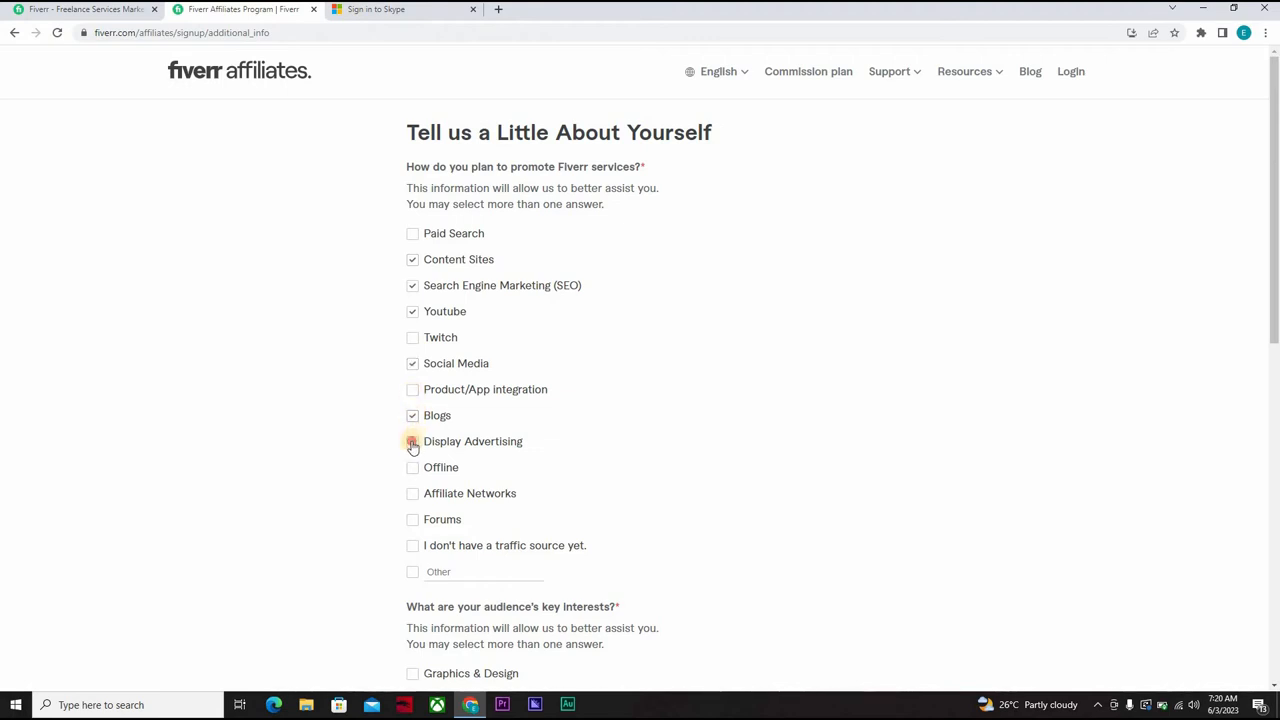
click(412, 441)
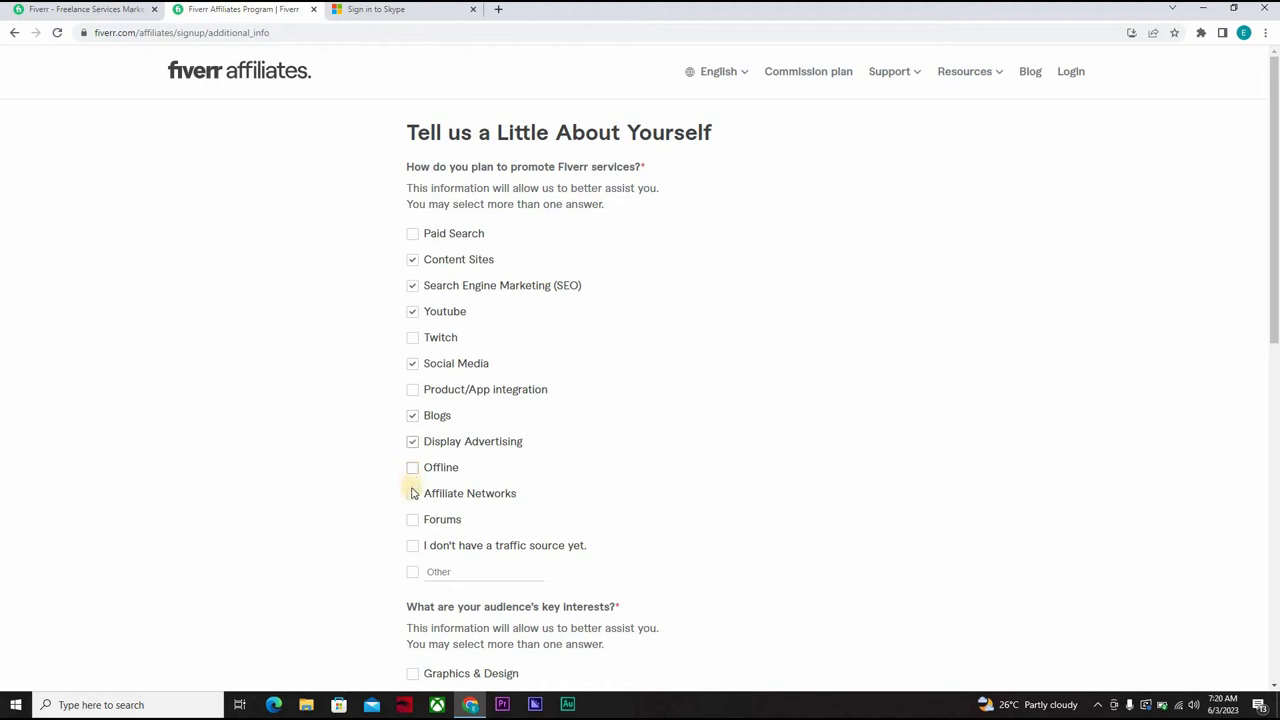
click(412, 467)
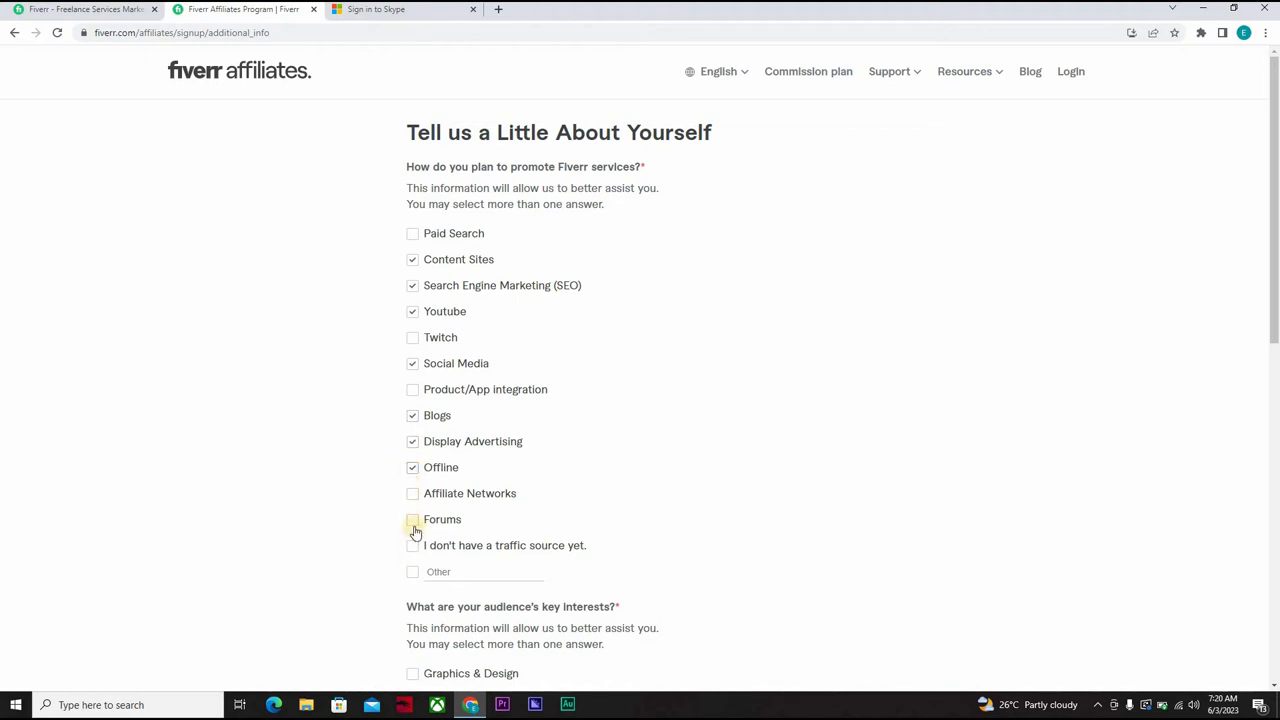
click(412, 519)
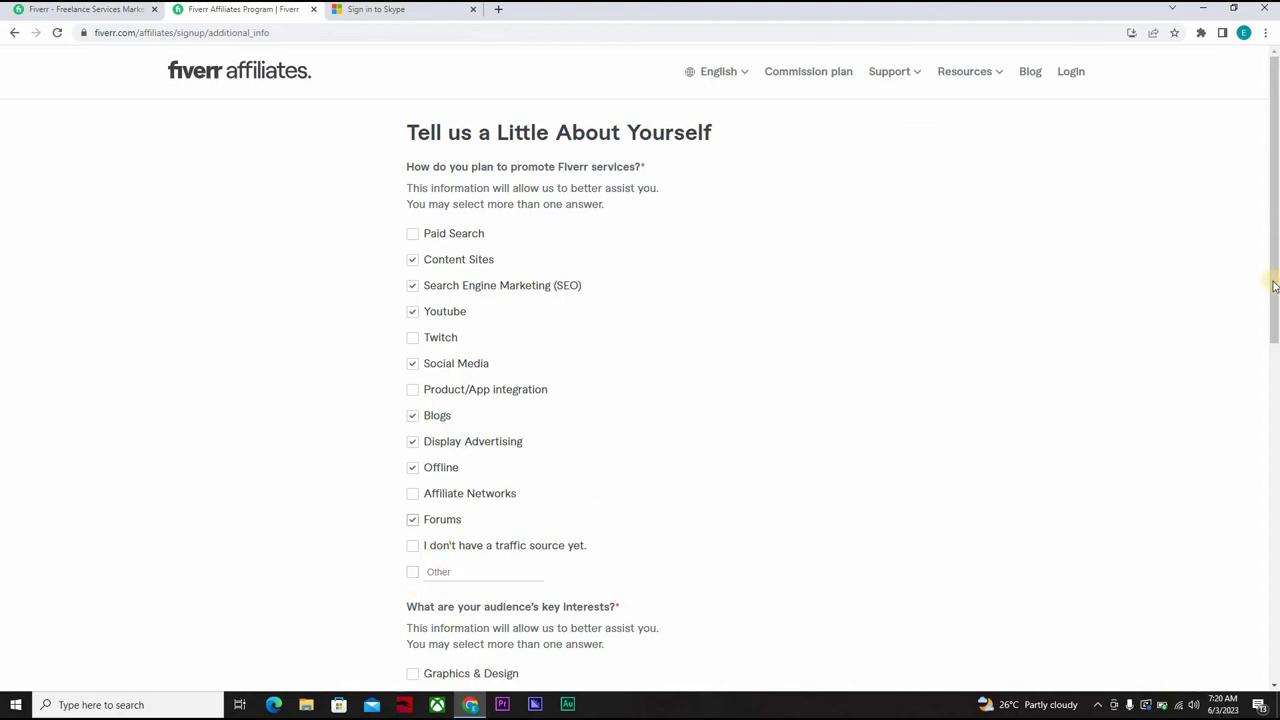
- Tick audience interests: Graphics & Design, Digital Marketing, Writing, Video, Music, Business, Fun & Lifestyle, All Services
scroll(down, 3)
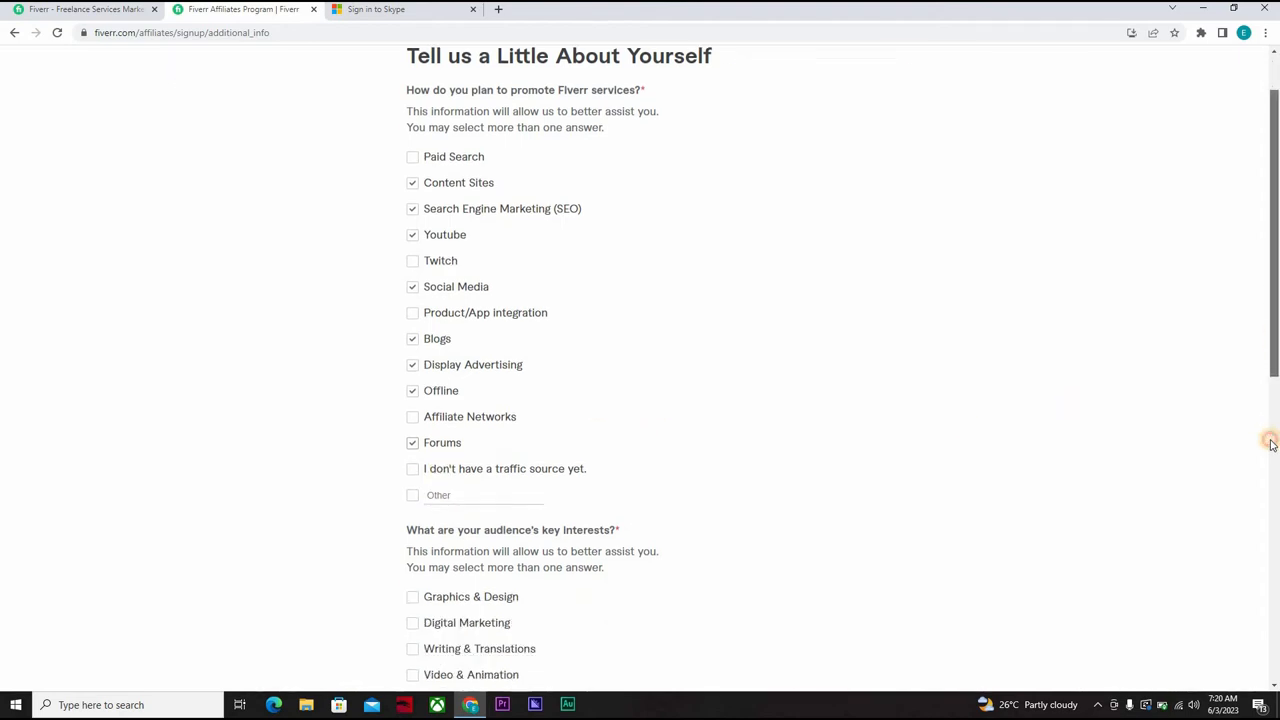
scroll(down, 3)
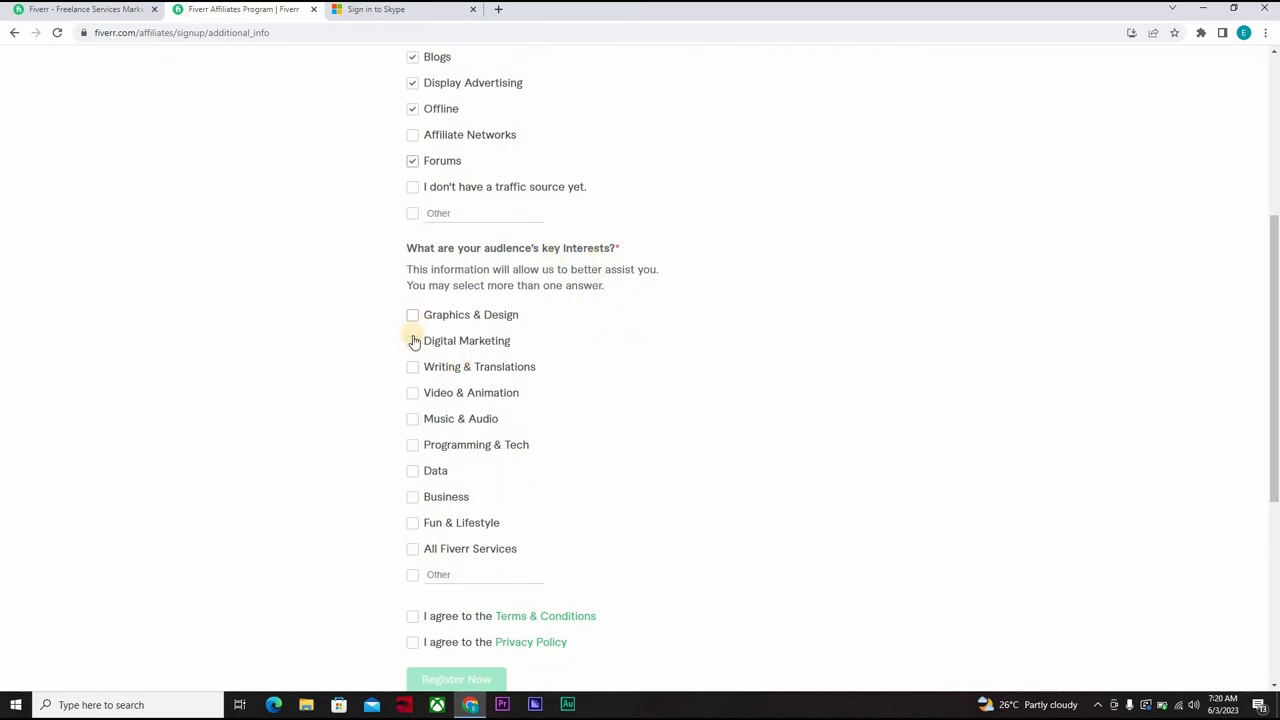
click(412, 314)
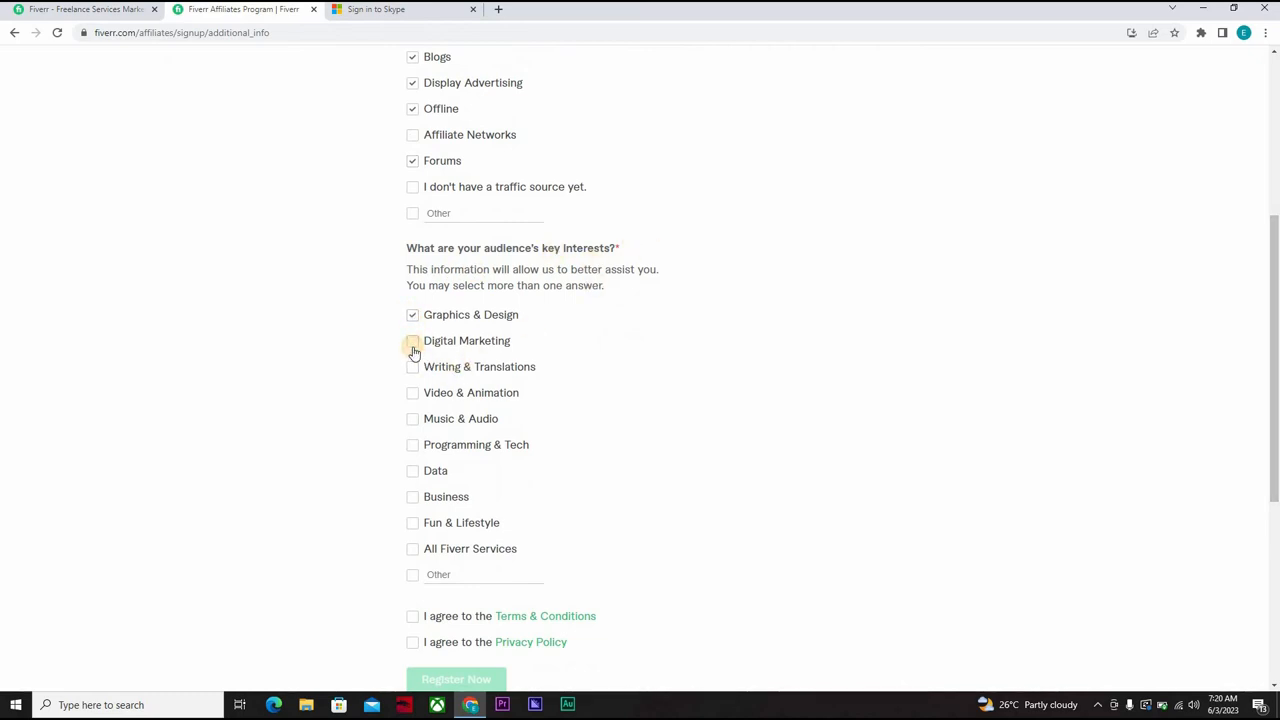
click(412, 340)
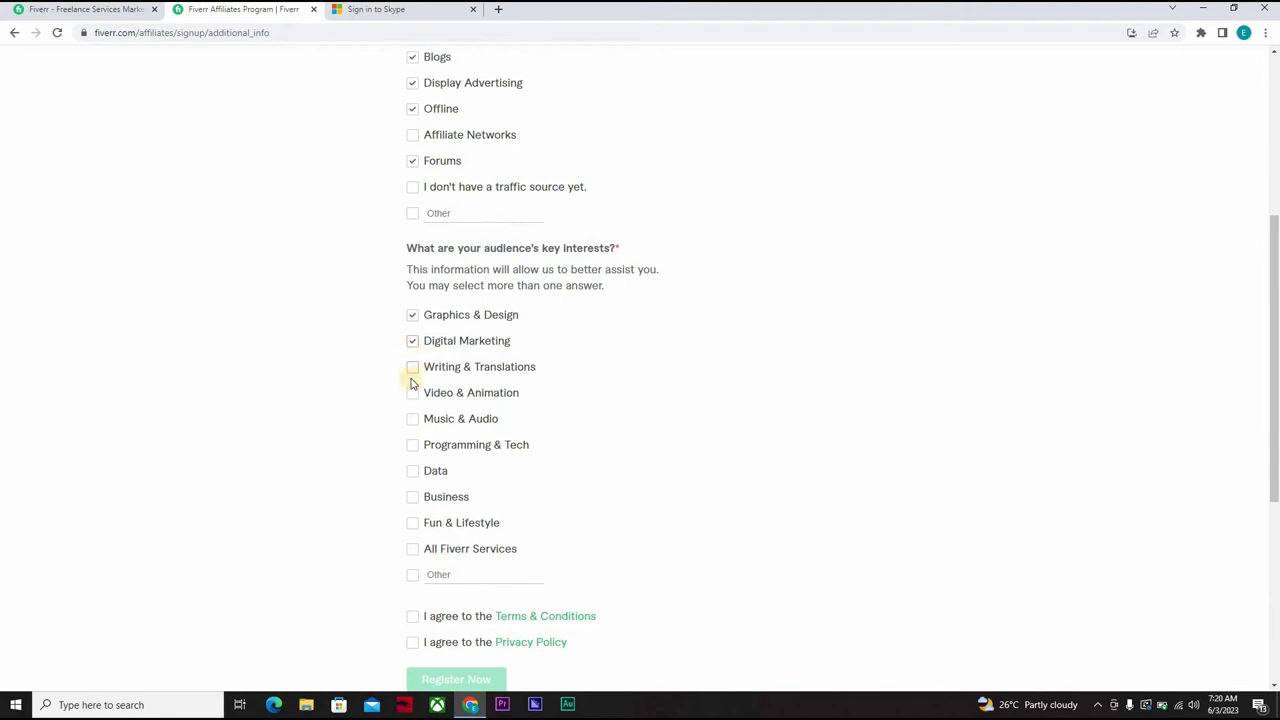
click(412, 366)
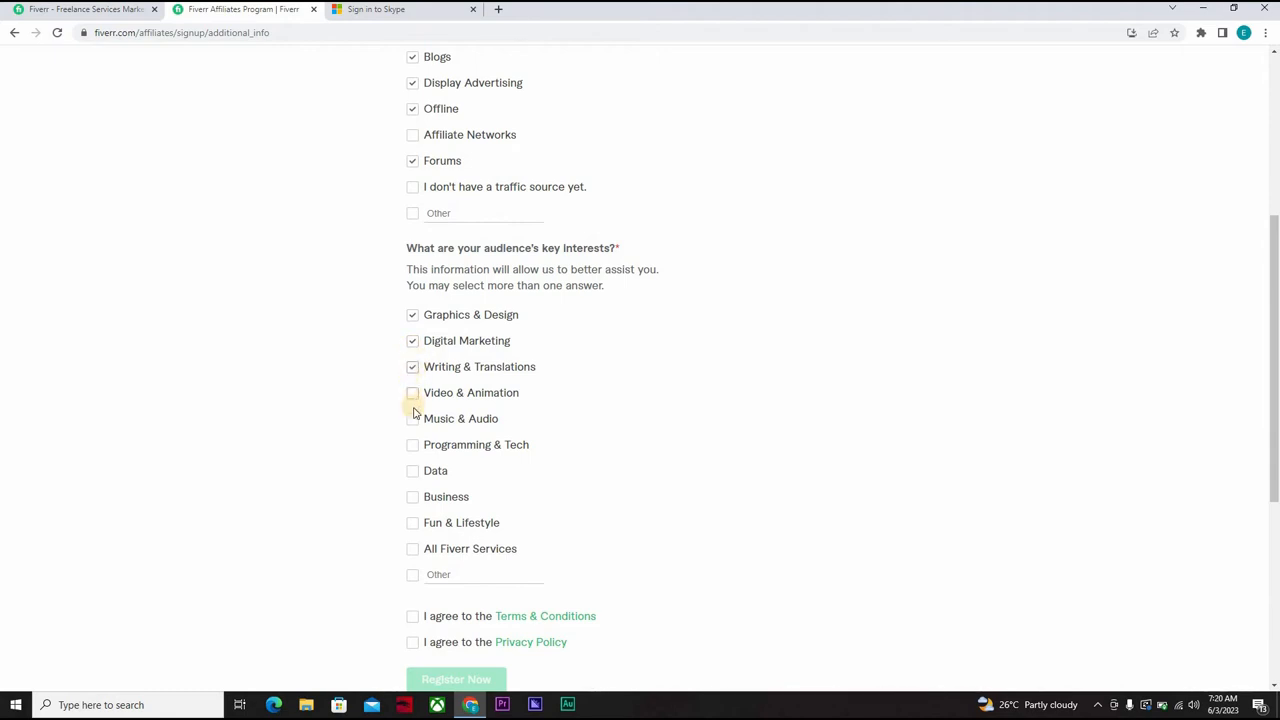
click(412, 392)
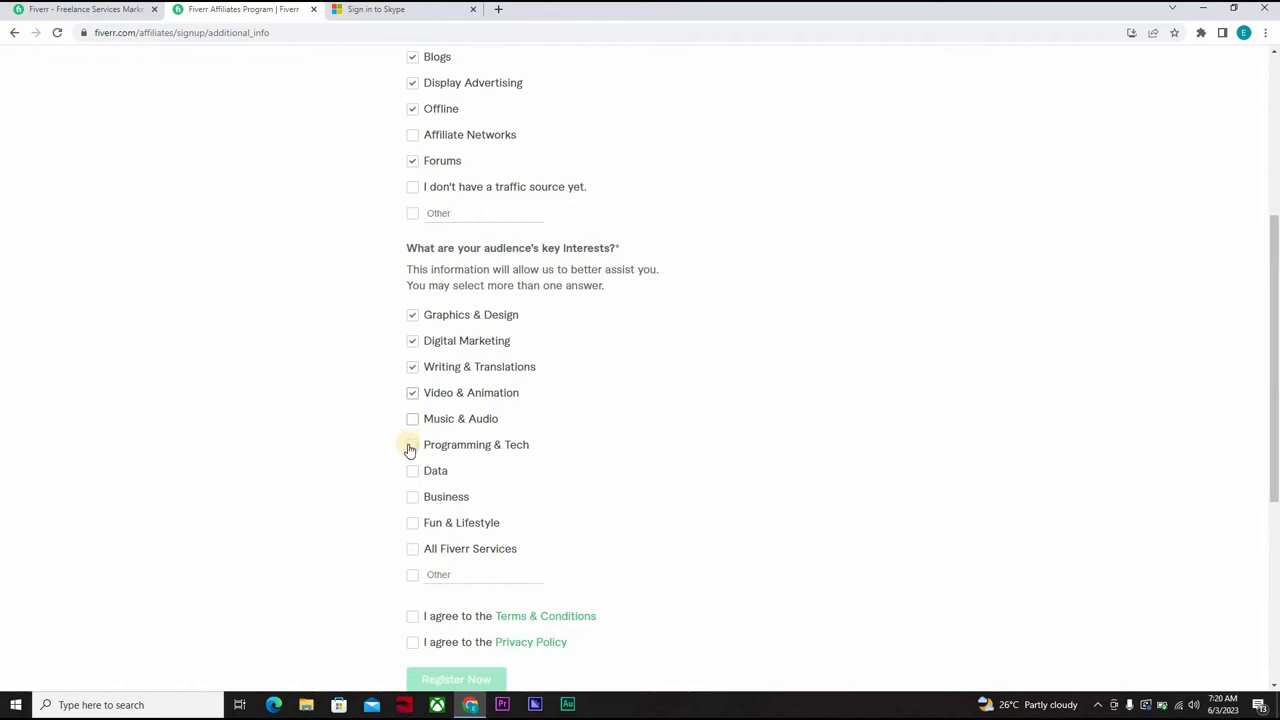
click(412, 418)
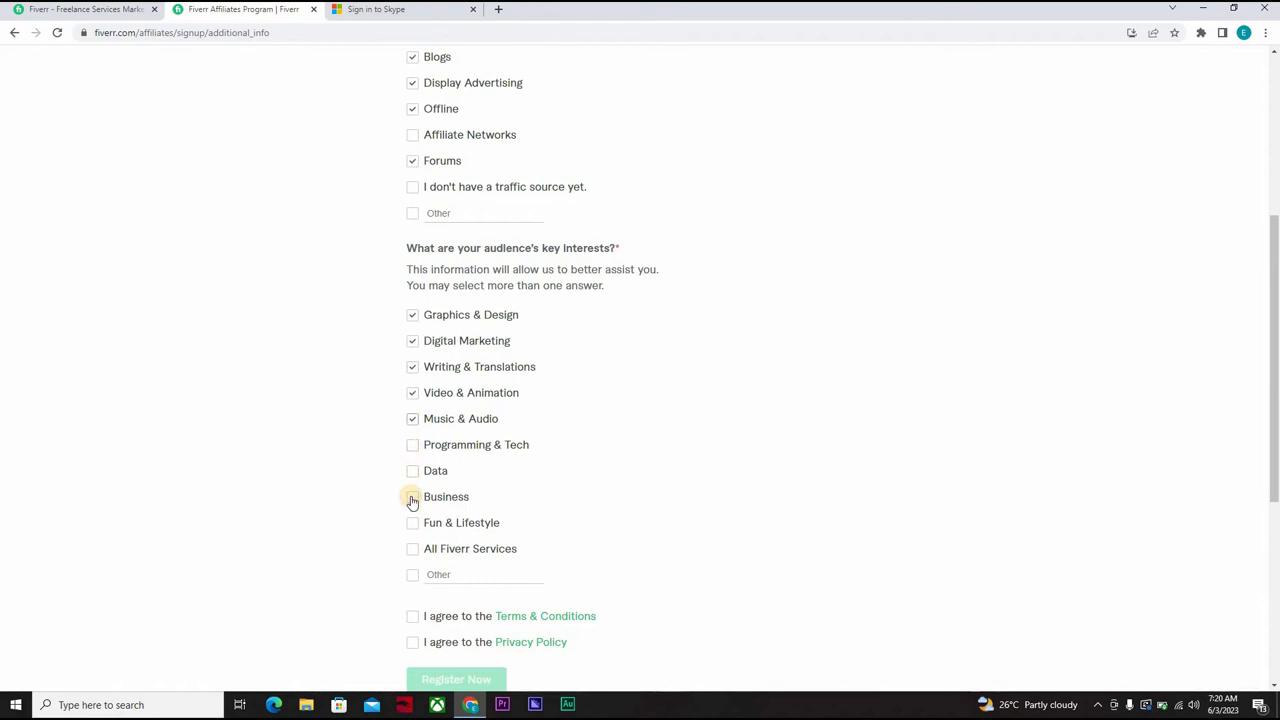
click(412, 497)
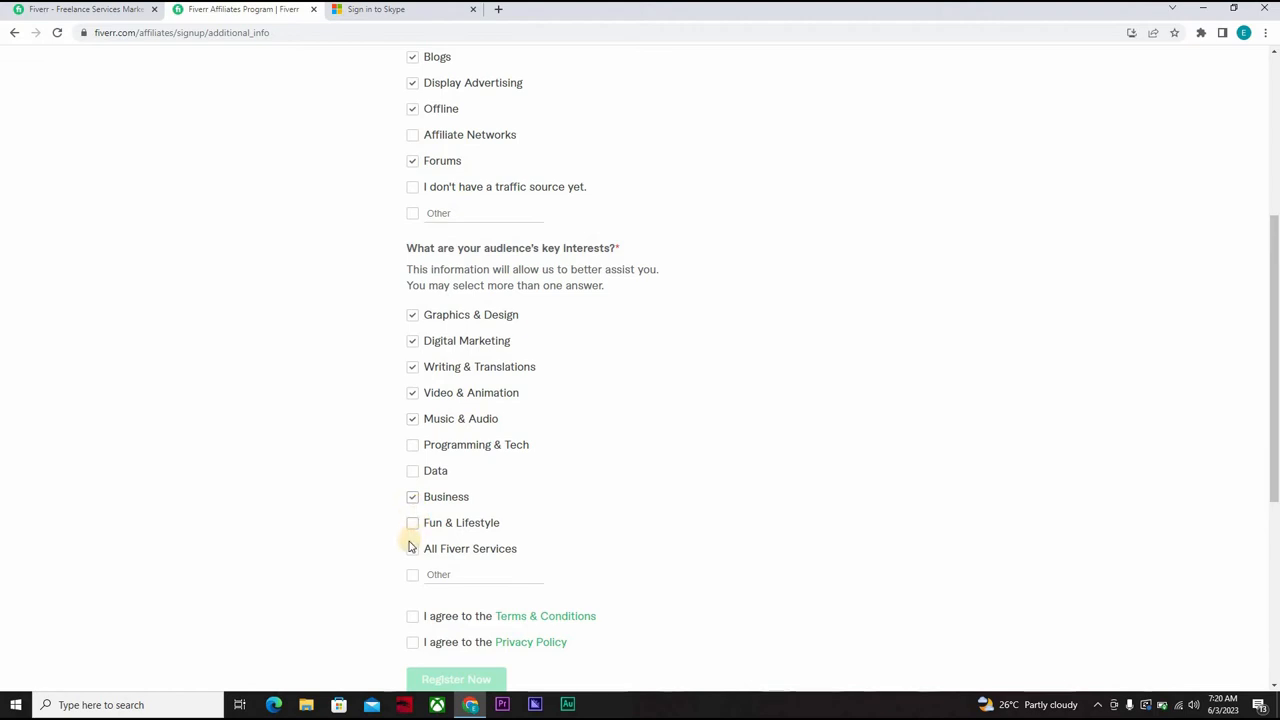
click(412, 522)
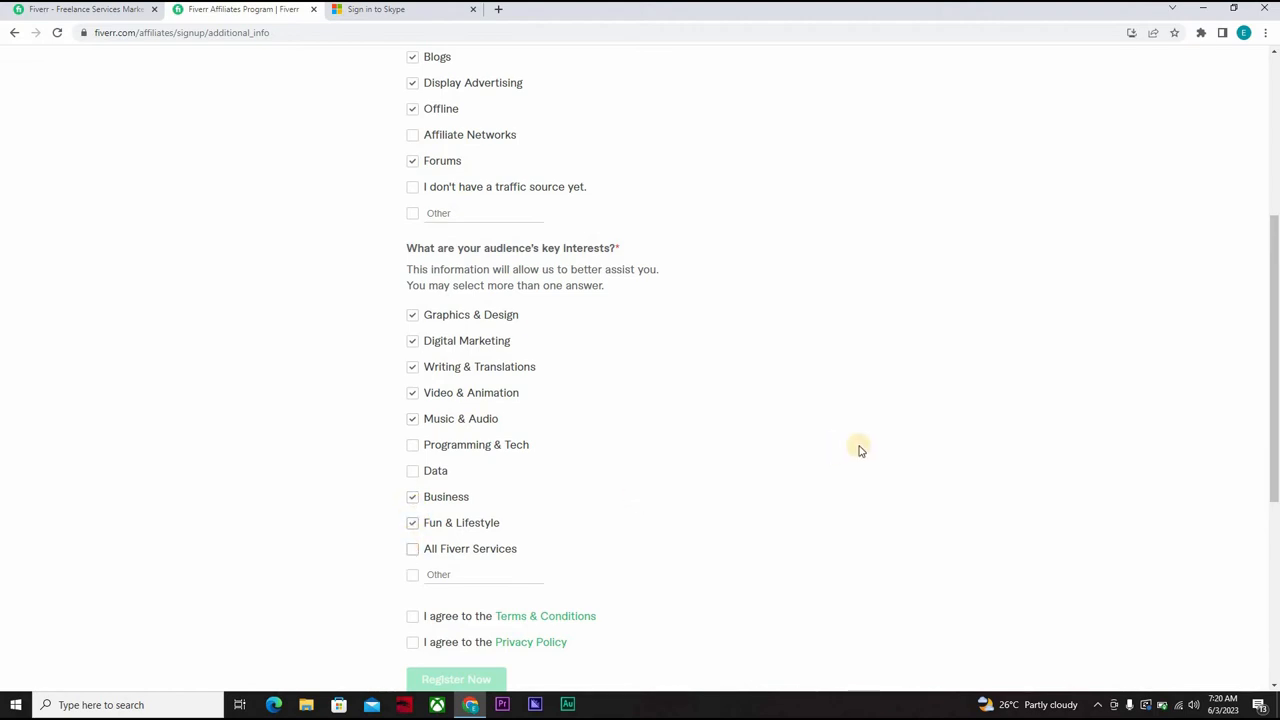
click(412, 548)
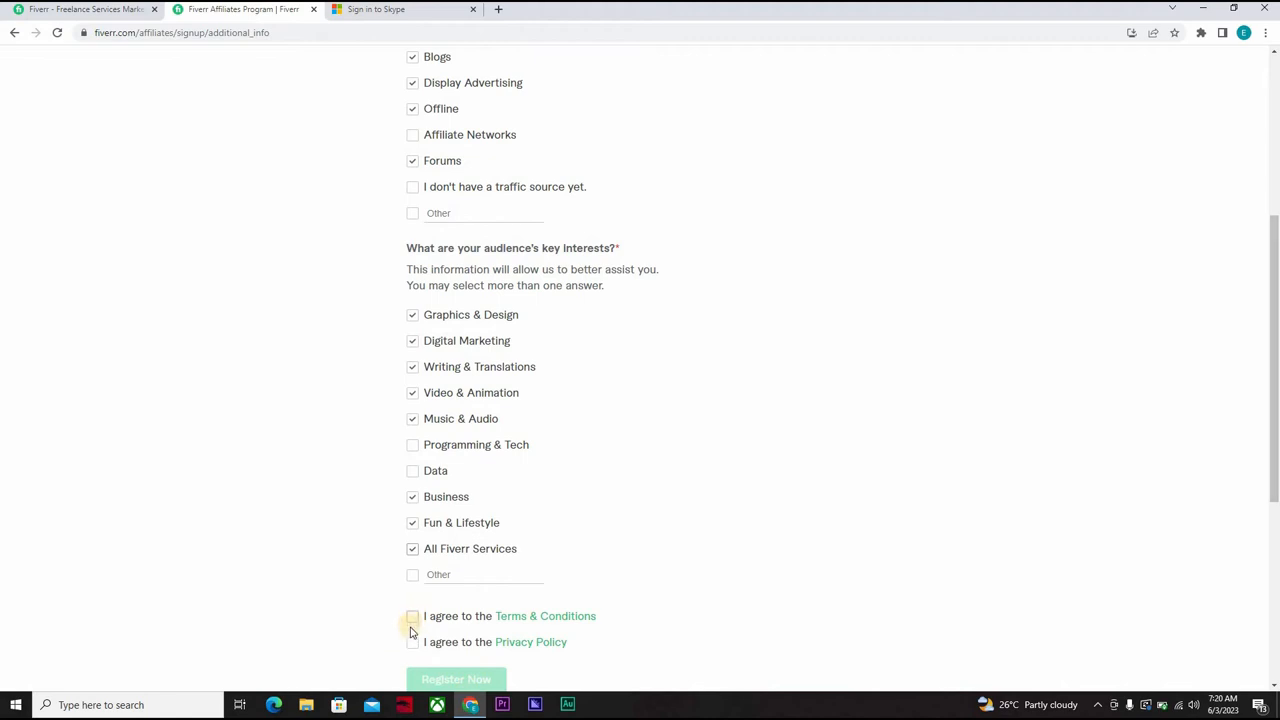
- Accept the Terms & Conditions and Privacy Policy, then submit Register Now
click(412, 615)
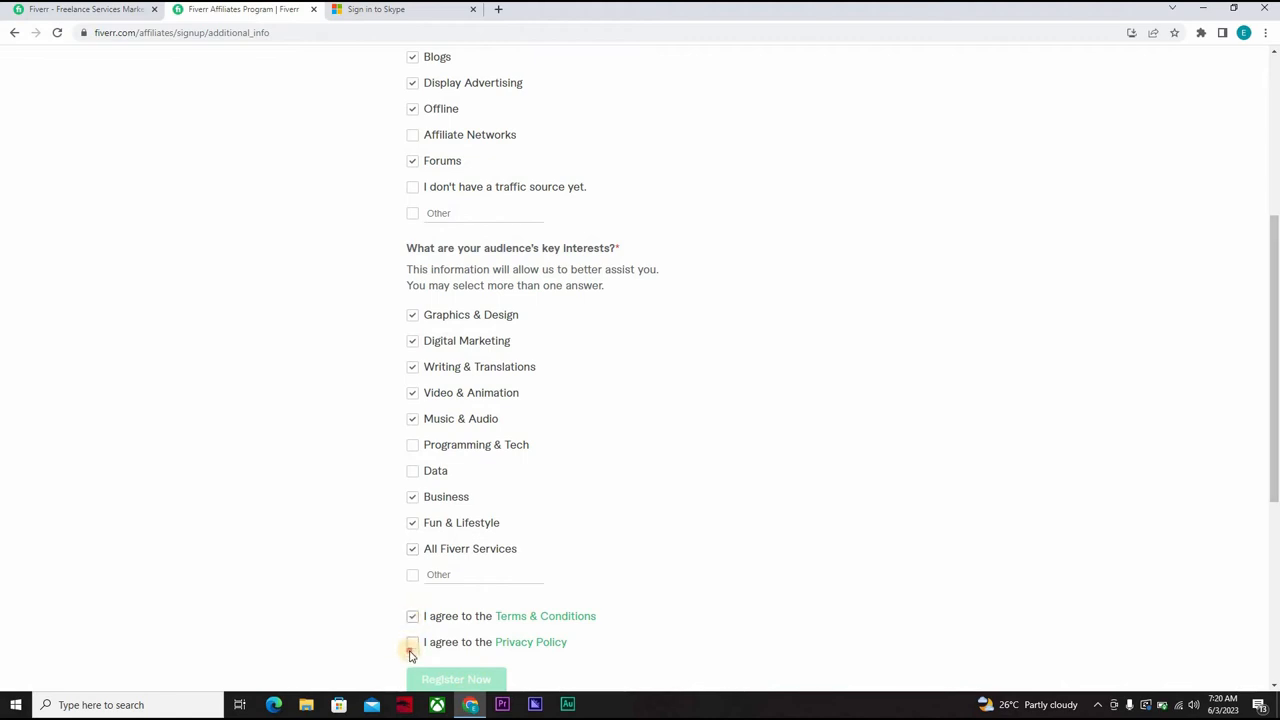
click(412, 642)
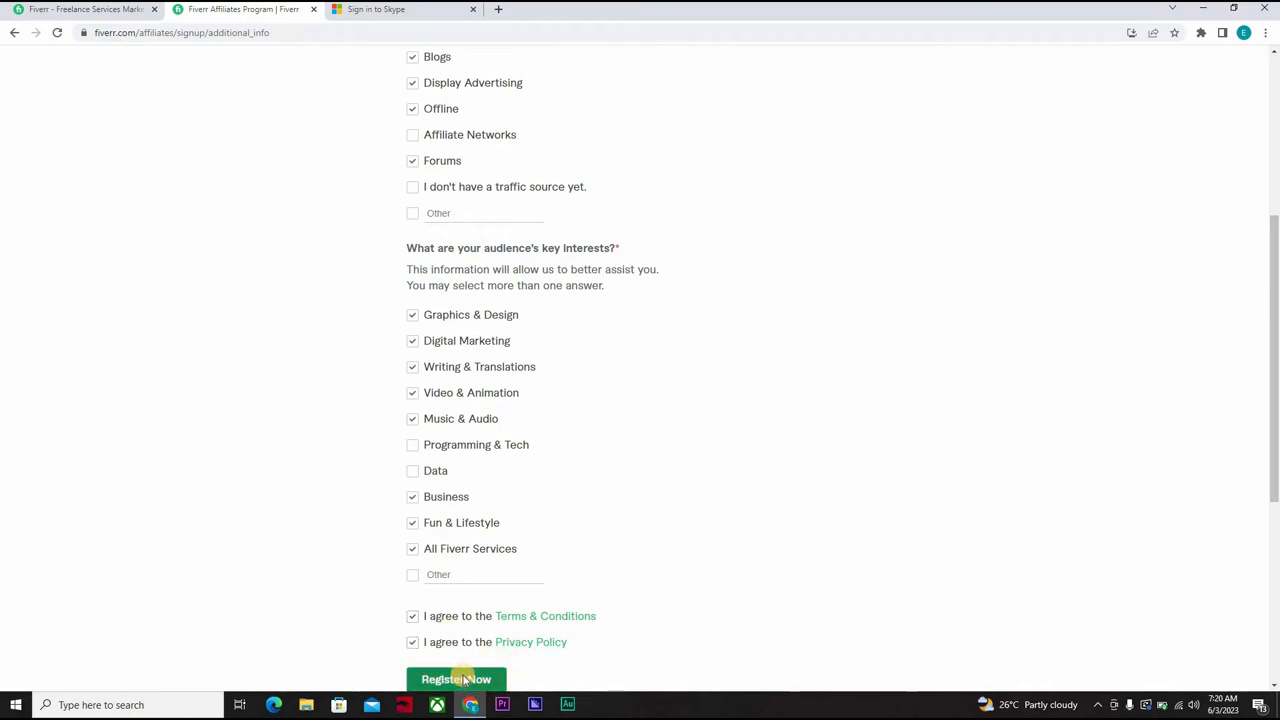
click(456, 679)
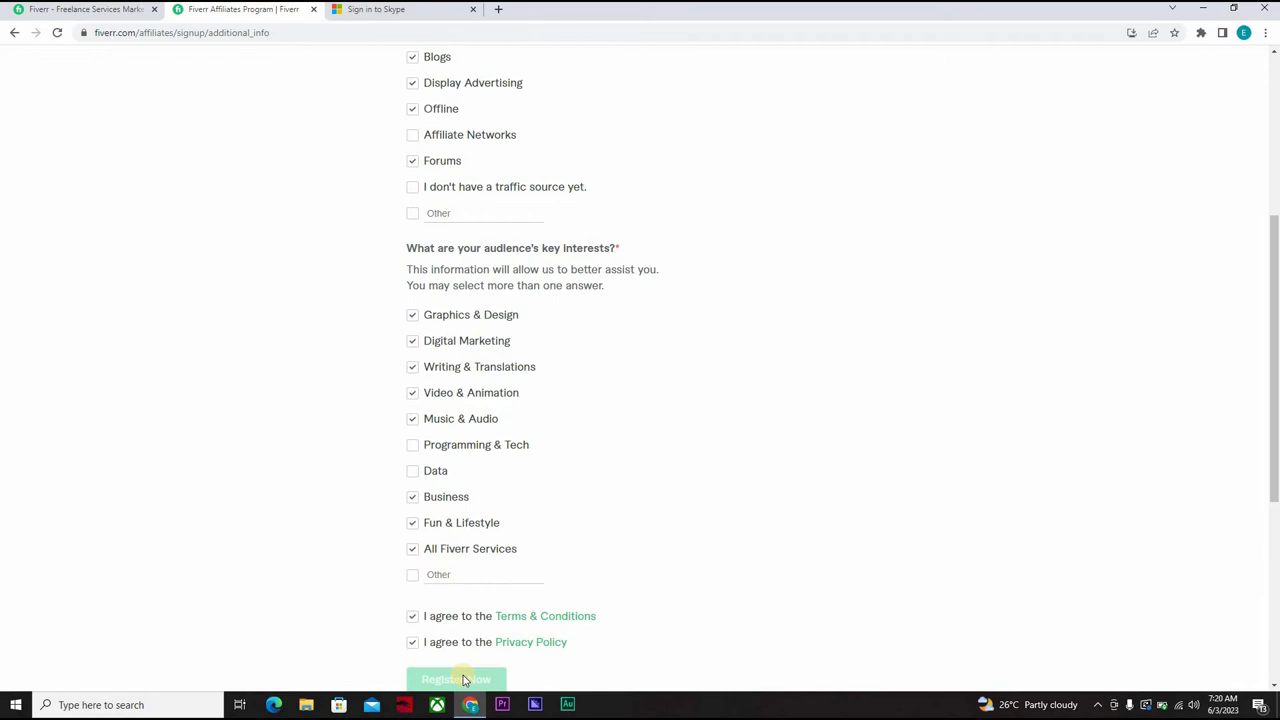
click(456, 679)
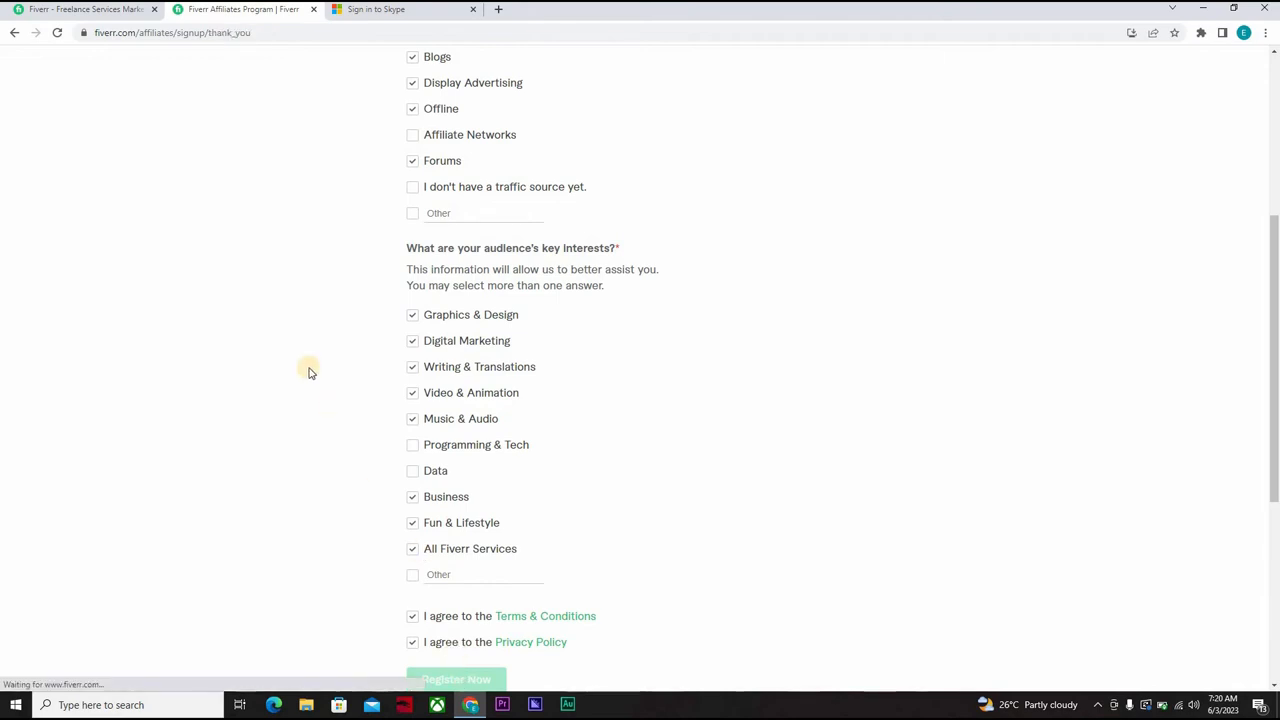
- Click Start Doing on the congratulations page to reach the affiliate login form
click(456, 679)
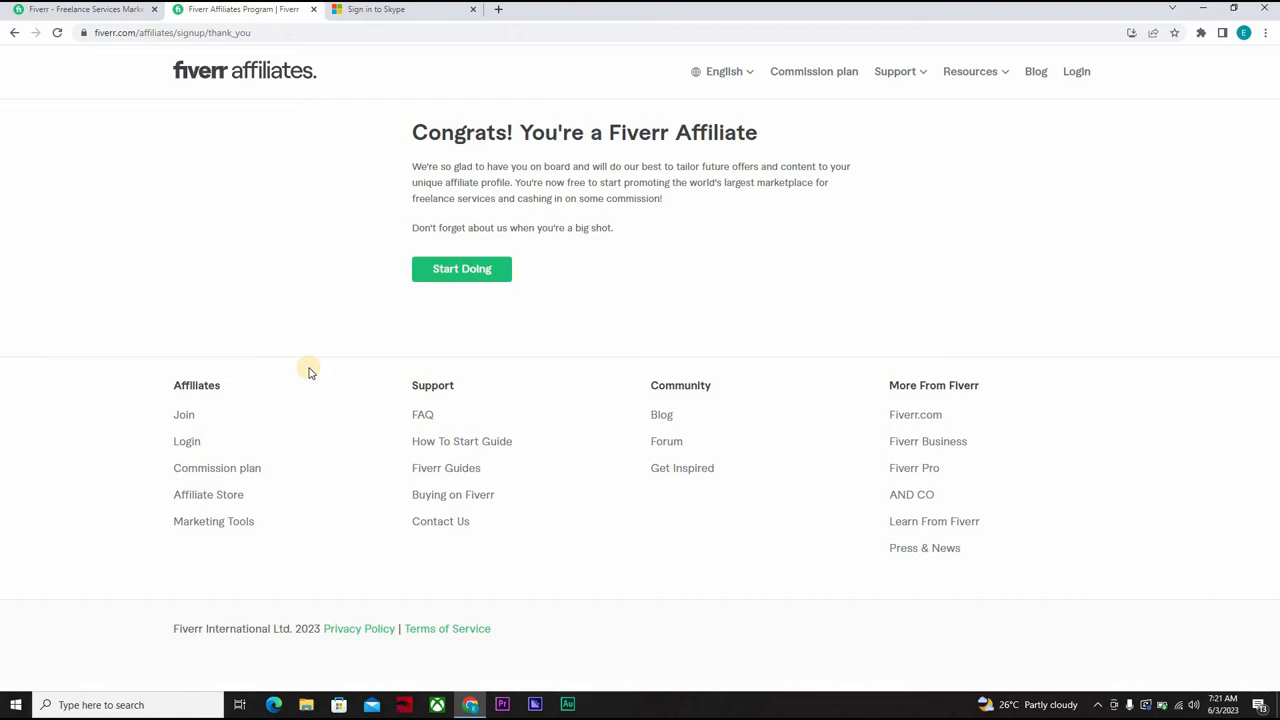
mouse_move(498, 247)
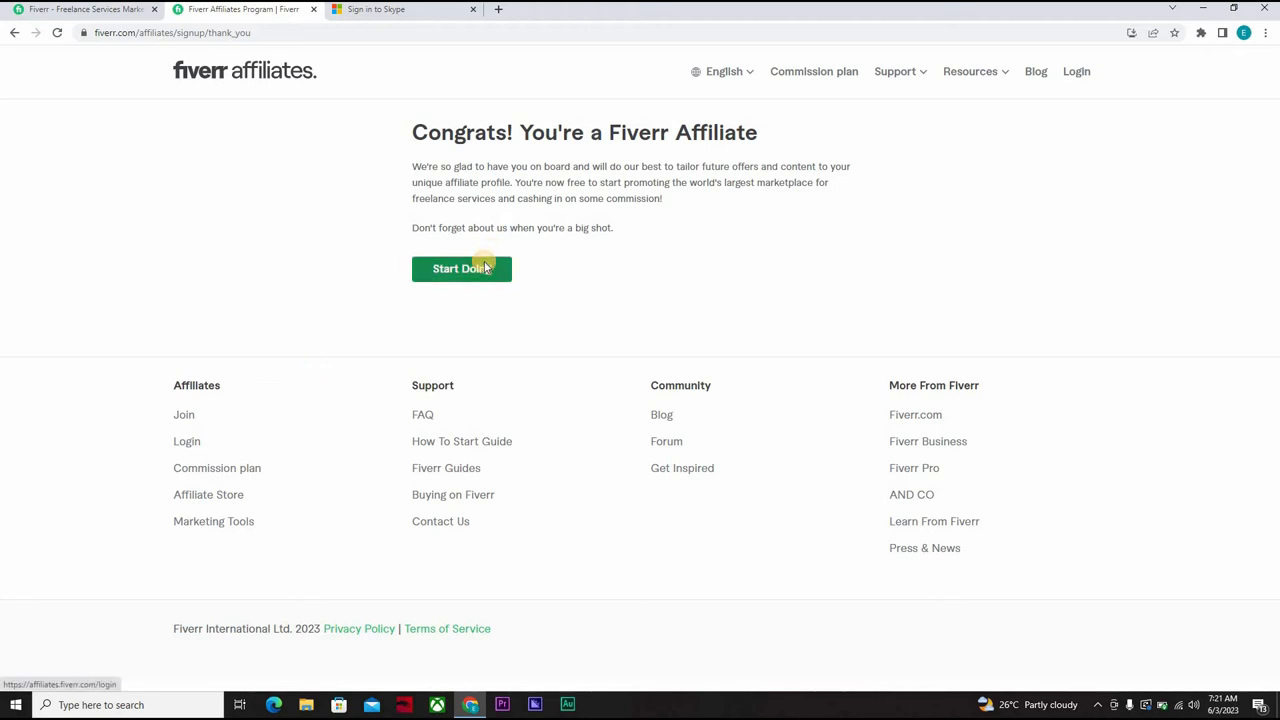
click(461, 268)
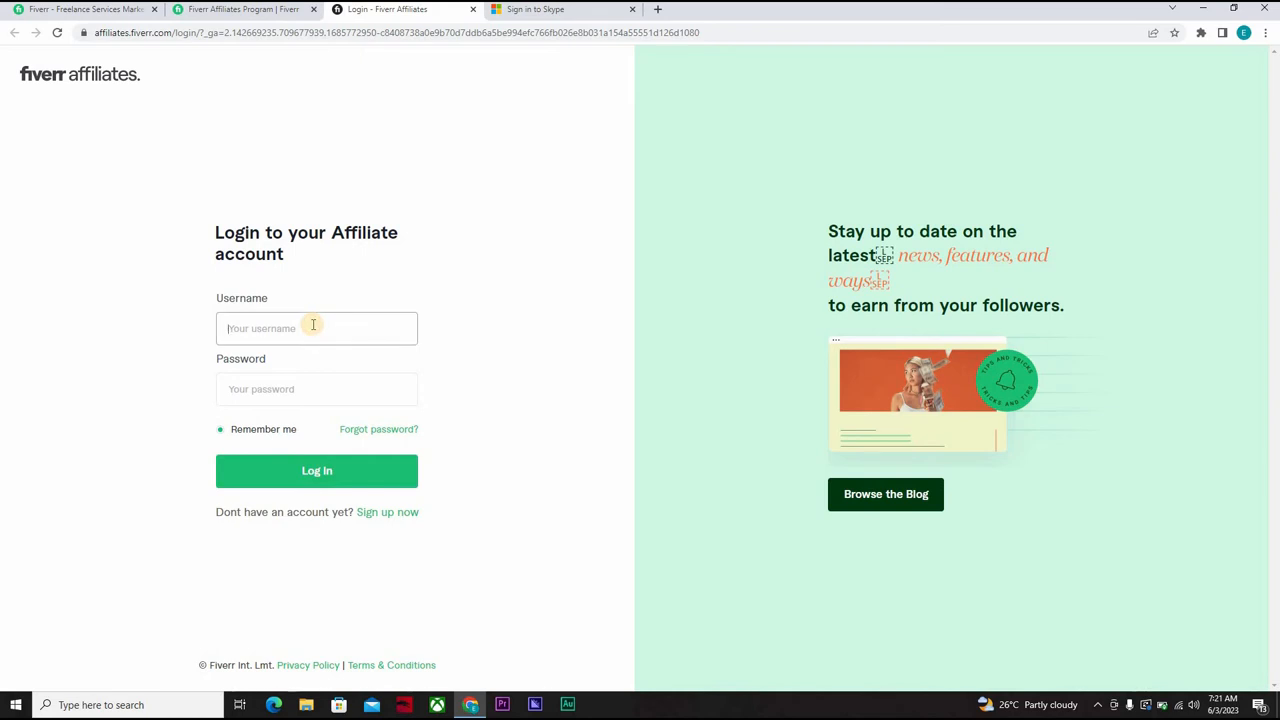
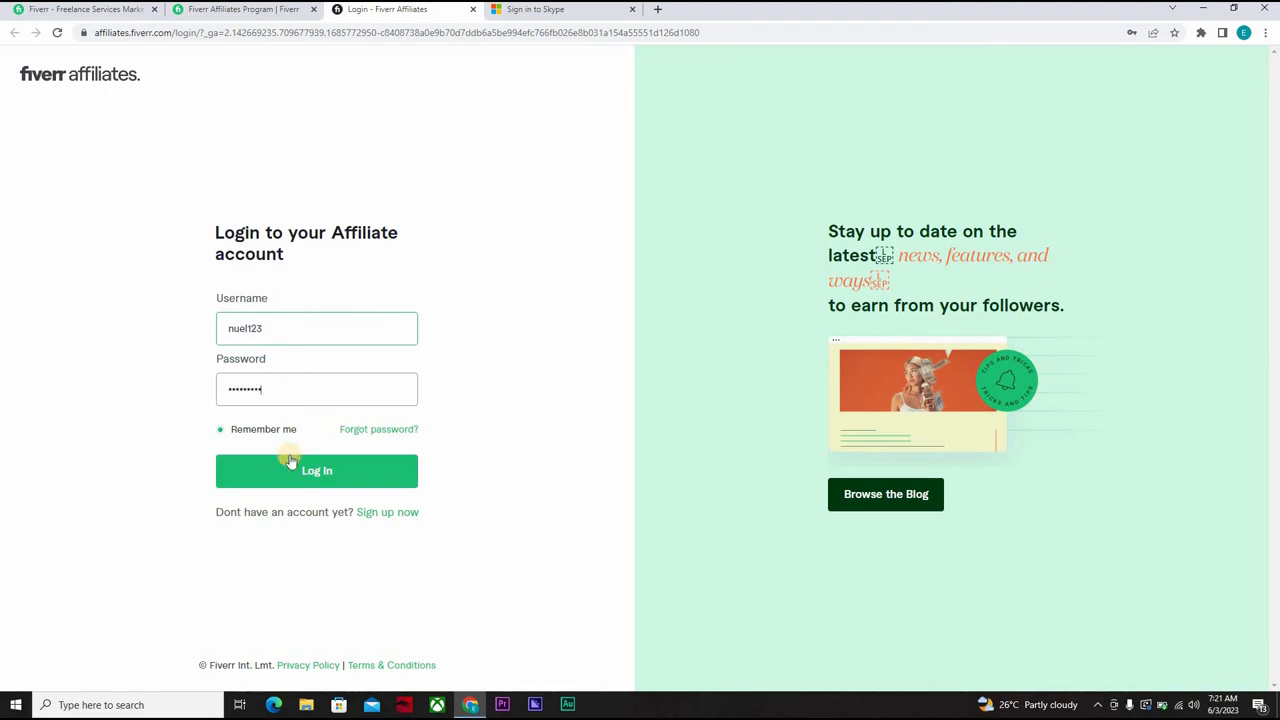
- Log in to Fiverr Affiliates with the entered username and password
click(316, 470)
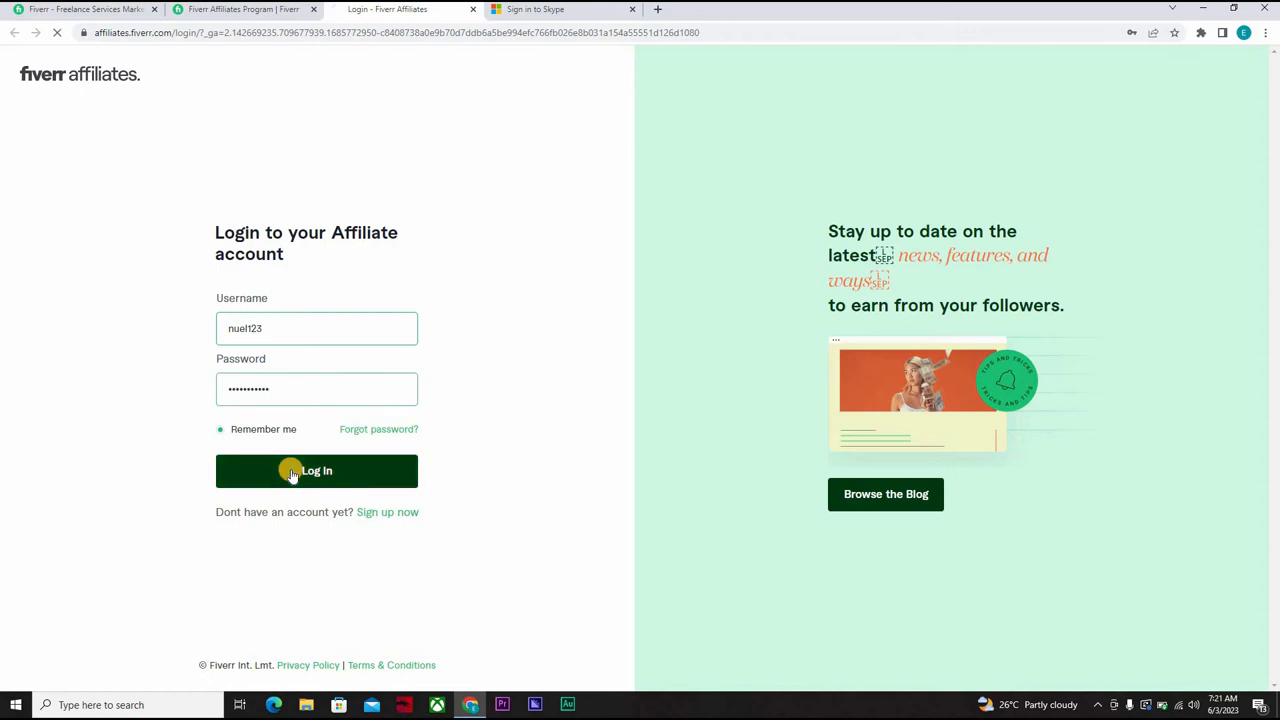
click(316, 470)
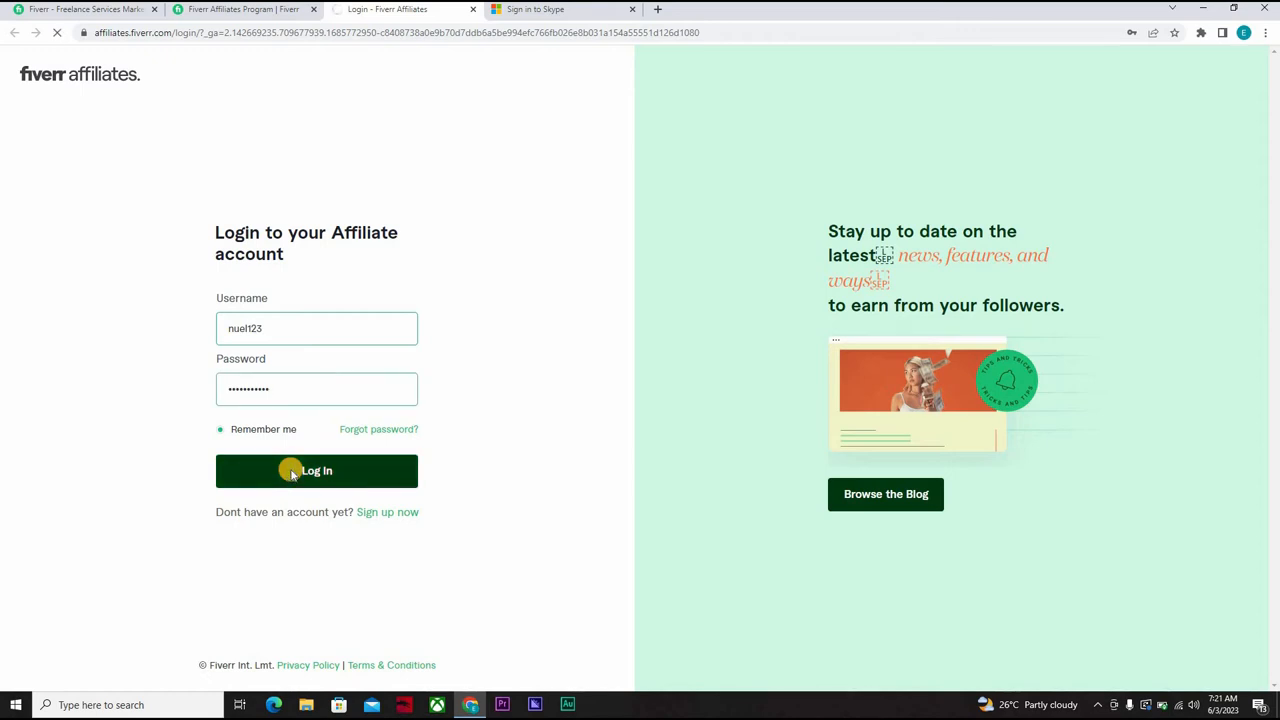
click(316, 470)
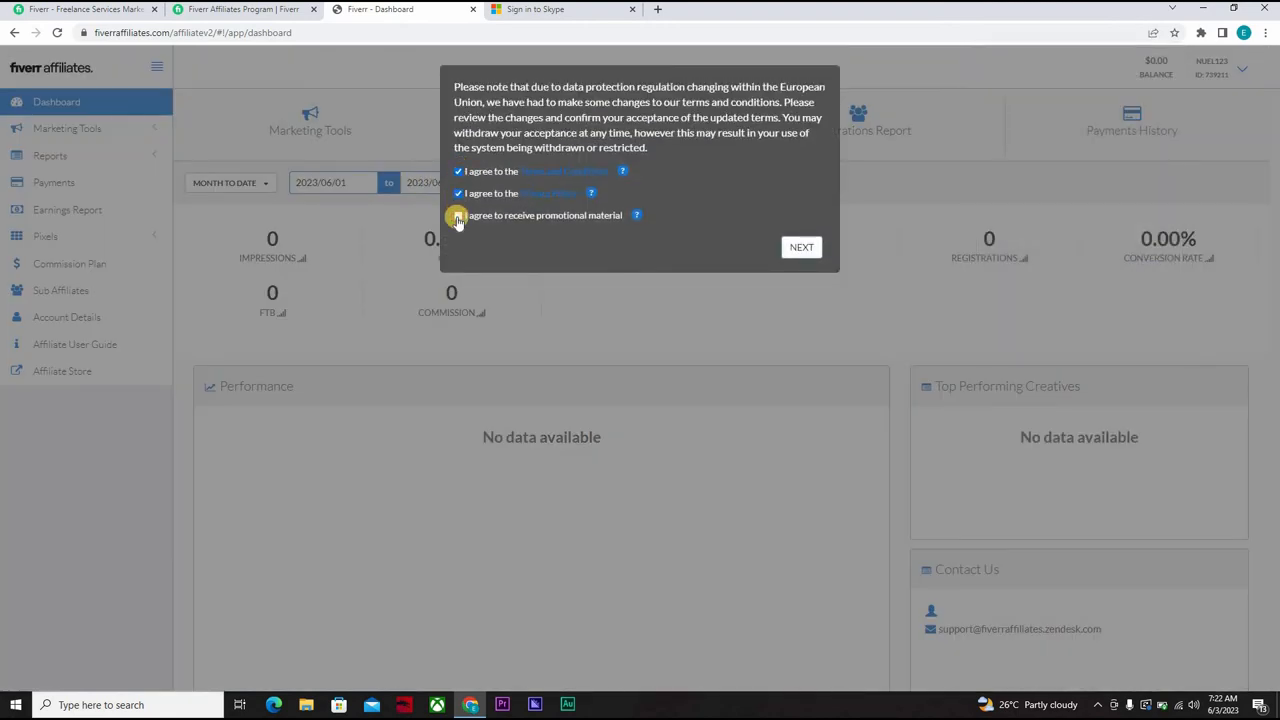
- Accept the updated terms including promotional material, then close the Top Trending Search Report announcement
click(458, 215)
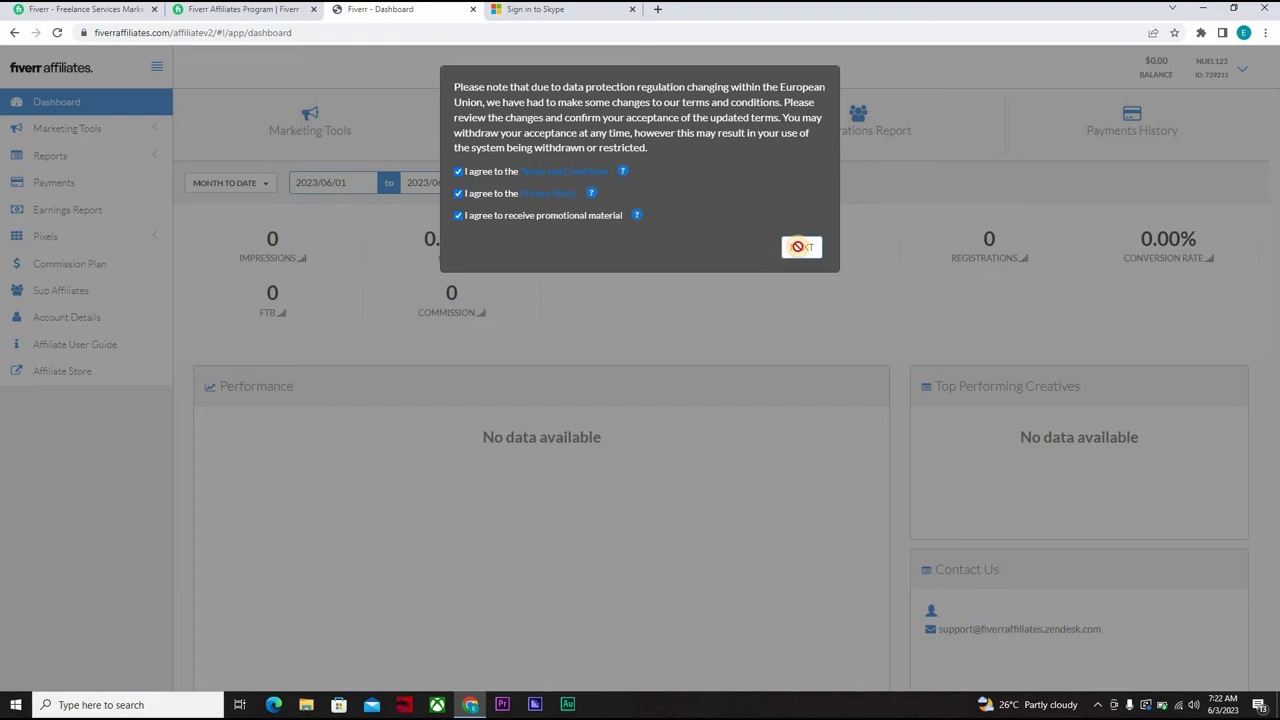
click(801, 247)
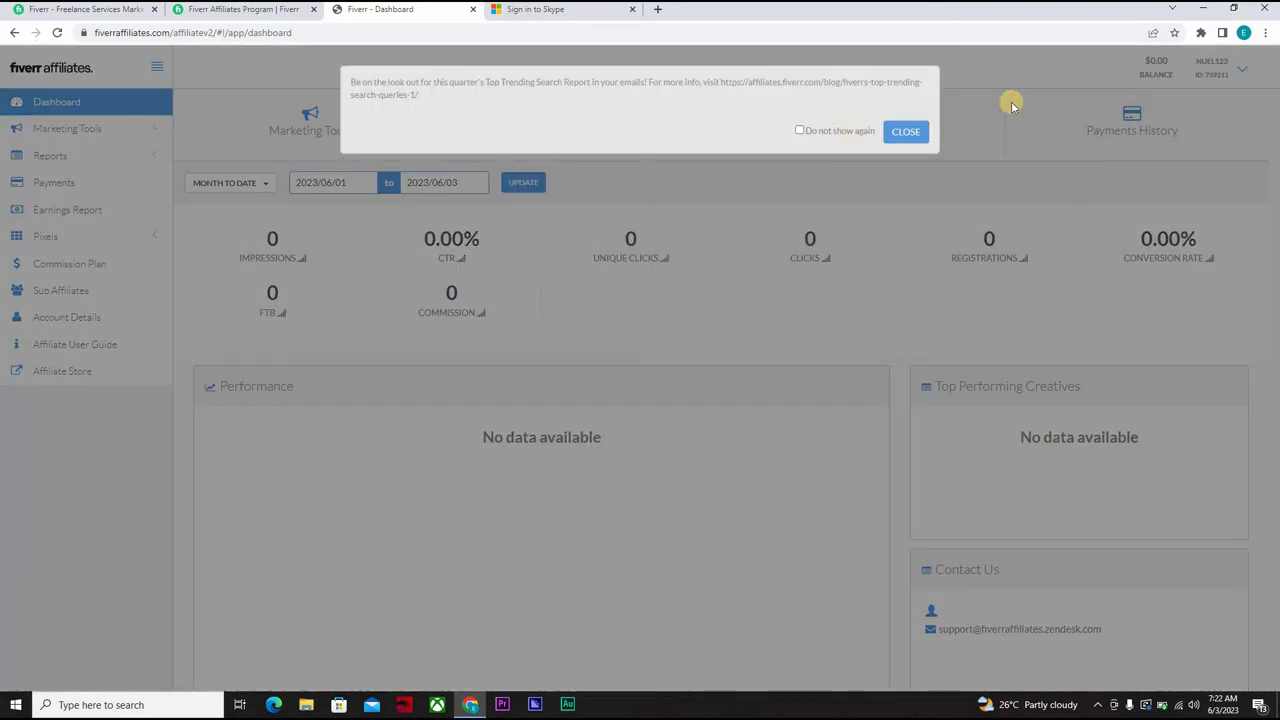
mouse_move(430, 82)
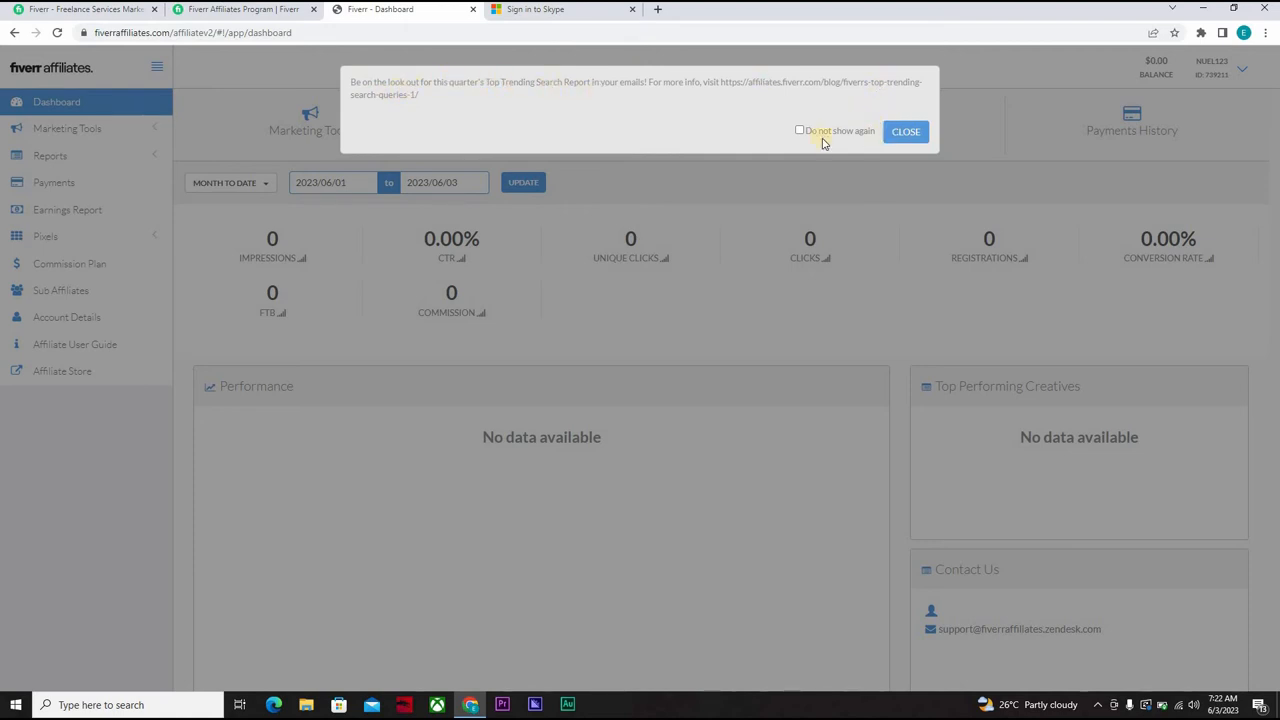
click(905, 131)
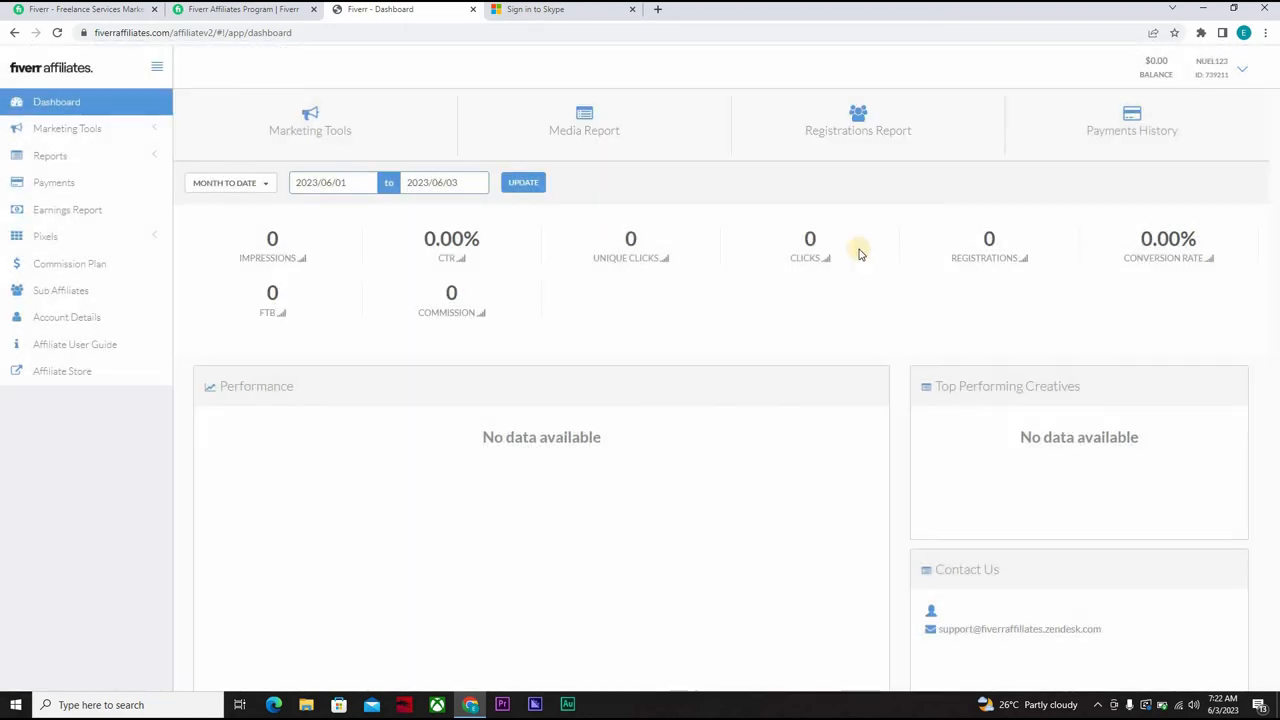
mouse_move(485, 465)
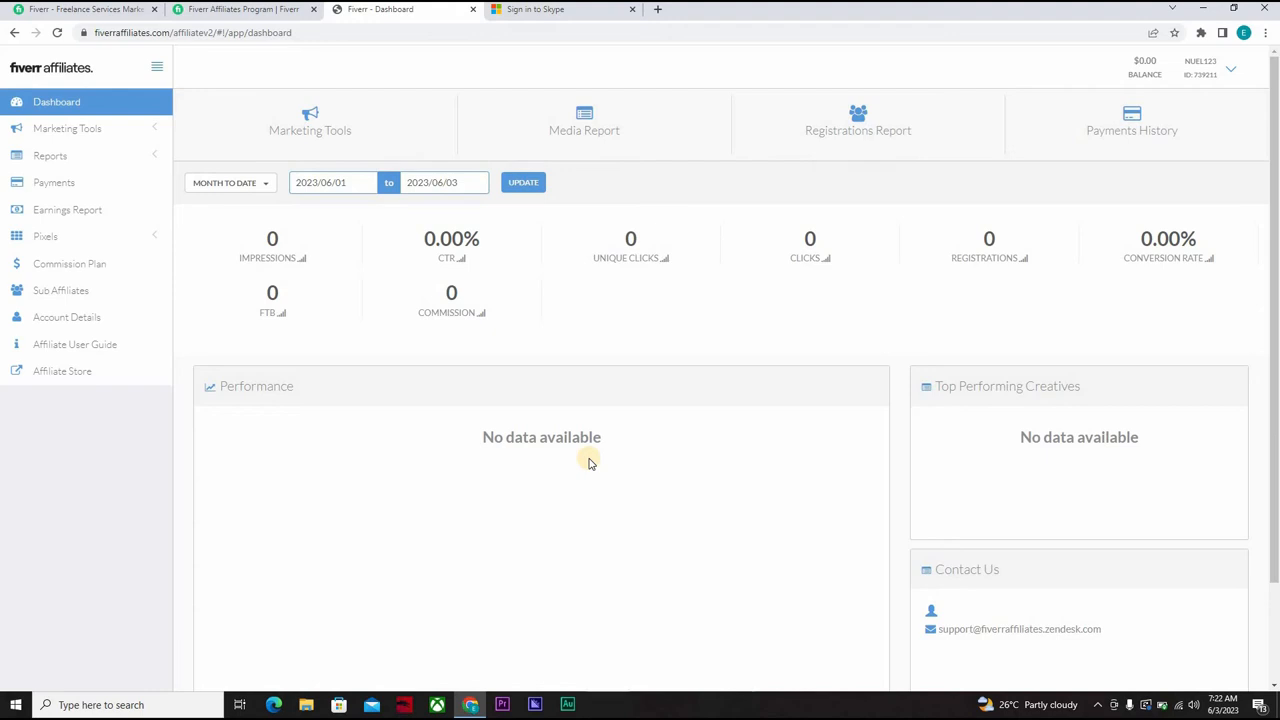
mouse_move(620, 355)
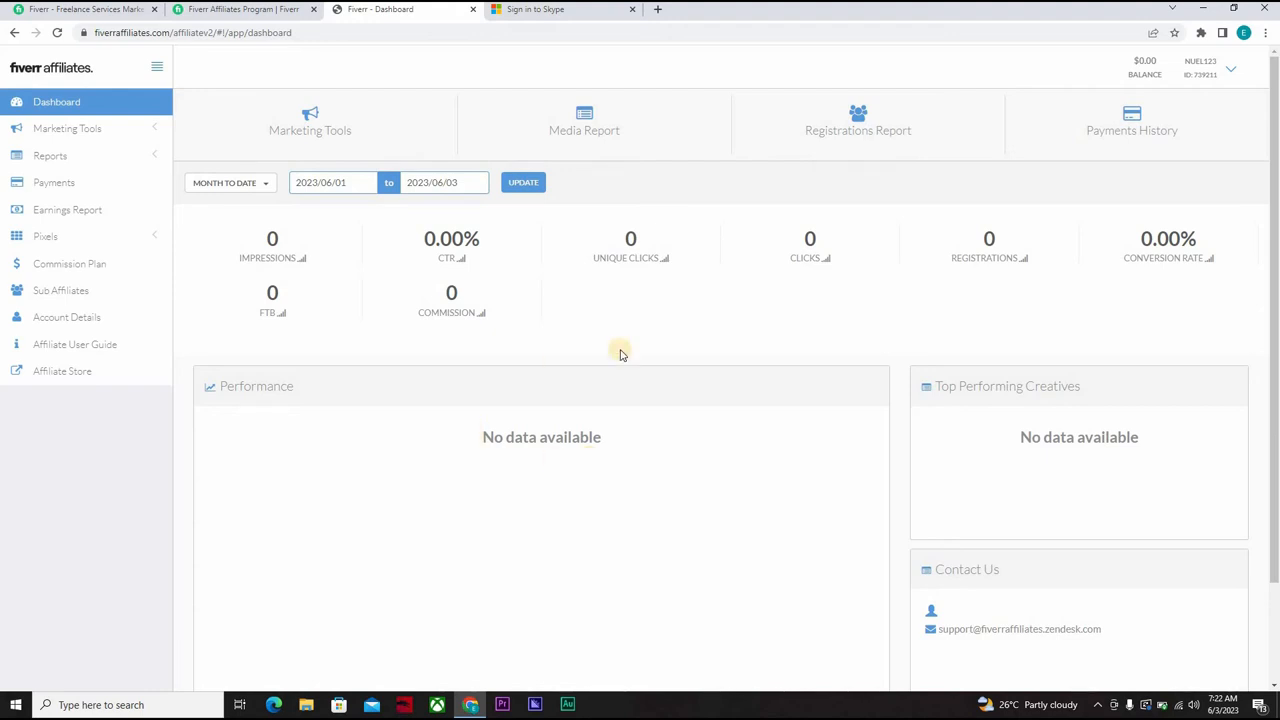
mouse_move(164, 161)
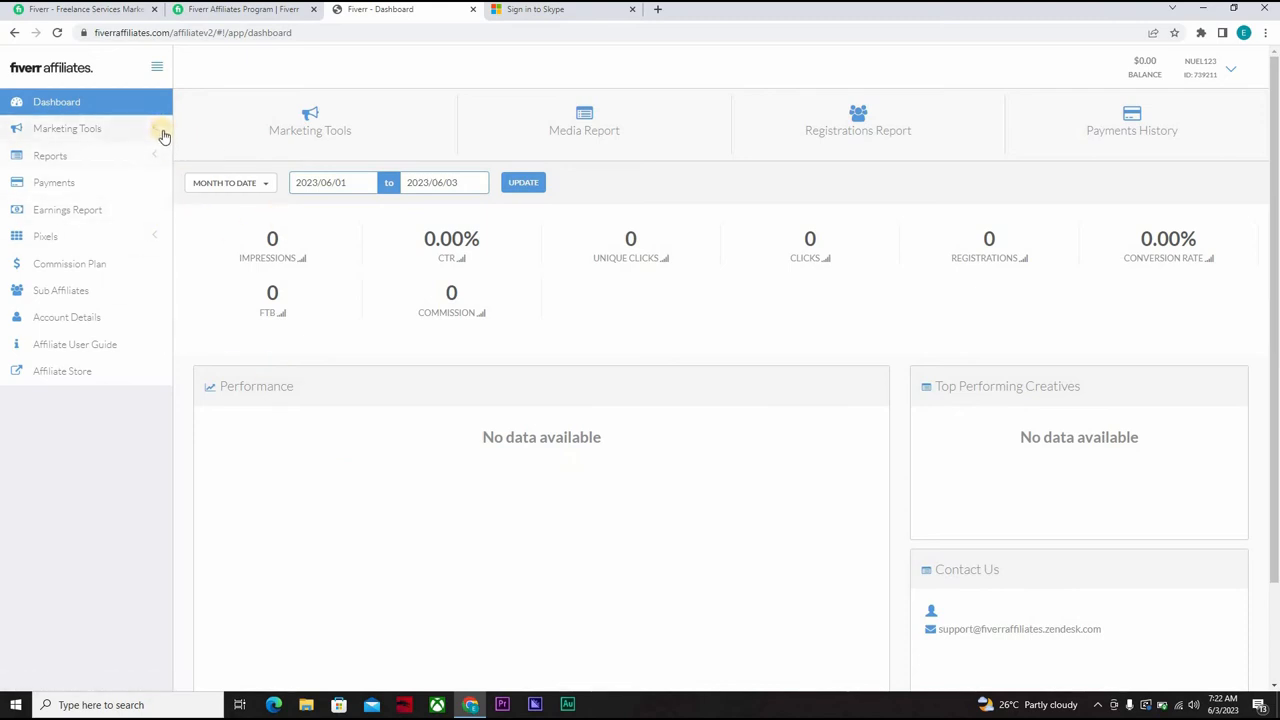
- Expand Marketing Tools in the sidebar to show All Marketing Tools and Deep Links
click(67, 128)
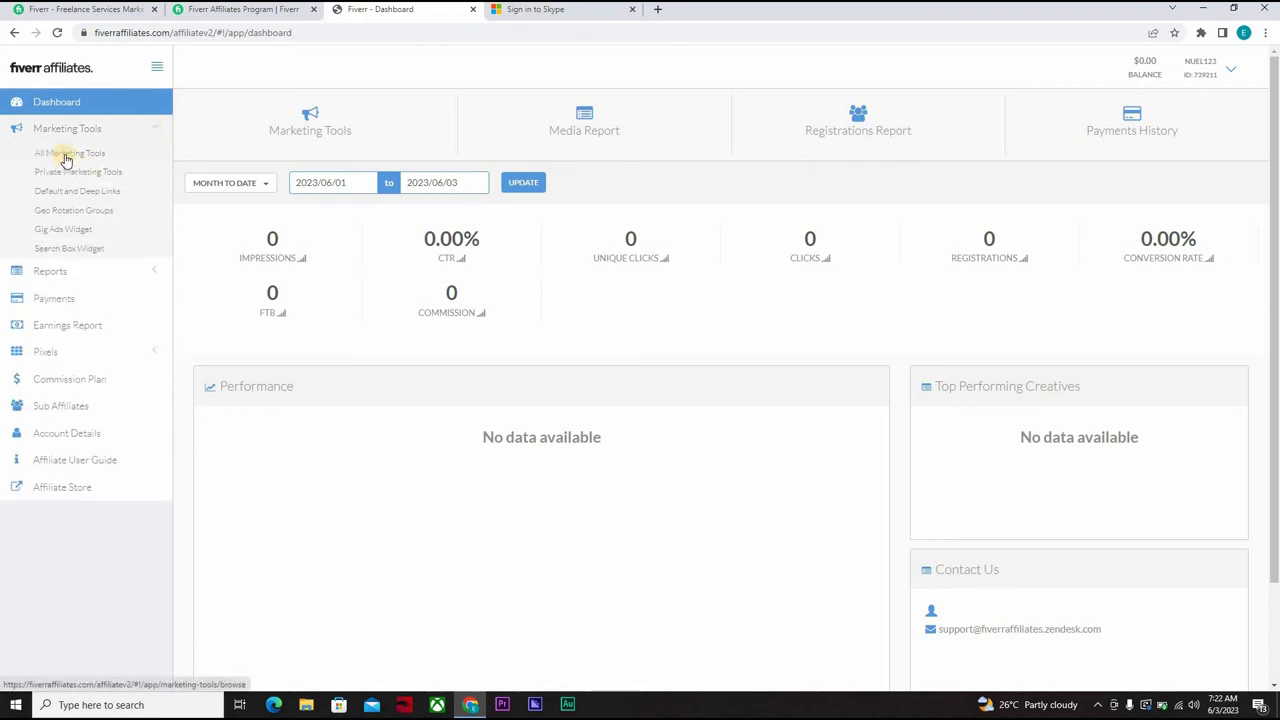
mouse_move(268, 277)
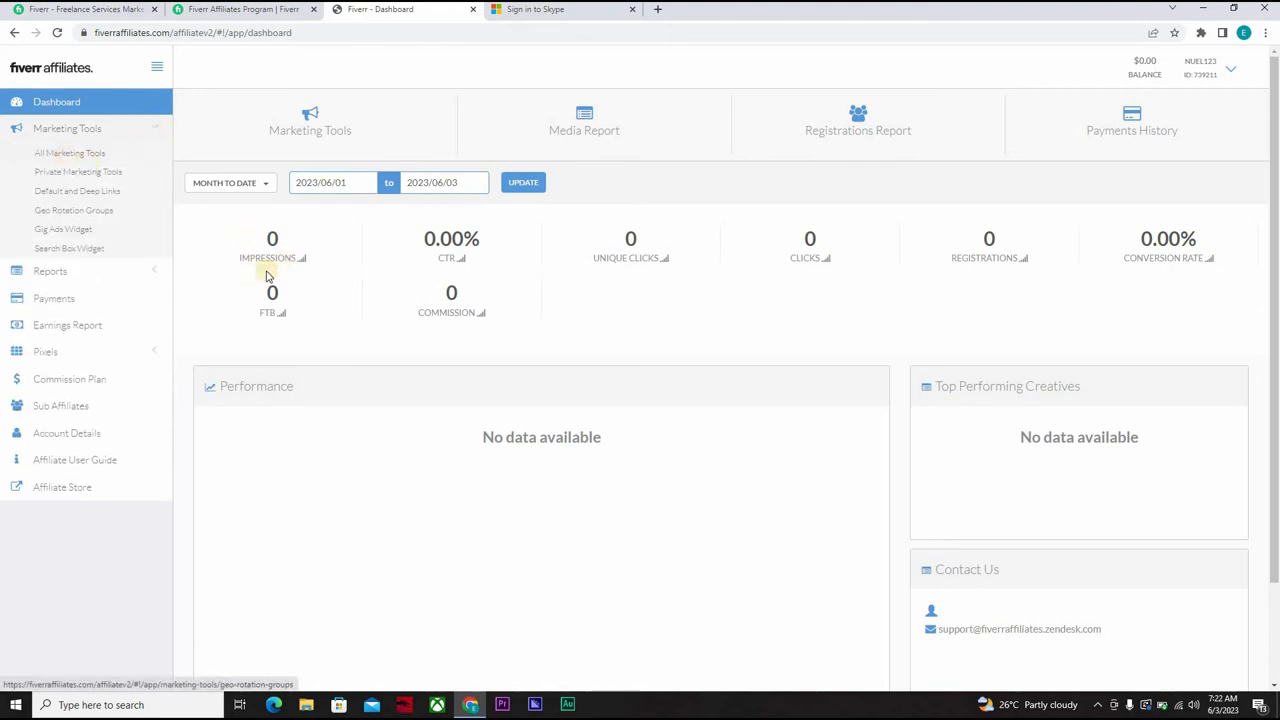
mouse_move(833, 288)
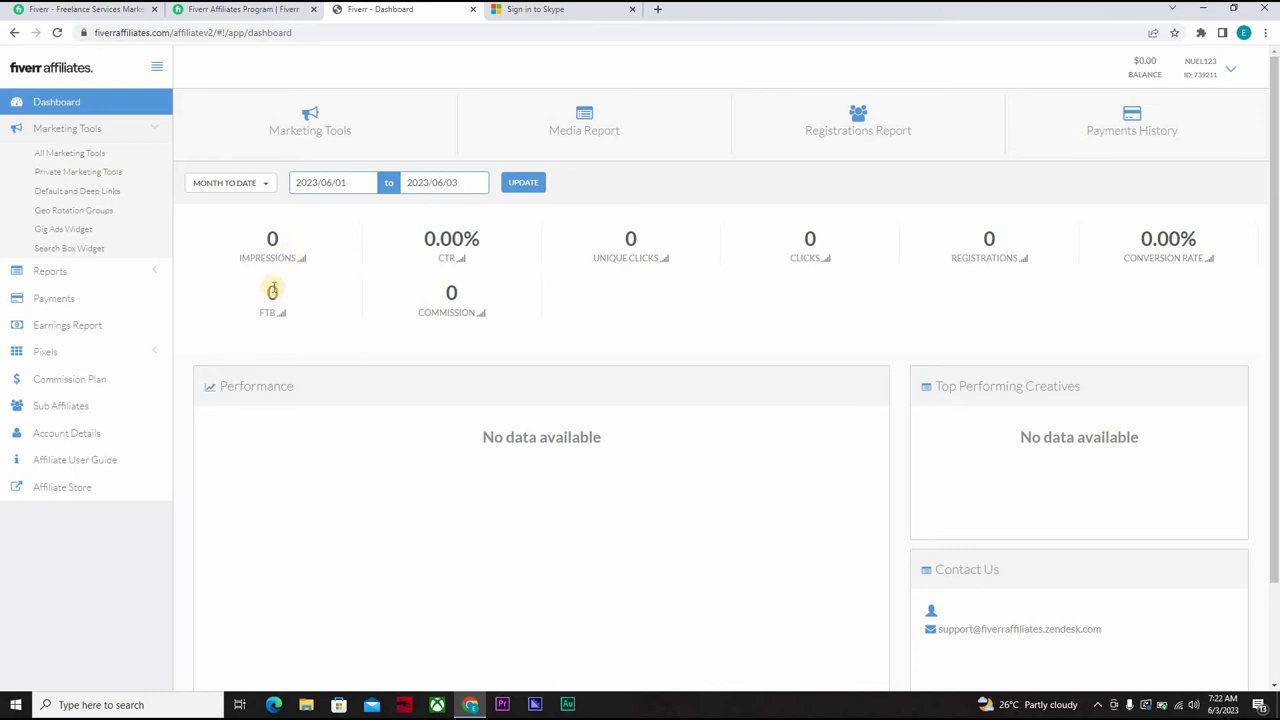
mouse_move(530, 278)
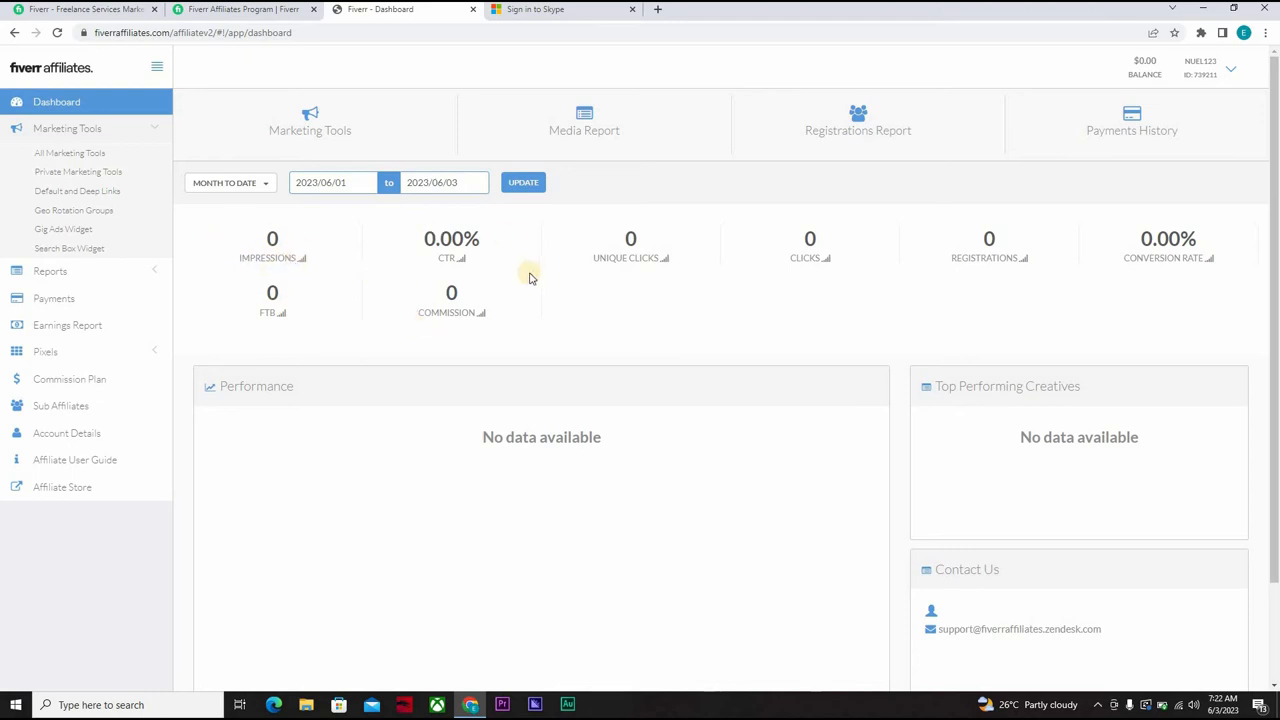
mouse_move(785, 220)
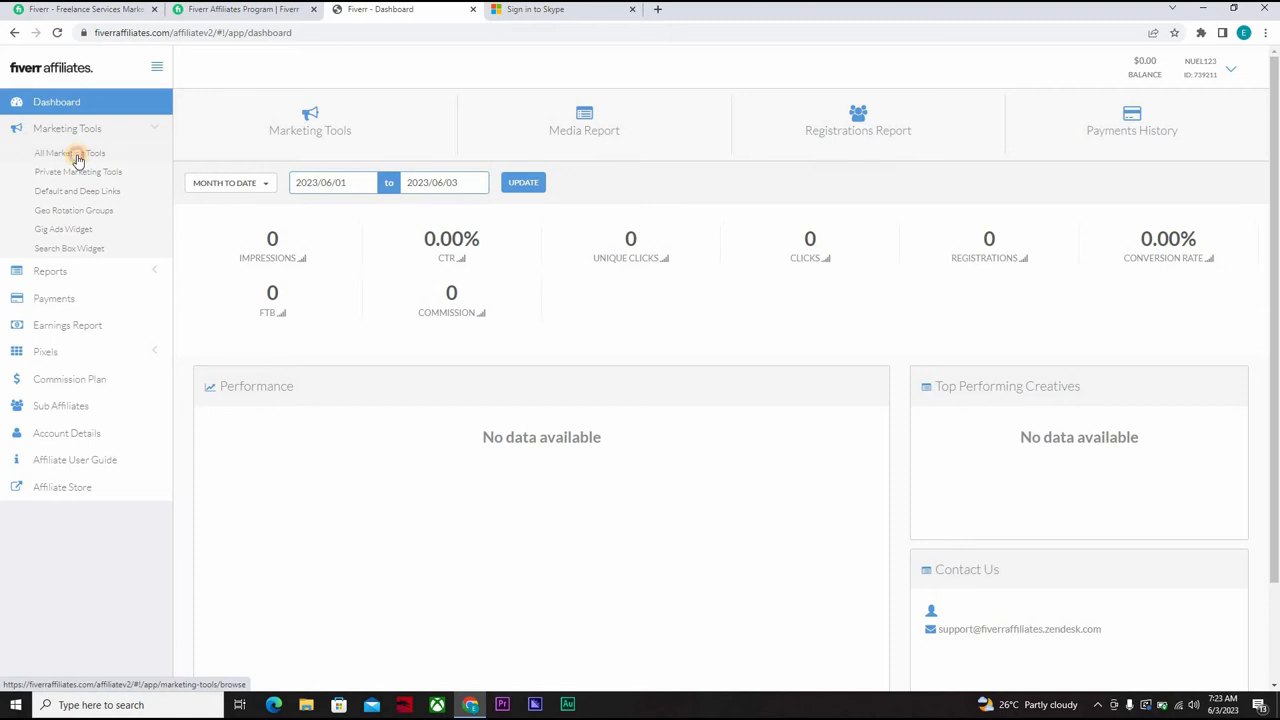
- Open the All Marketing Tools page with its creative filters
click(70, 152)
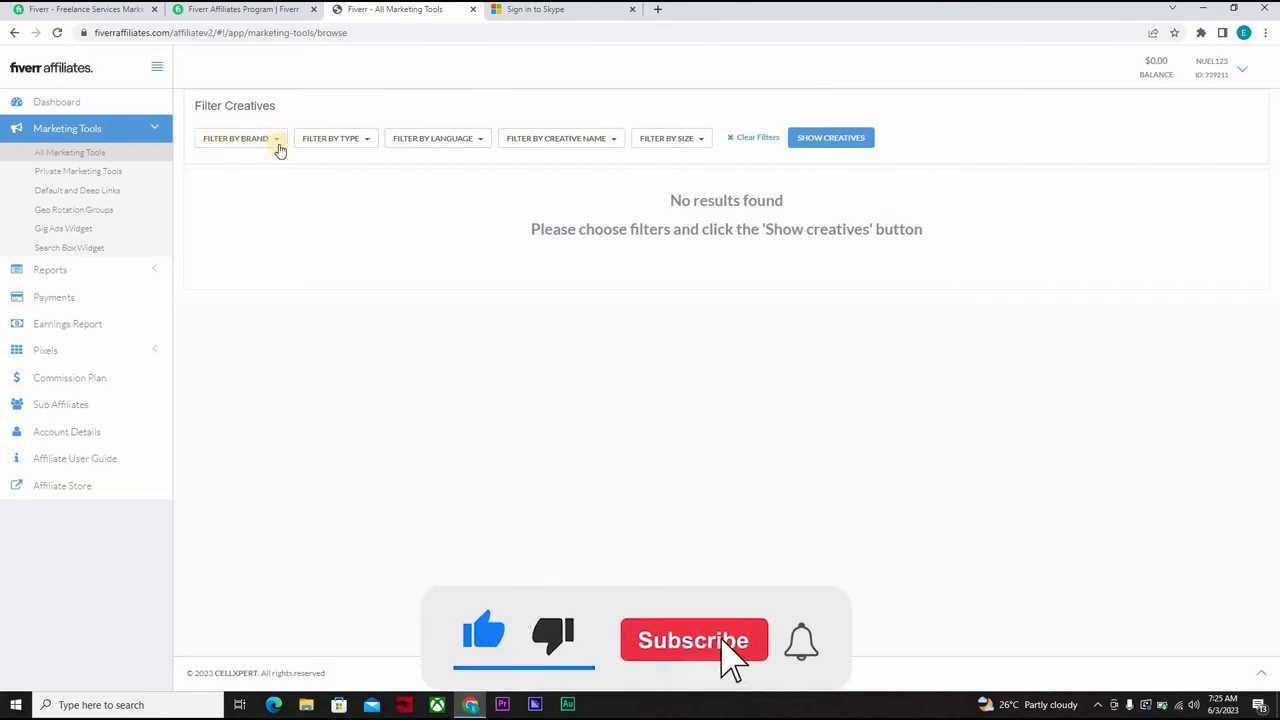
- Filter creatives by the Fiverr CPA brand and show the matching NFT creatives
click(237, 138)
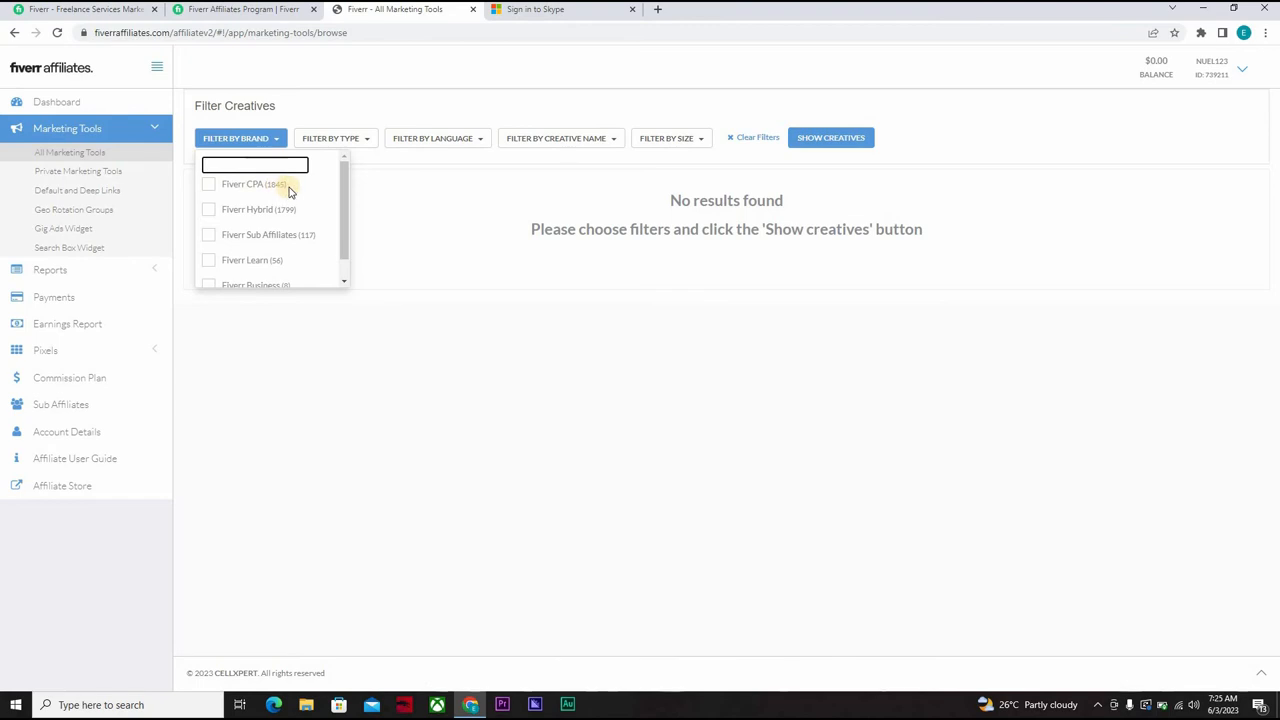
mouse_move(235, 210)
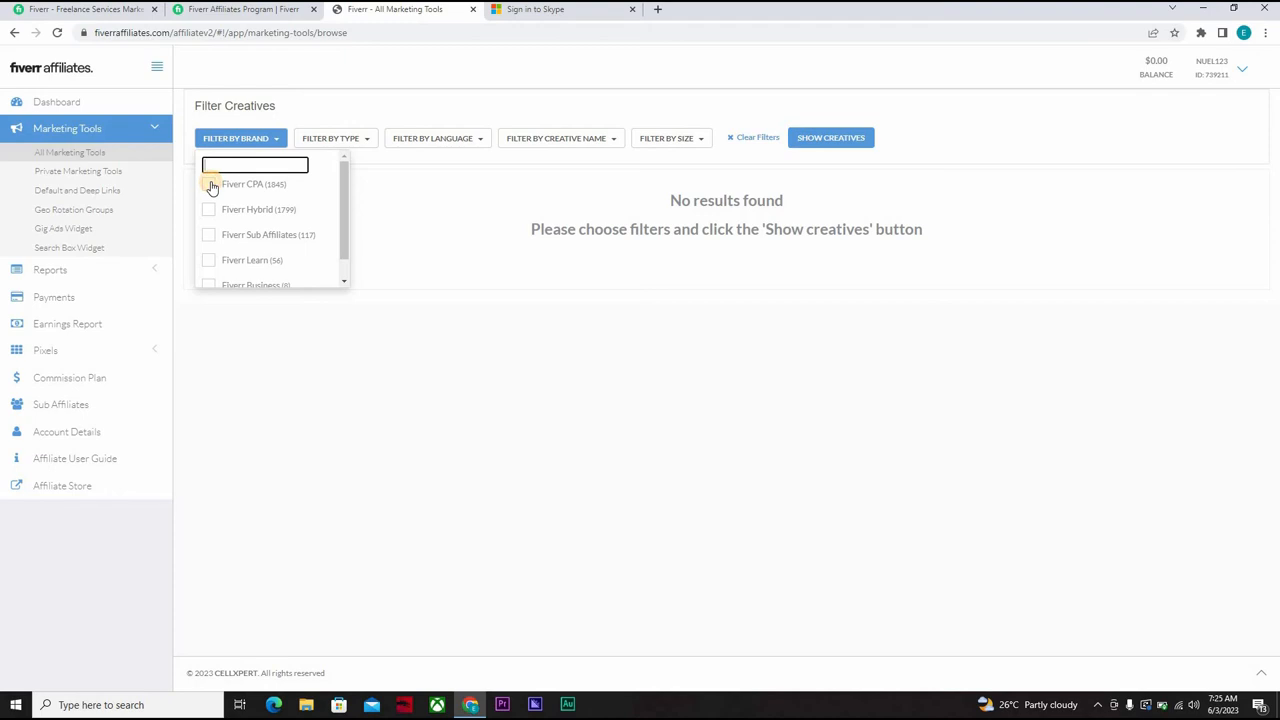
click(209, 184)
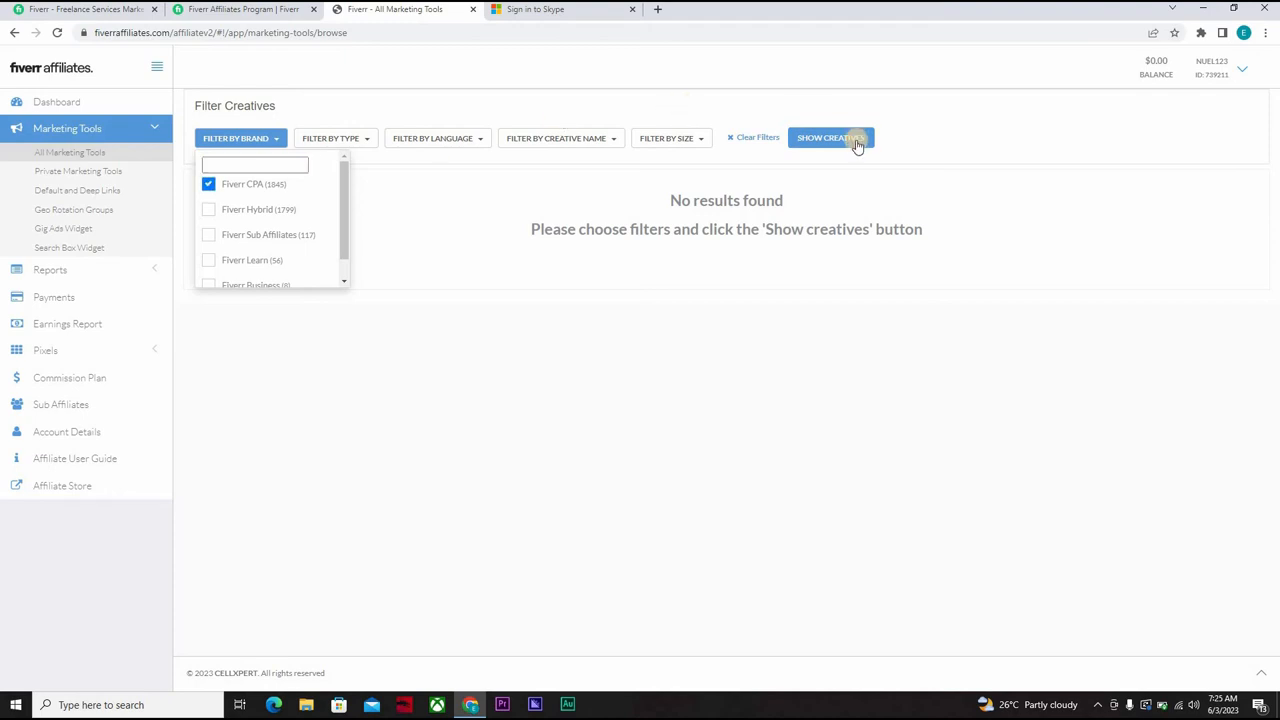
click(830, 138)
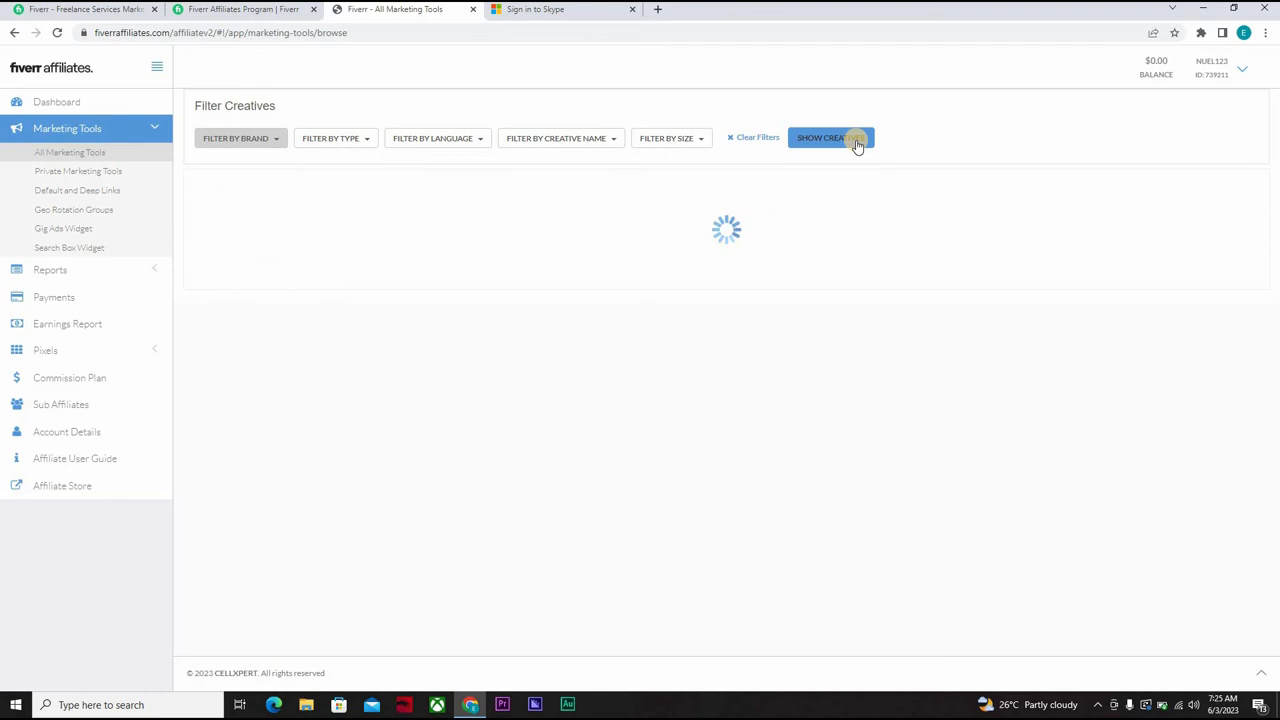
click(831, 137)
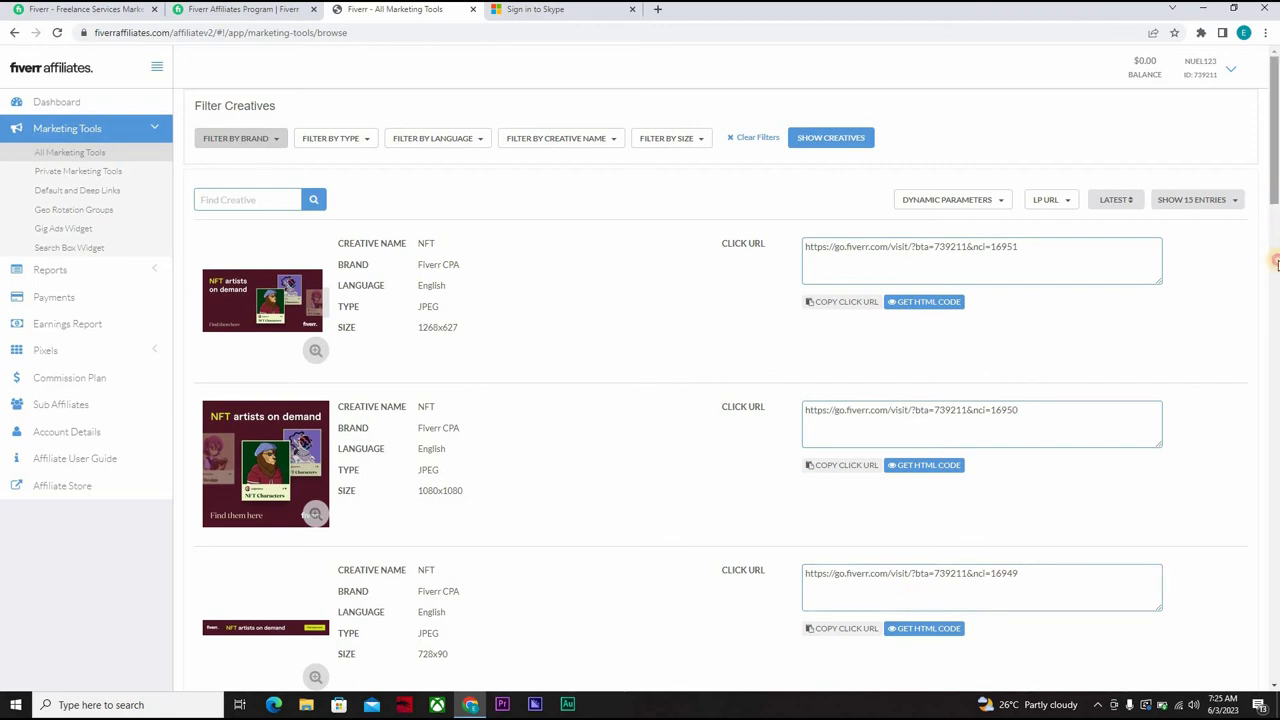
scroll(down, 3)
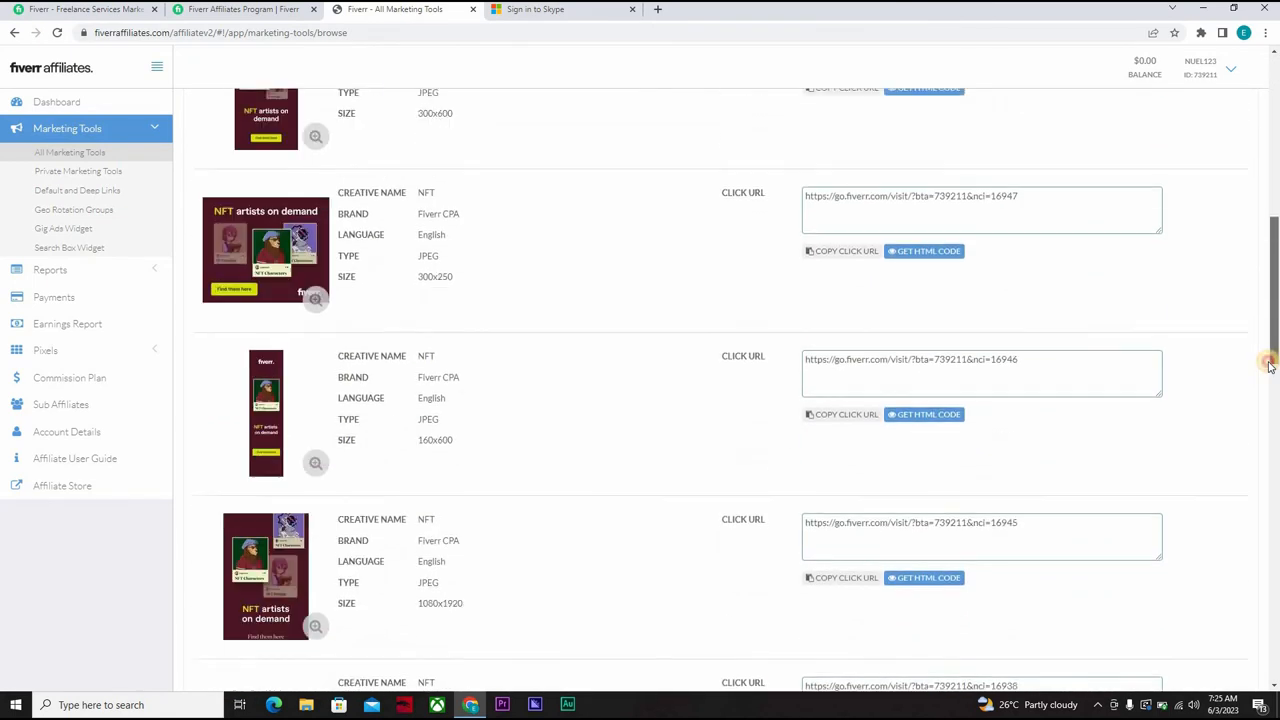
scroll(down, 3)
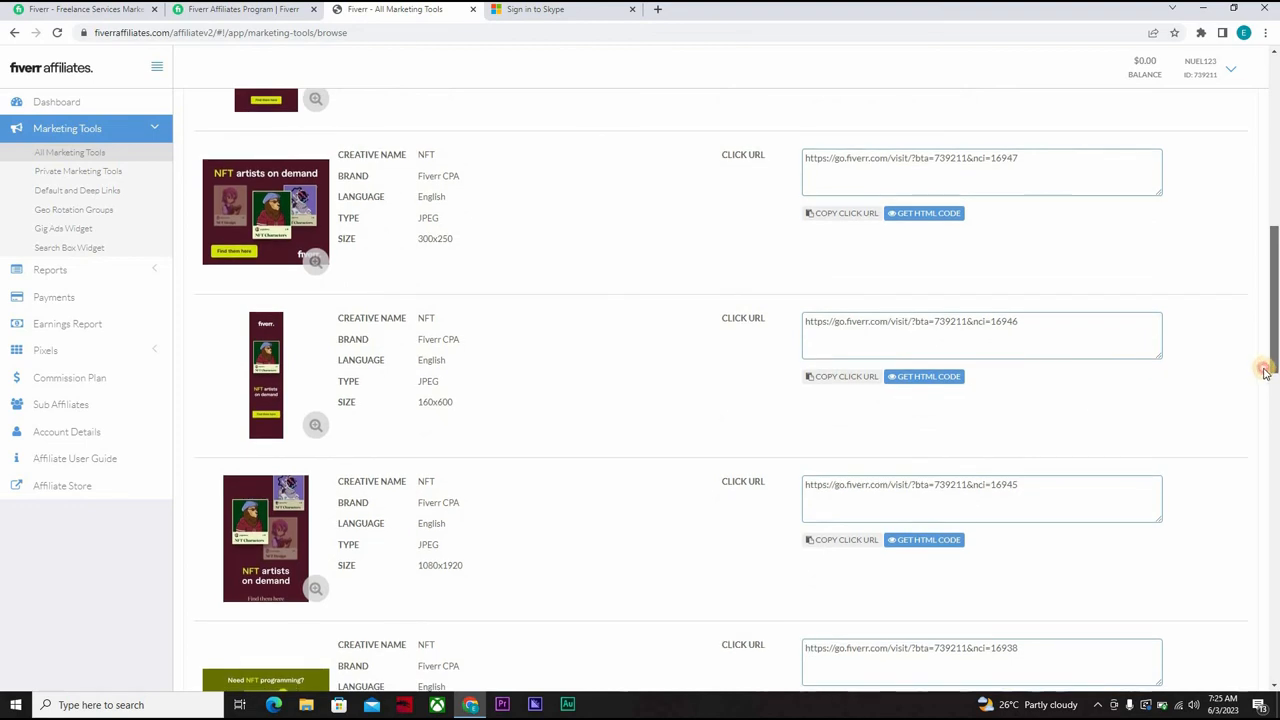
scroll(down, 3)
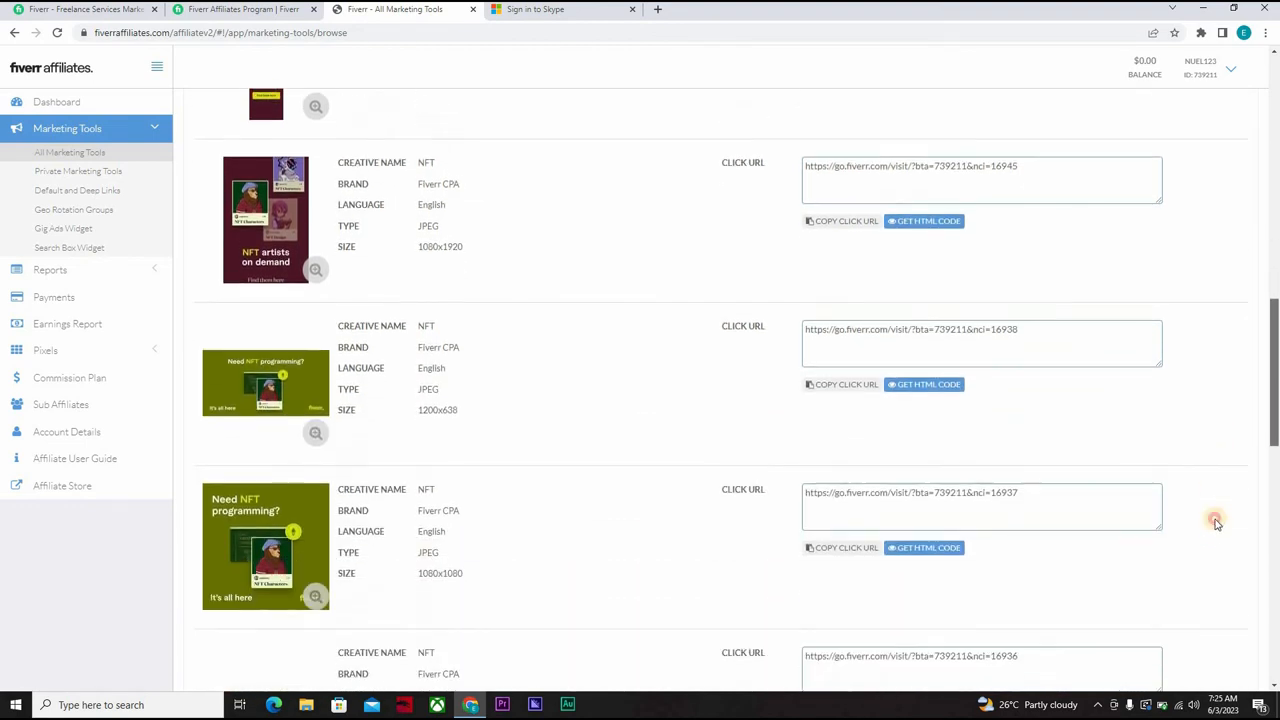
scroll(down, 3)
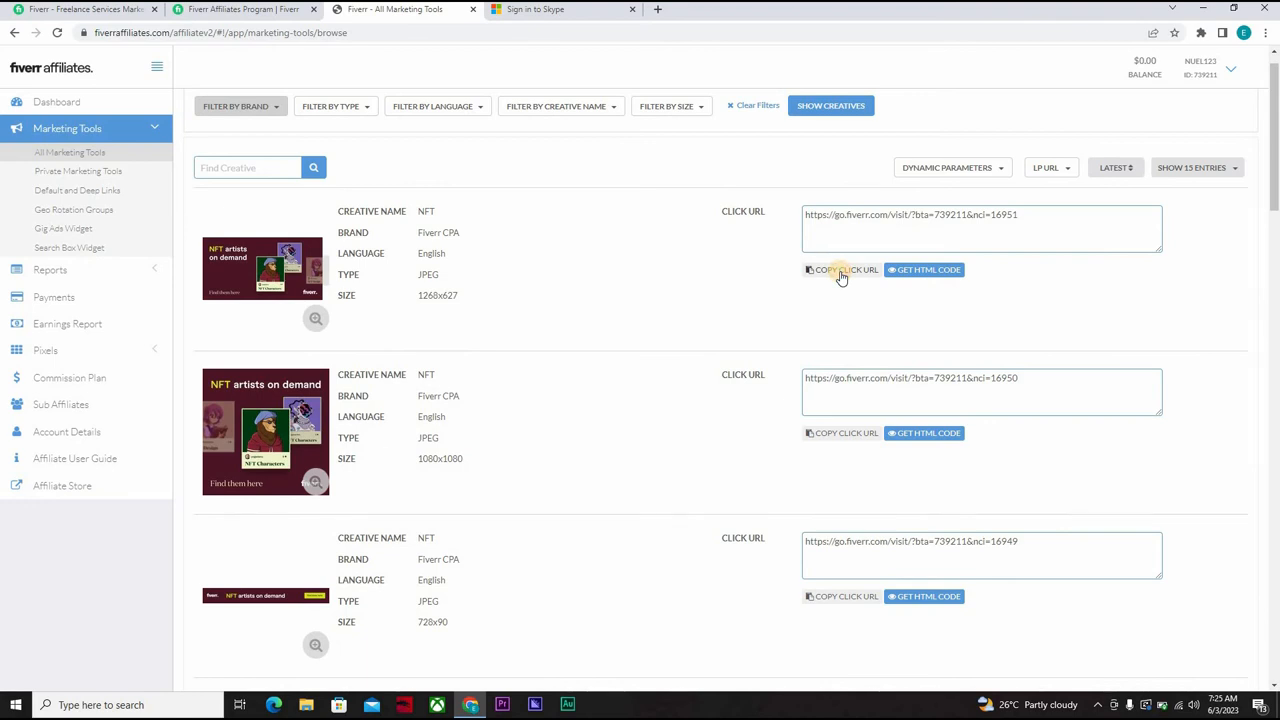
- Copy the click URL of the first 1268x627 NFT creative
click(841, 270)
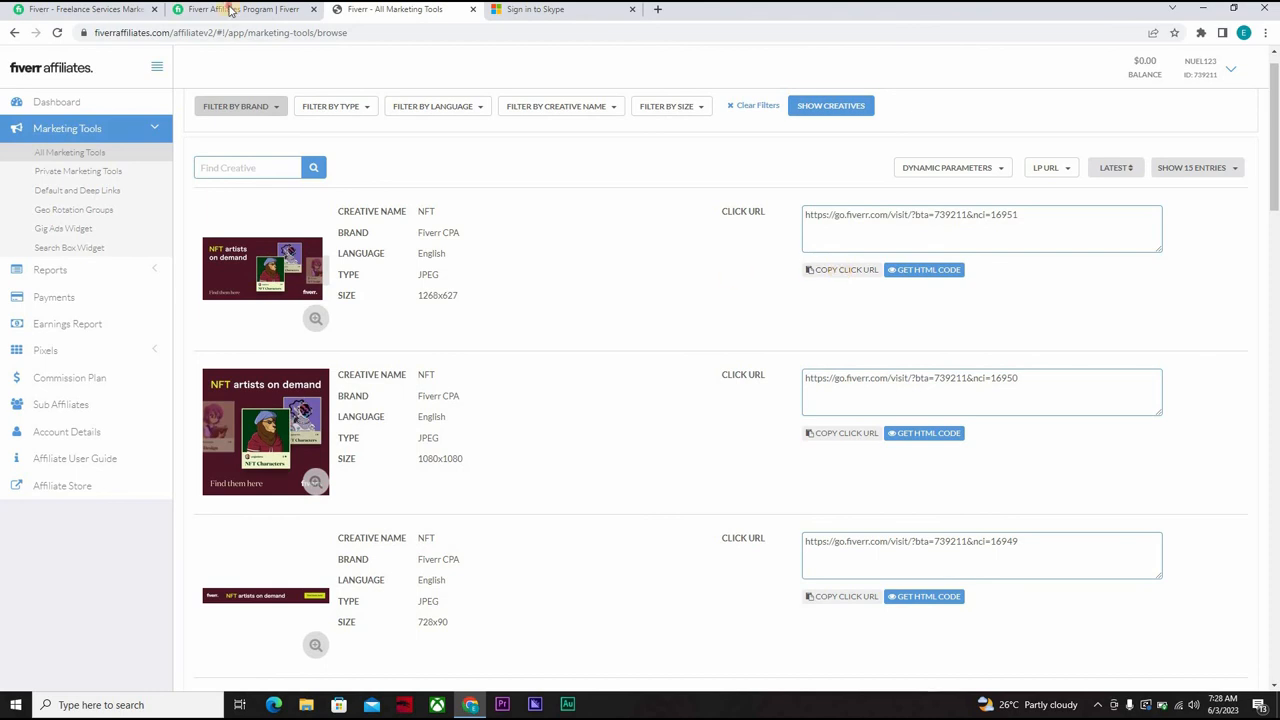
- Go back to the dashboard showing the $0.00 balance and zero stats
click(85, 9)
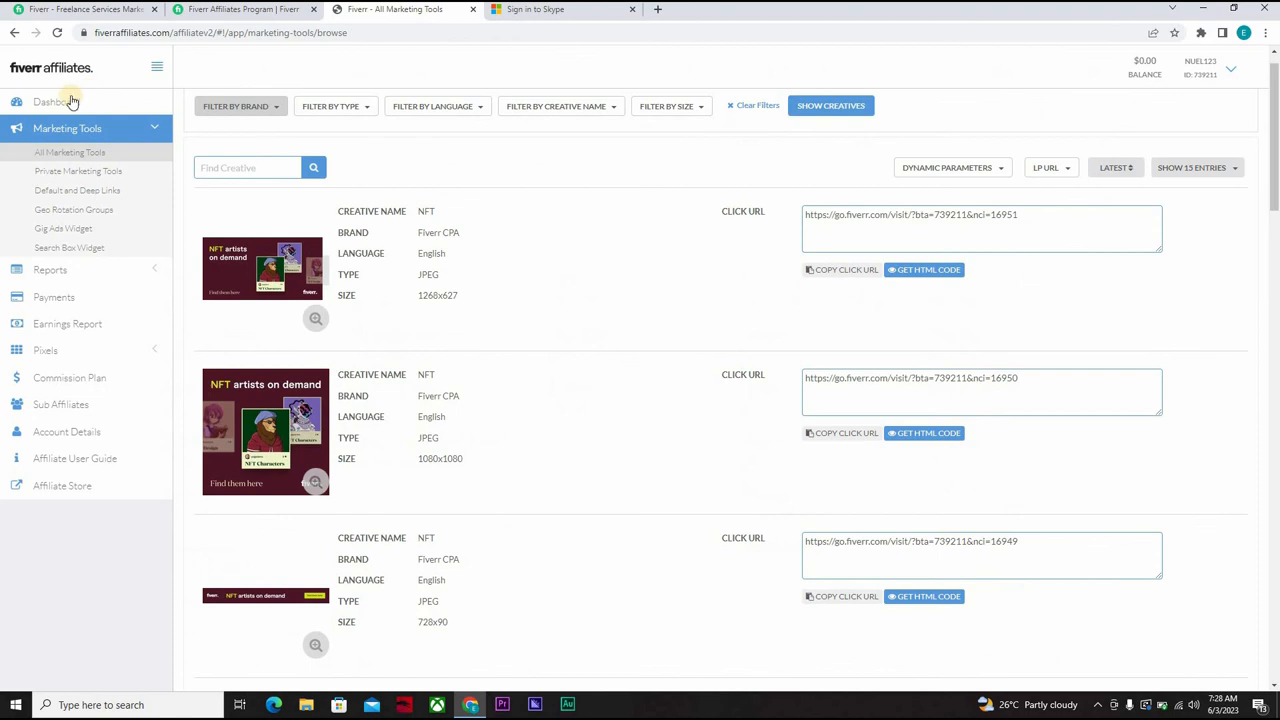
click(56, 101)
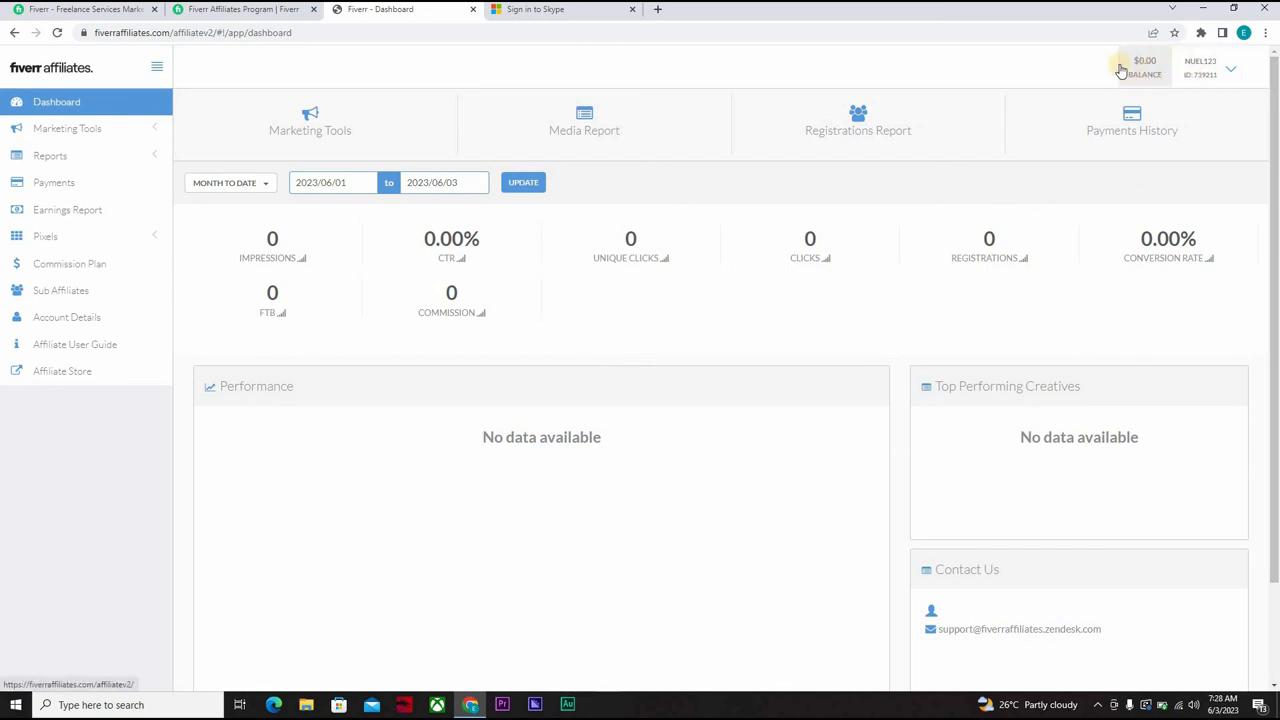
mouse_move(1218, 85)
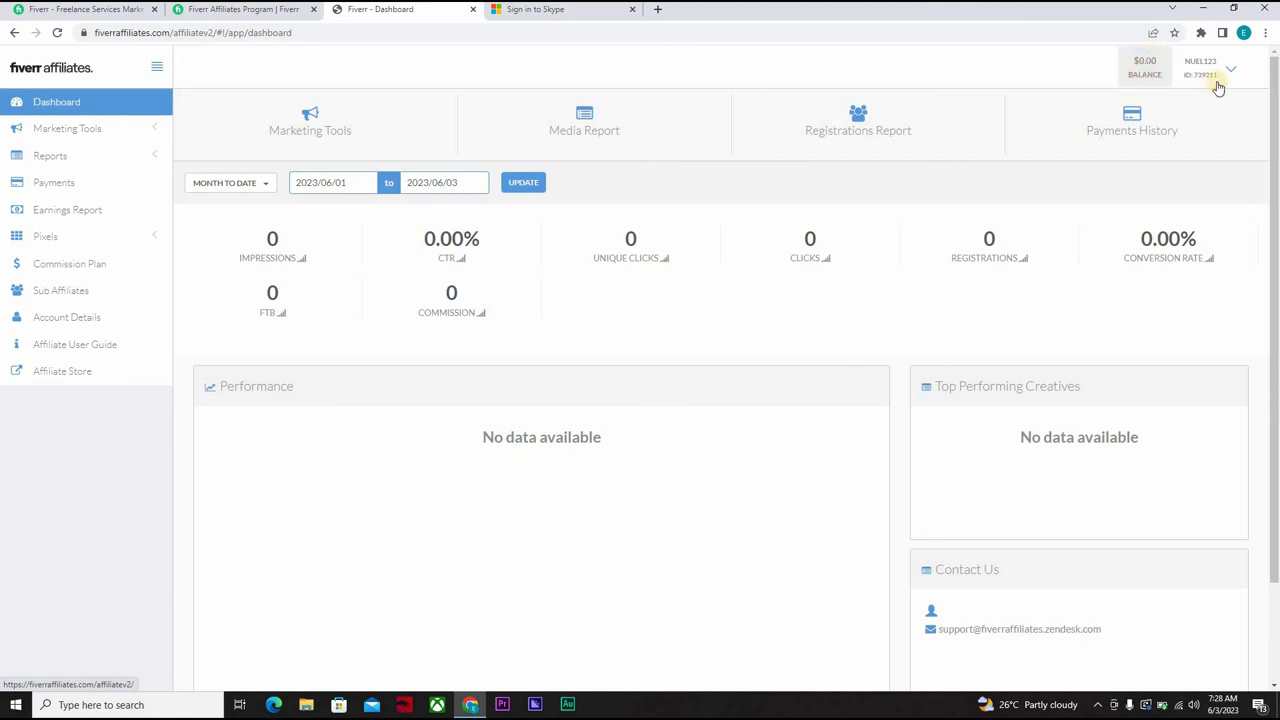
mouse_move(850, 295)
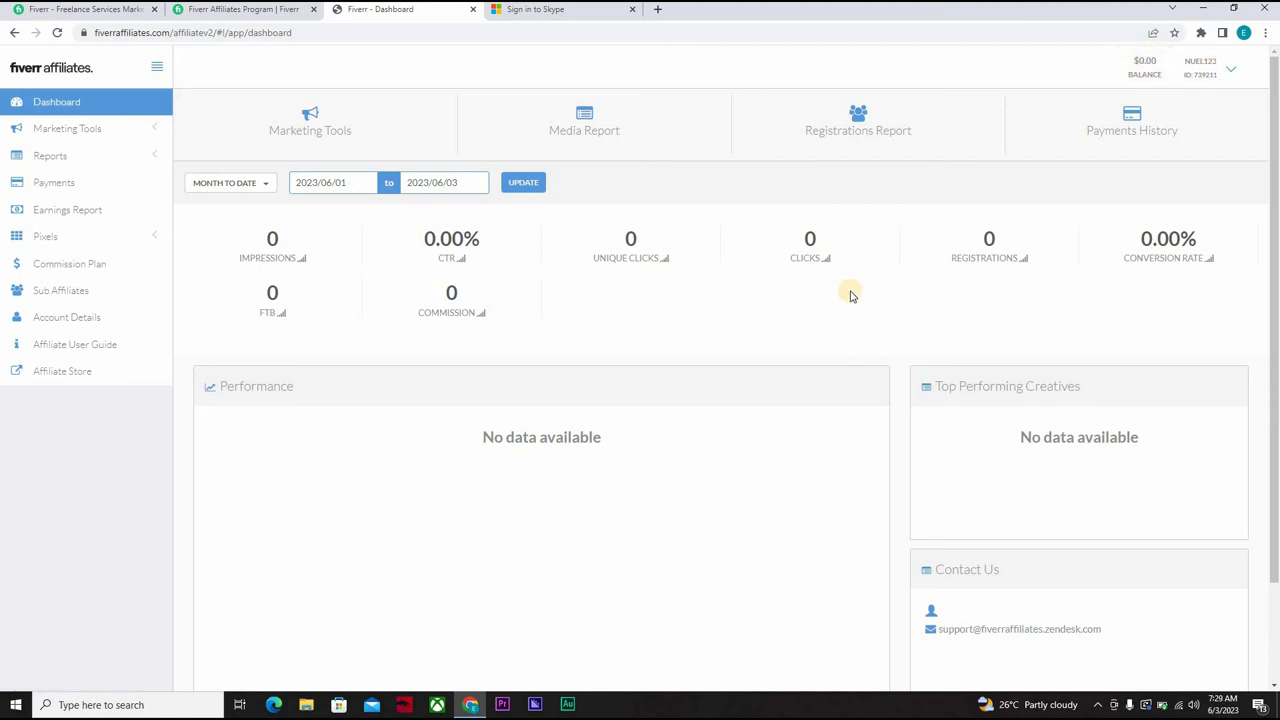